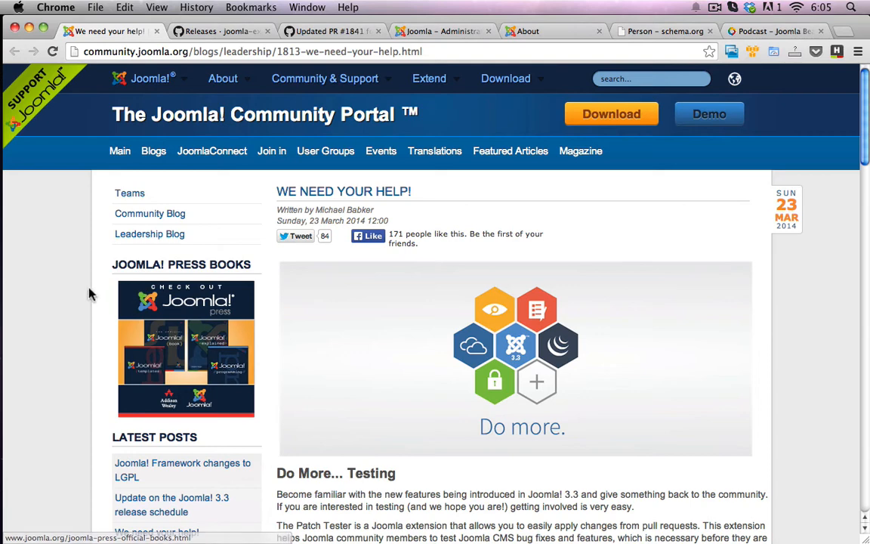
# Read through the blog post, highlighting the words 'Joomla! 3.3' in the article.
pyautogui.scroll(-3)
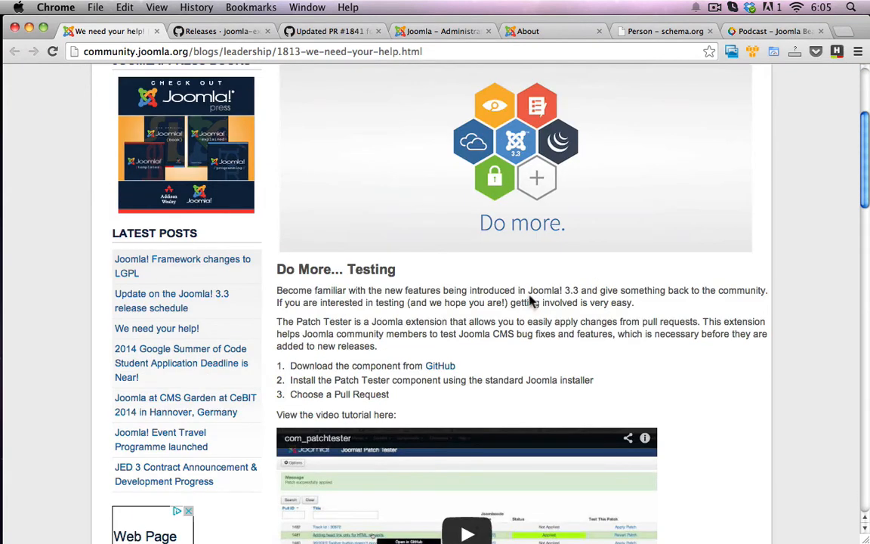
pyautogui.doubleClick(548, 290)
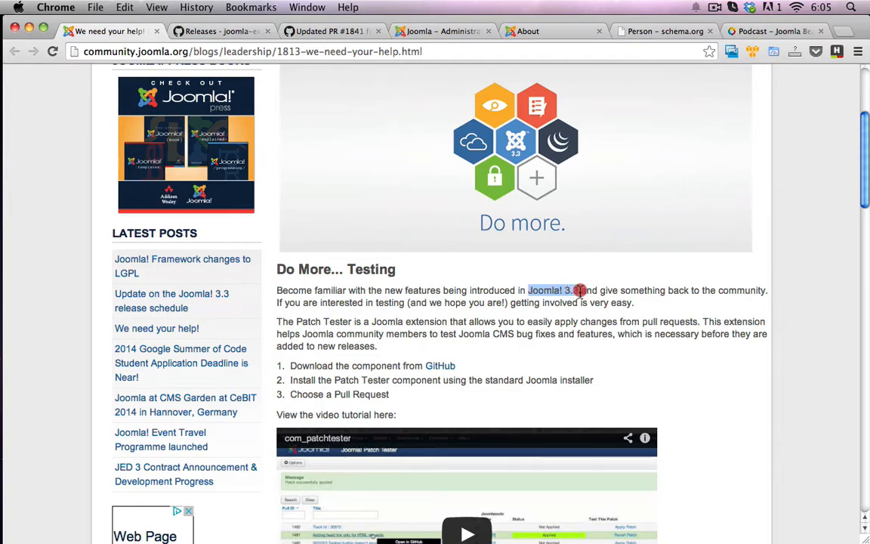
pyautogui.moveTo(732, 393)
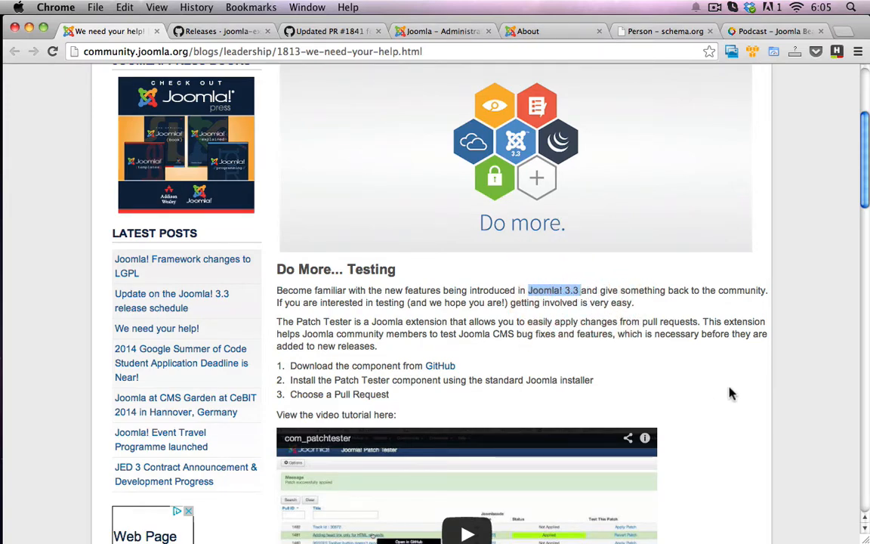
pyautogui.scroll(3)
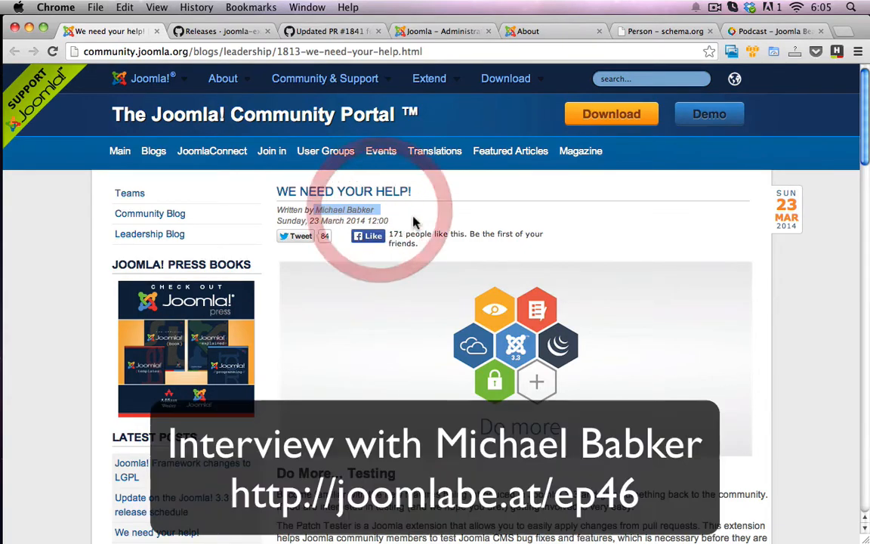
pyautogui.scroll(-3)
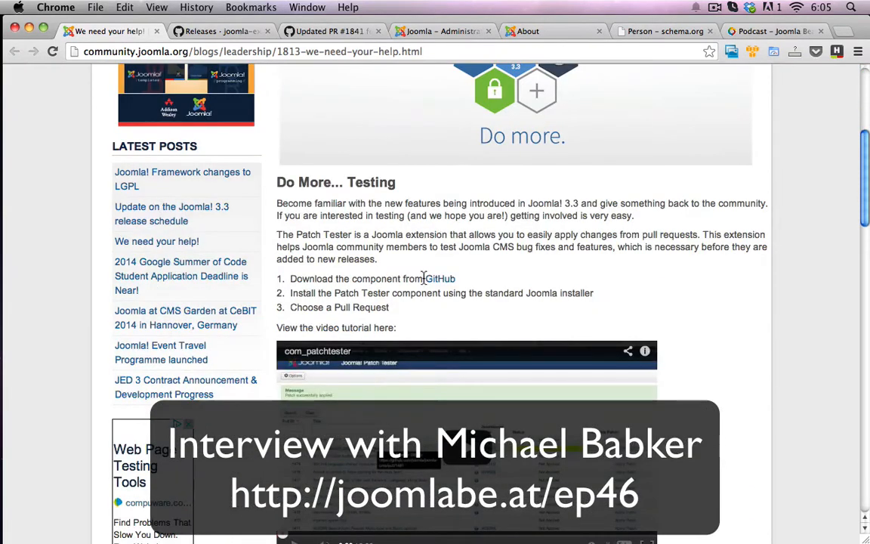
pyautogui.scroll(-3)
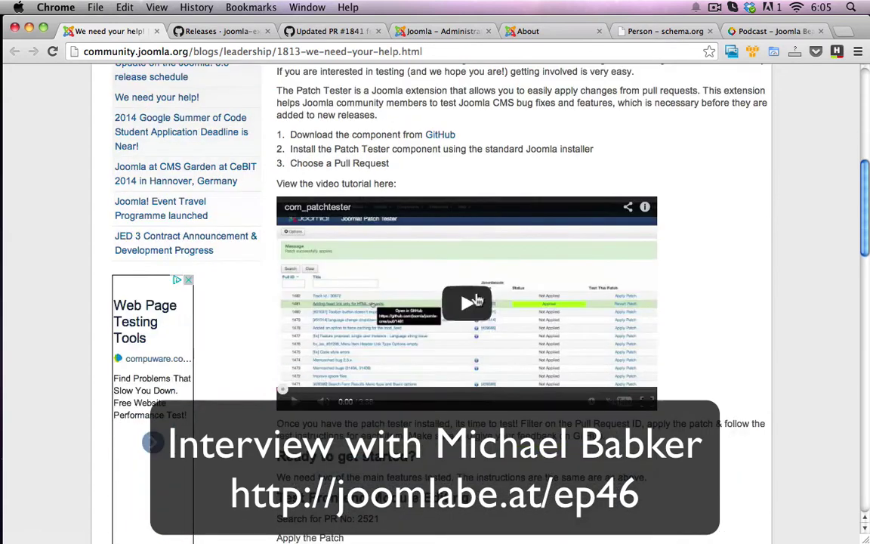
pyautogui.scroll(-3)
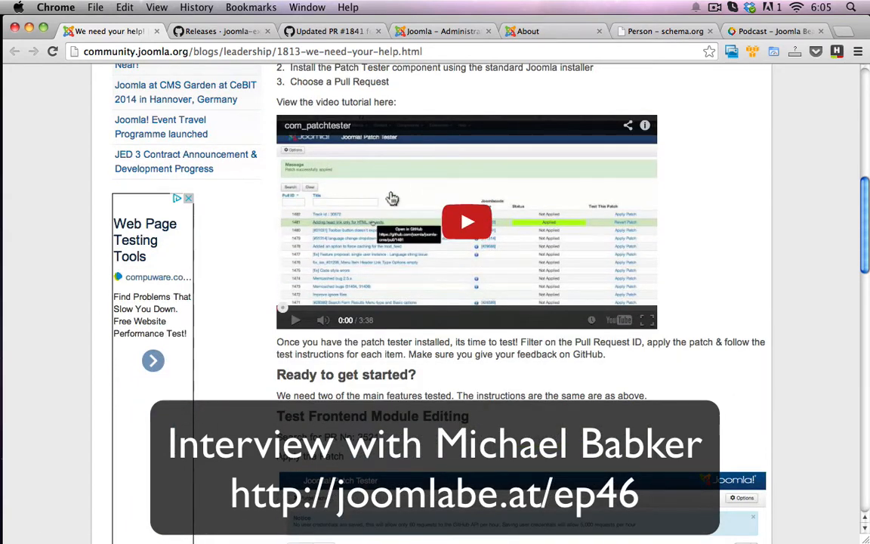
pyautogui.moveTo(678, 332)
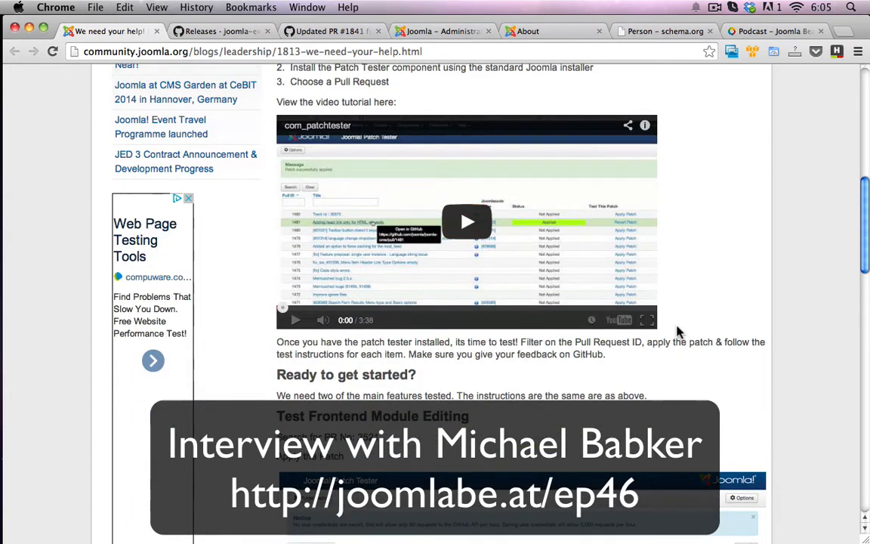
pyautogui.scroll(3)
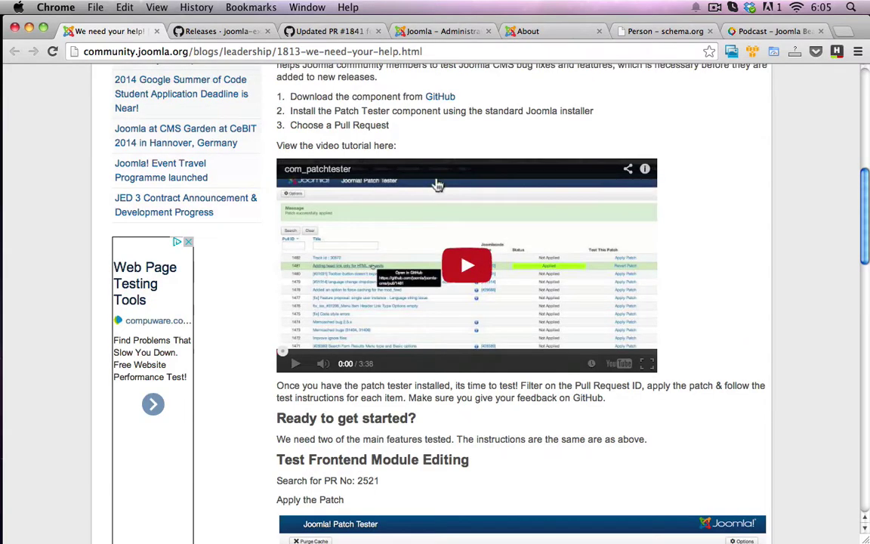
pyautogui.scroll(3)
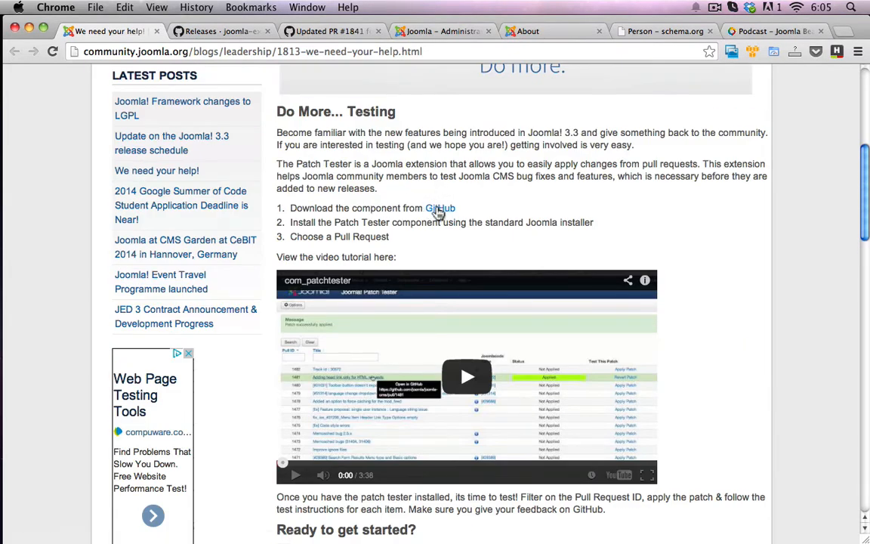
pyautogui.scroll(-3)
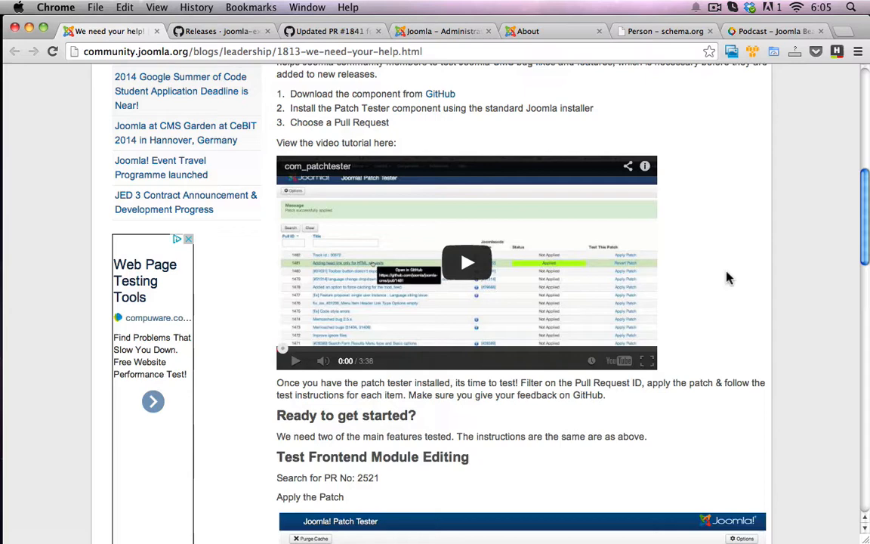
pyautogui.scroll(-3)
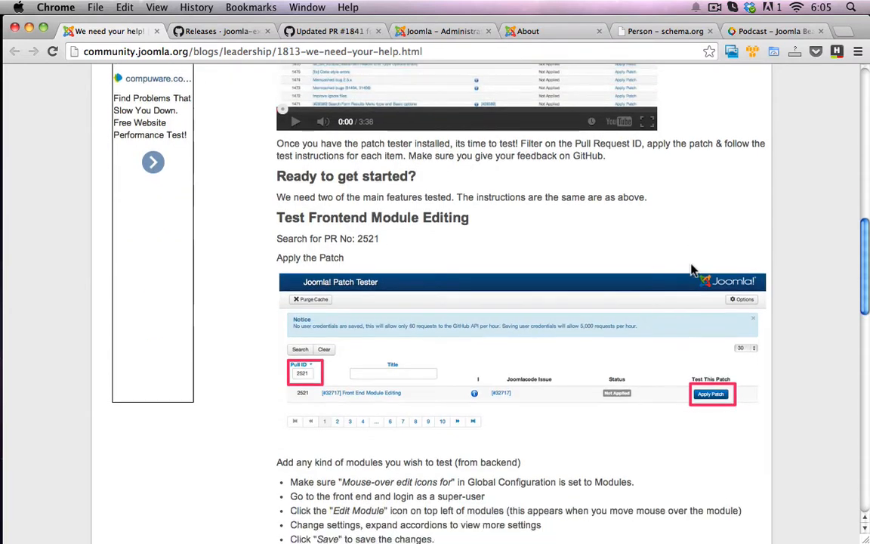
pyautogui.scroll(-3)
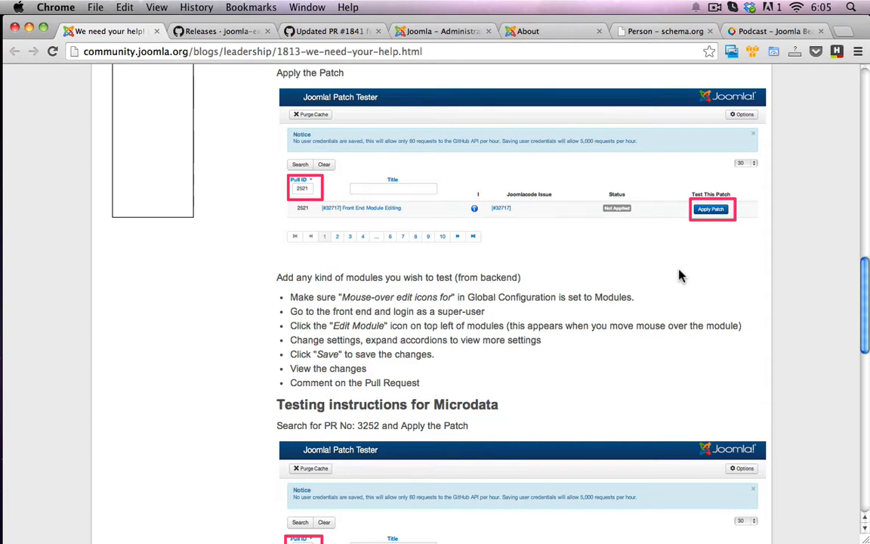
# Finish scrolling the post and switch to the GitHub patchtester releases tab.
pyautogui.scroll(-3)
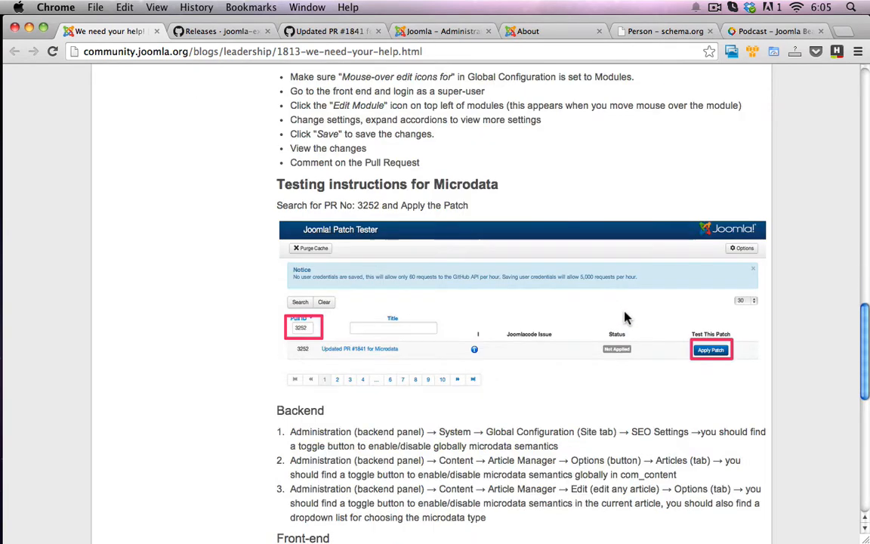
pyautogui.scroll(-3)
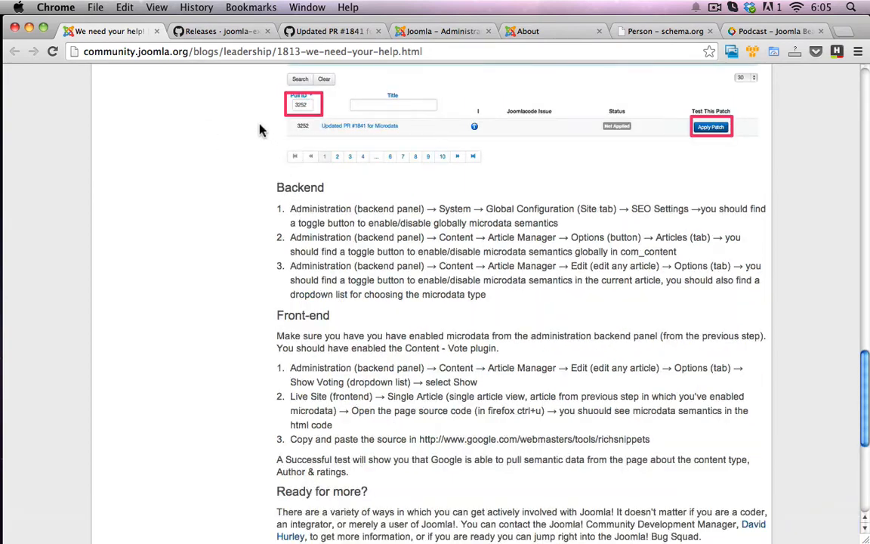
pyautogui.scroll(3)
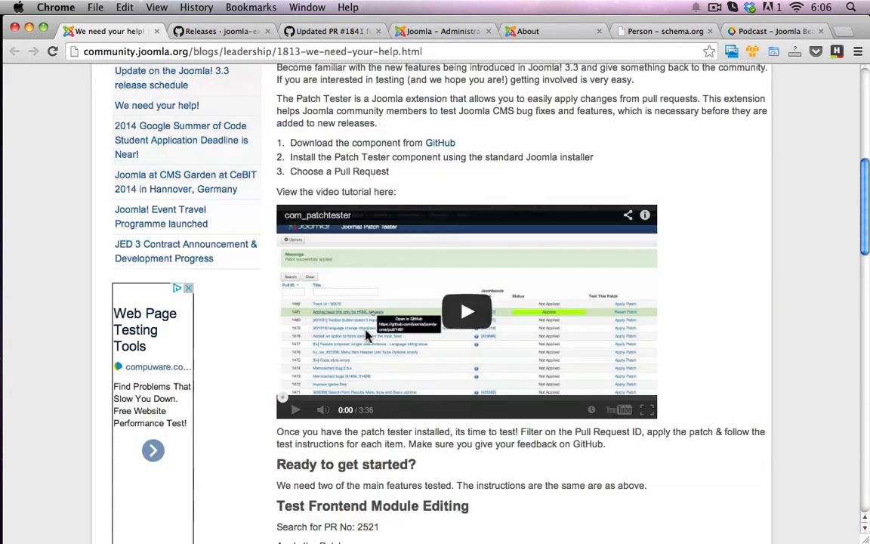
pyautogui.scroll(3)
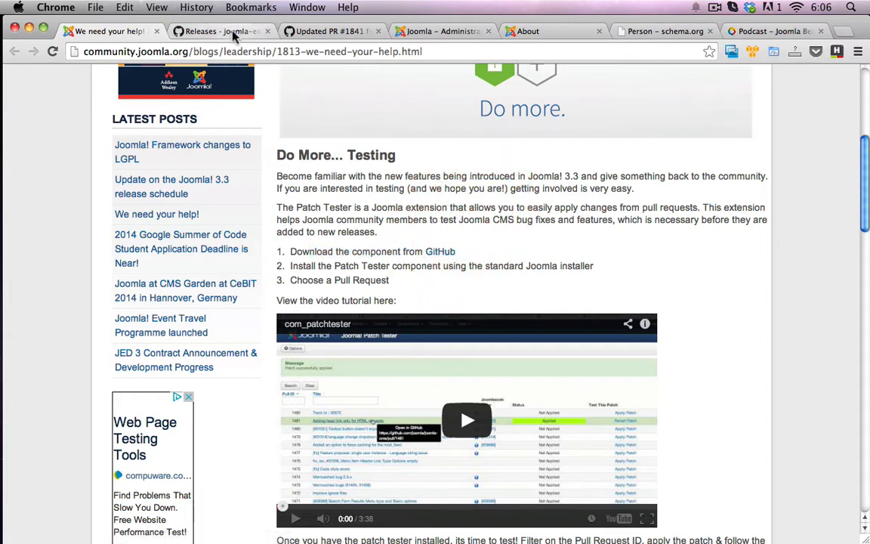
pyautogui.click(219, 31)
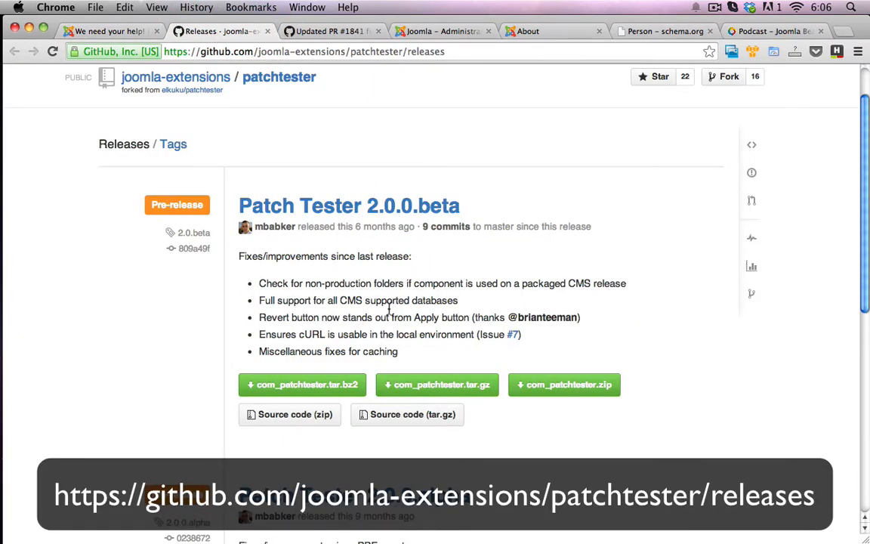
pyautogui.moveTo(564, 384)
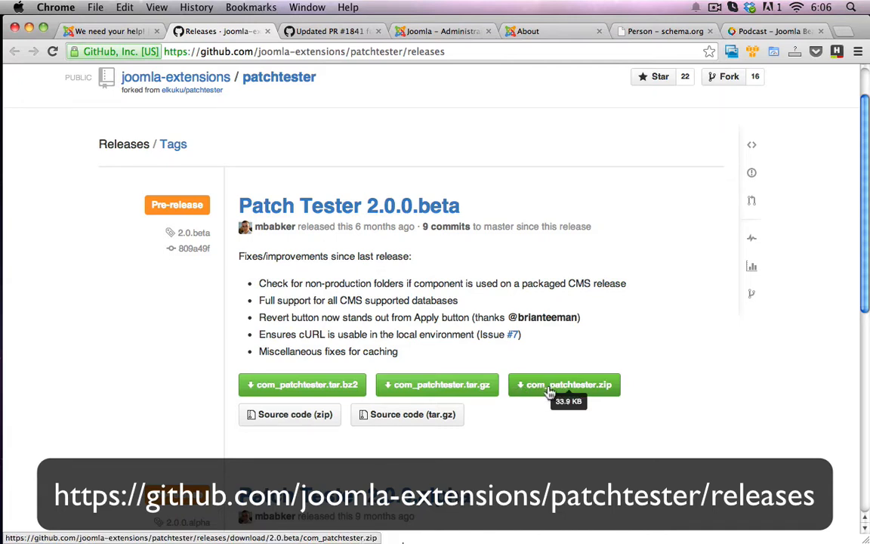
pyautogui.moveTo(300, 97)
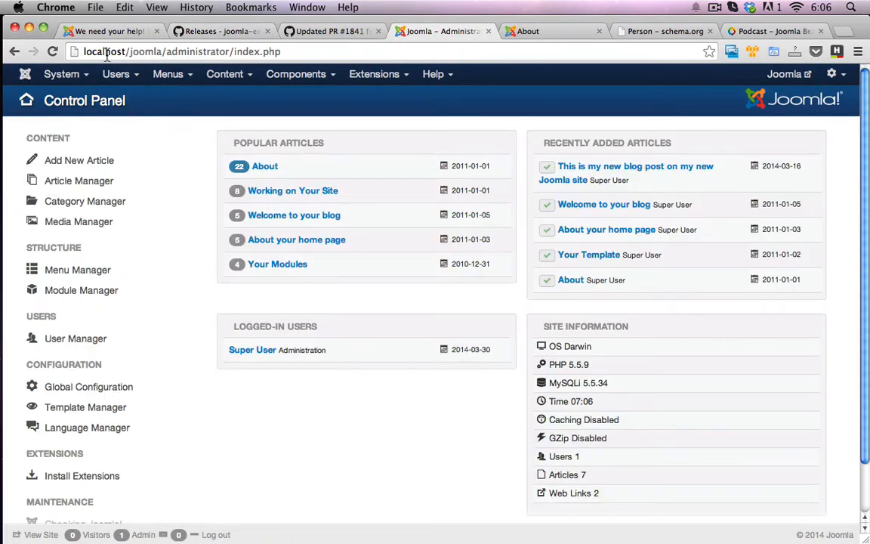
pyautogui.moveTo(258, 112)
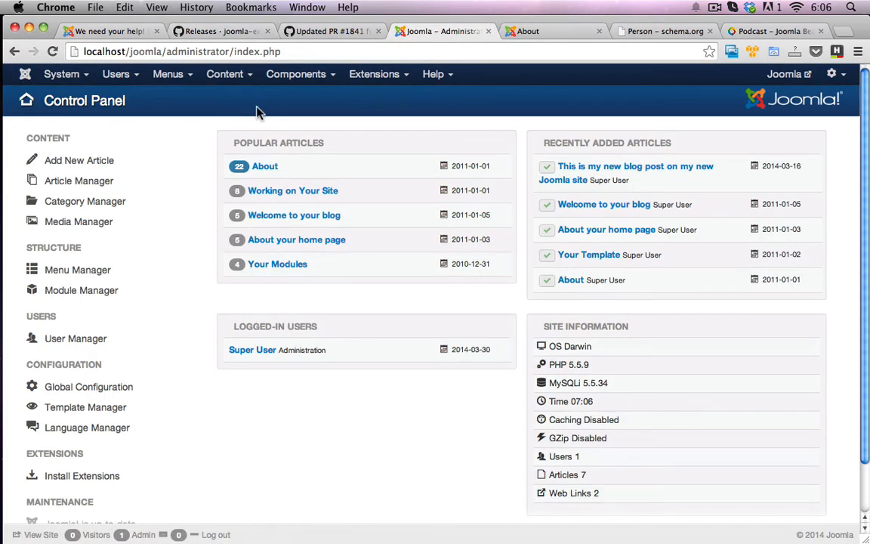
pyautogui.moveTo(285, 117)
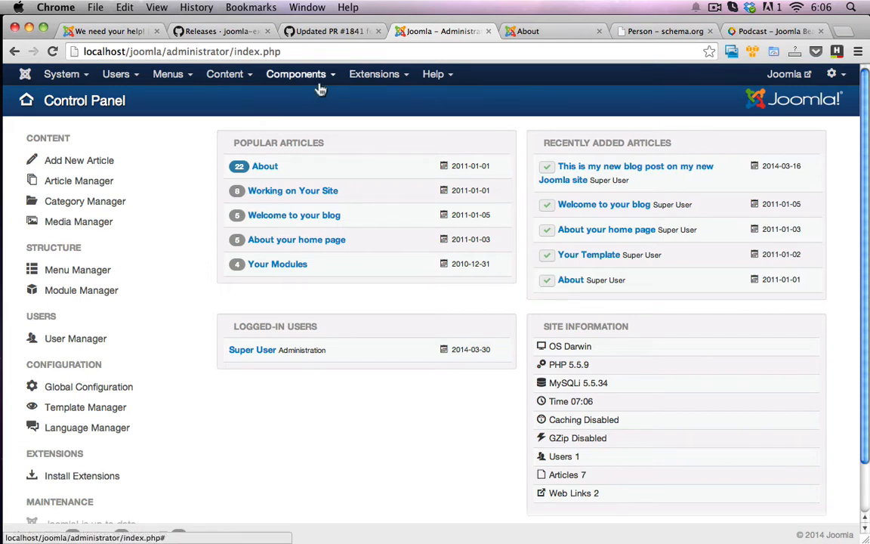
# Install com_patchtester.zip through the Extension Manager's Upload Package File option.
pyautogui.click(374, 74)
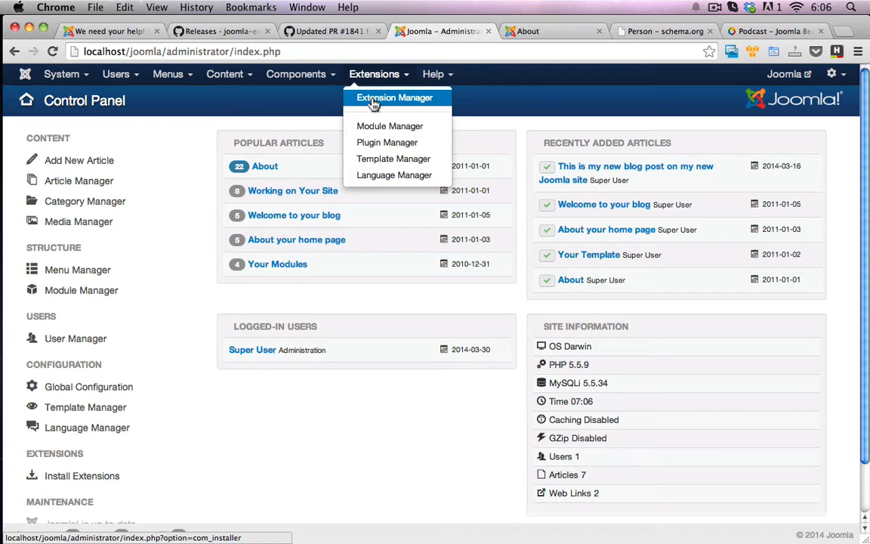
pyautogui.click(394, 98)
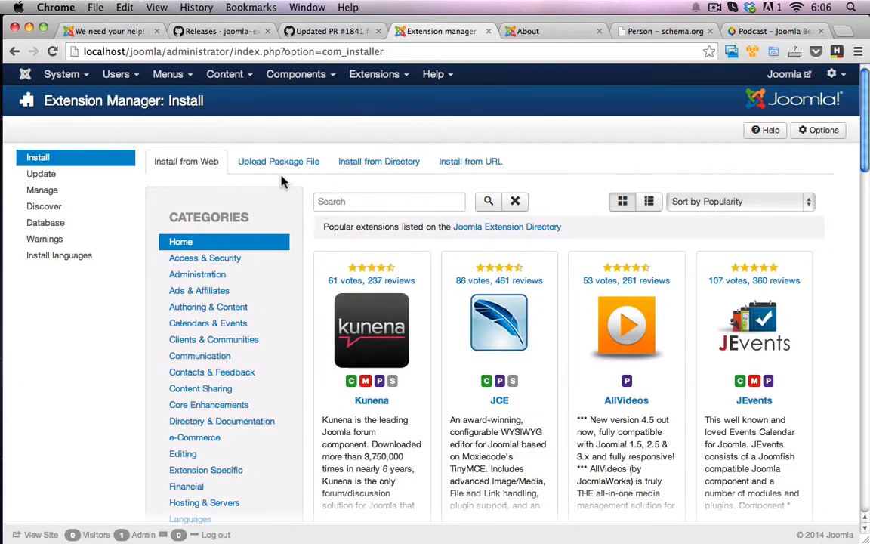
pyautogui.click(278, 161)
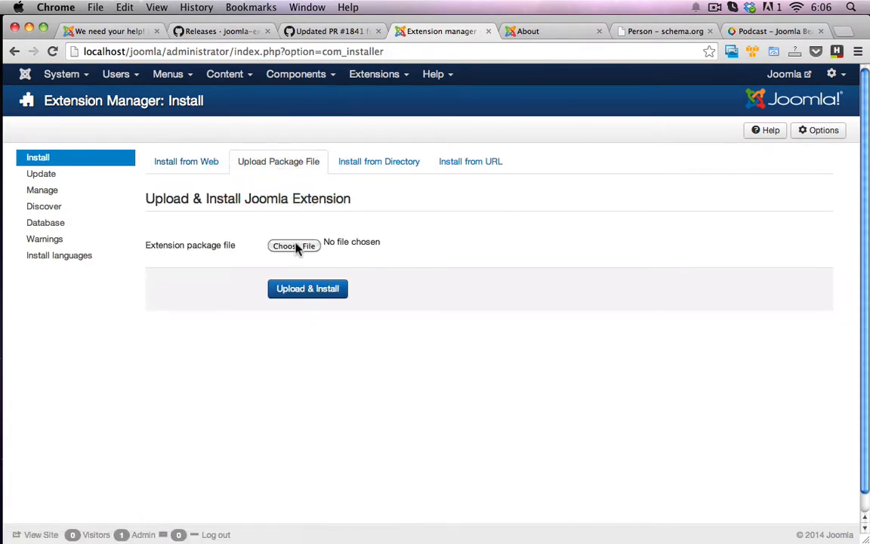
pyautogui.click(294, 246)
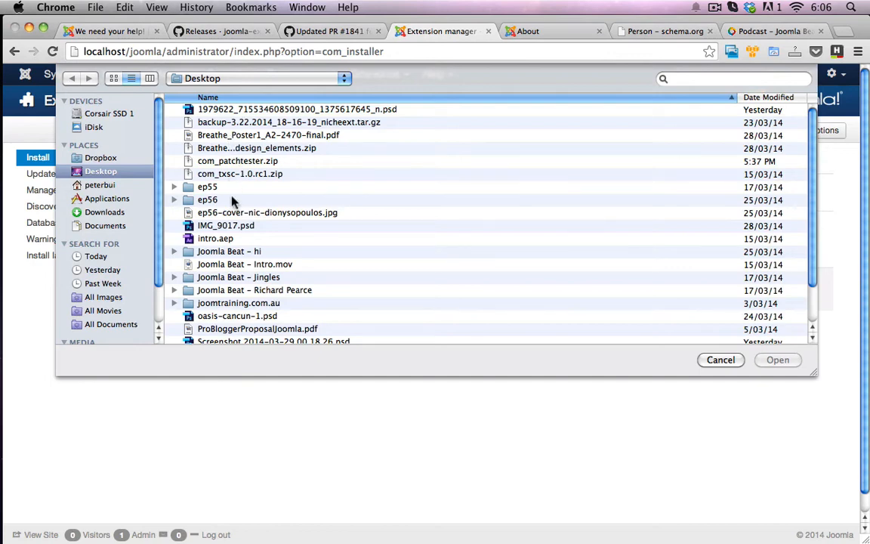
pyautogui.click(778, 359)
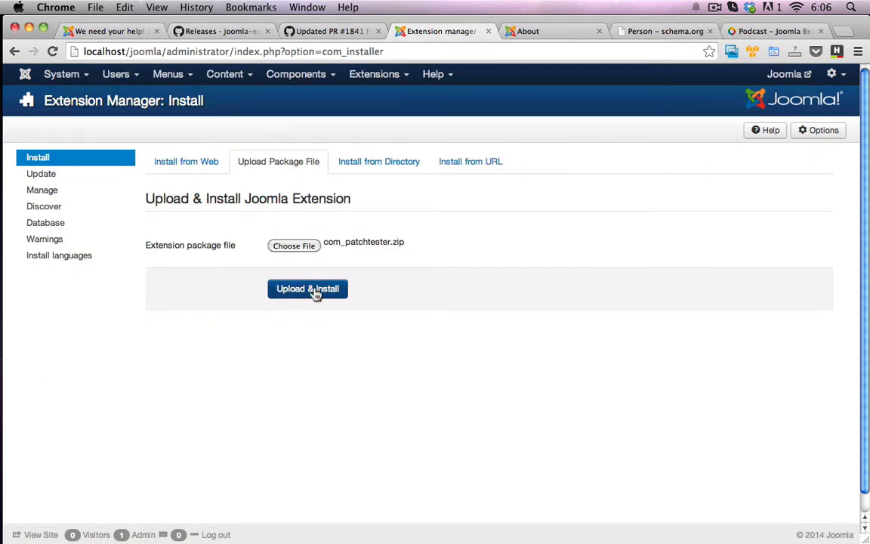
pyautogui.click(308, 289)
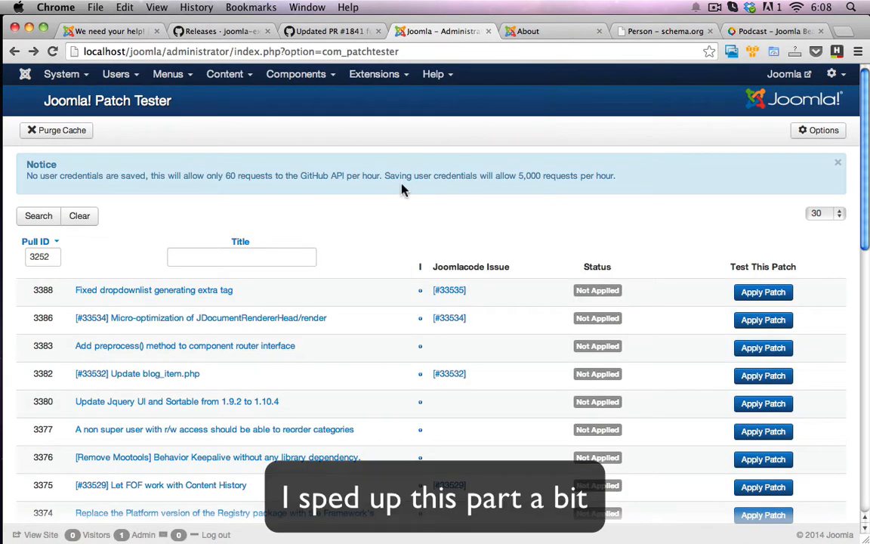
pyautogui.moveTo(355, 165)
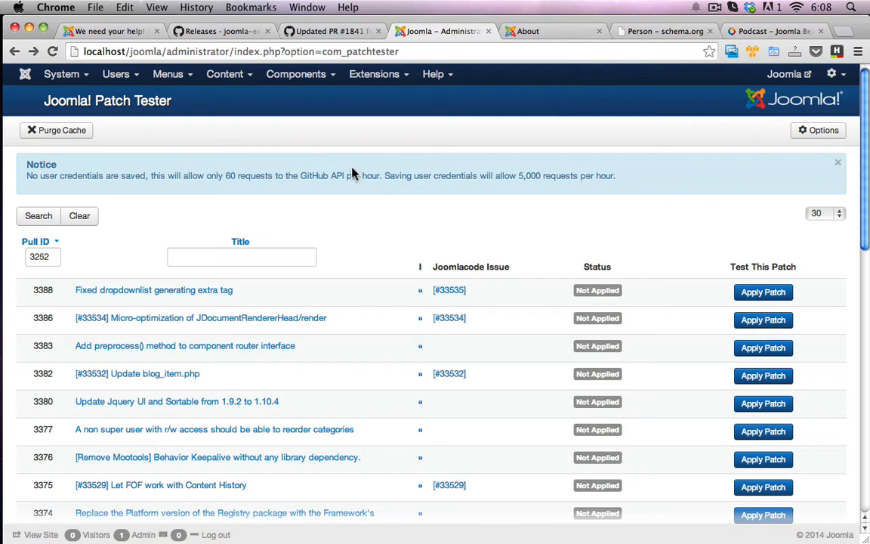
# Open Components > Joomla! Patch Tester and browse its pull request list.
pyautogui.click(296, 74)
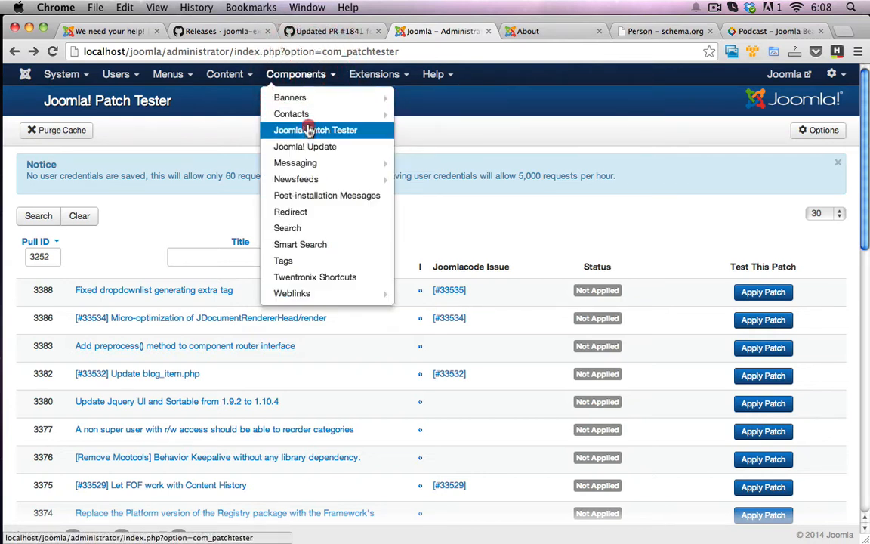
pyautogui.click(315, 130)
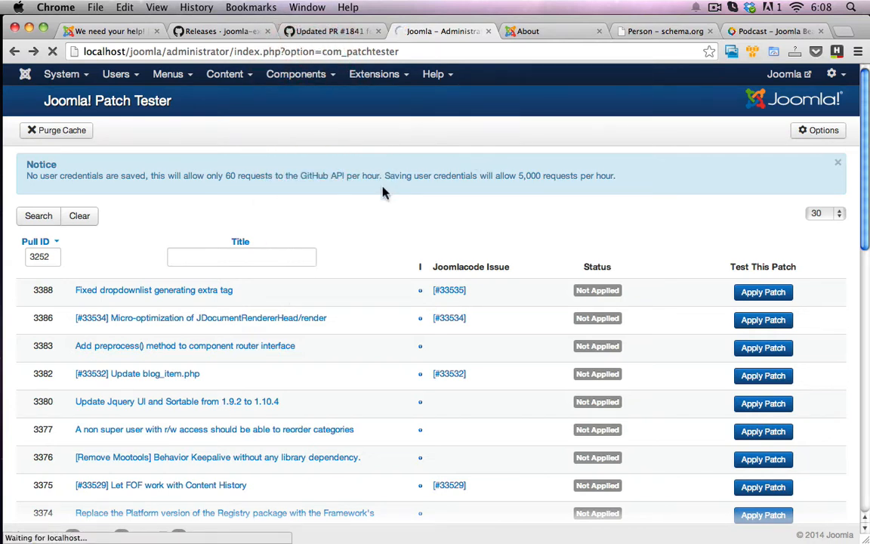
pyautogui.moveTo(351, 325)
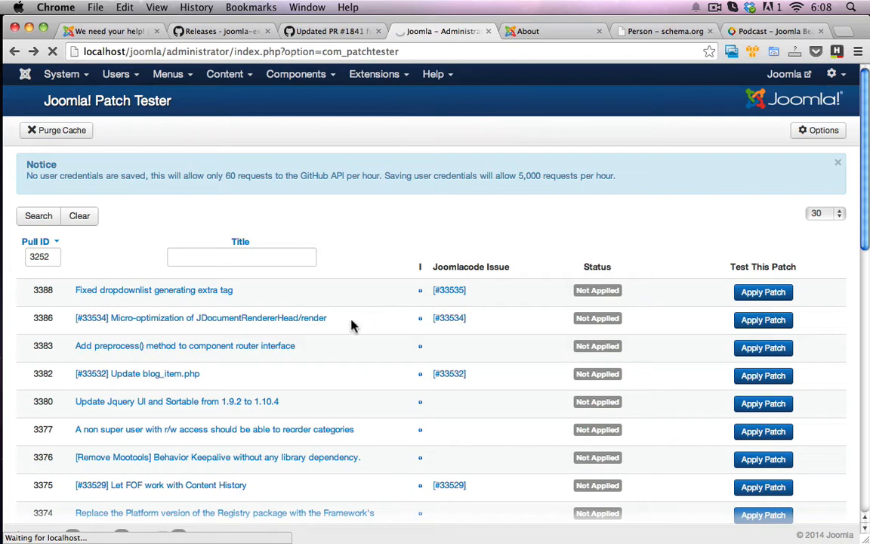
pyautogui.scroll(-3)
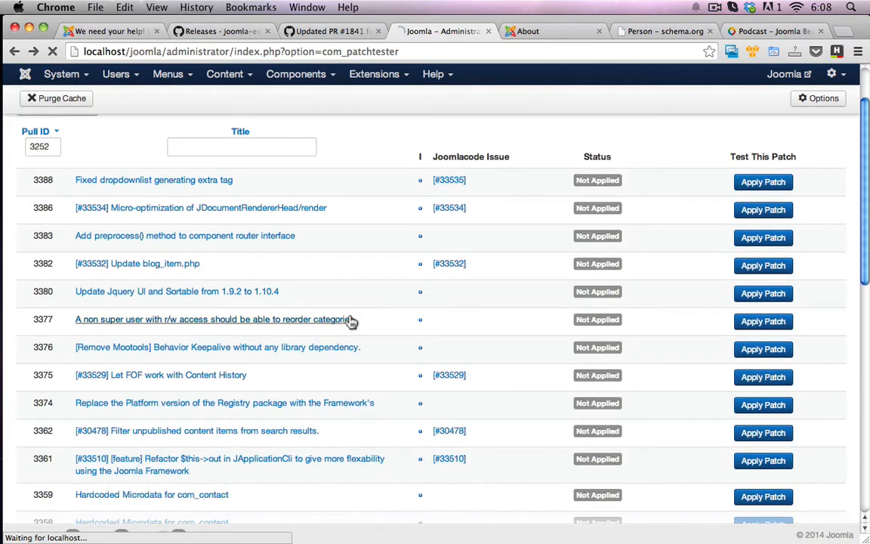
pyautogui.scroll(-3)
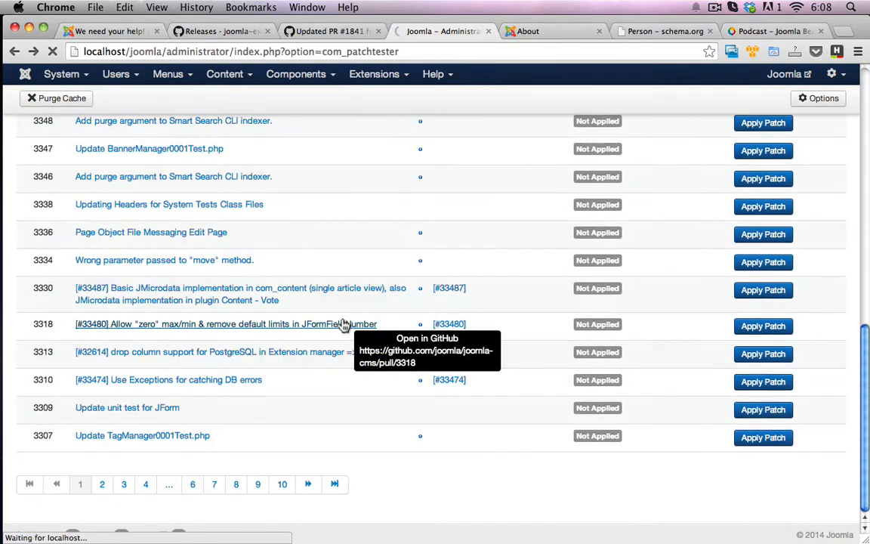
pyautogui.moveTo(336, 261)
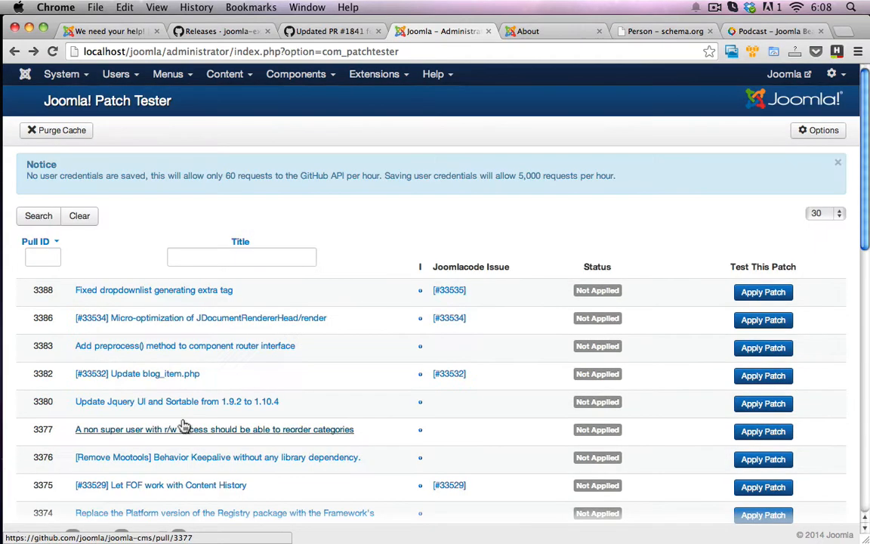
pyautogui.scroll(-3)
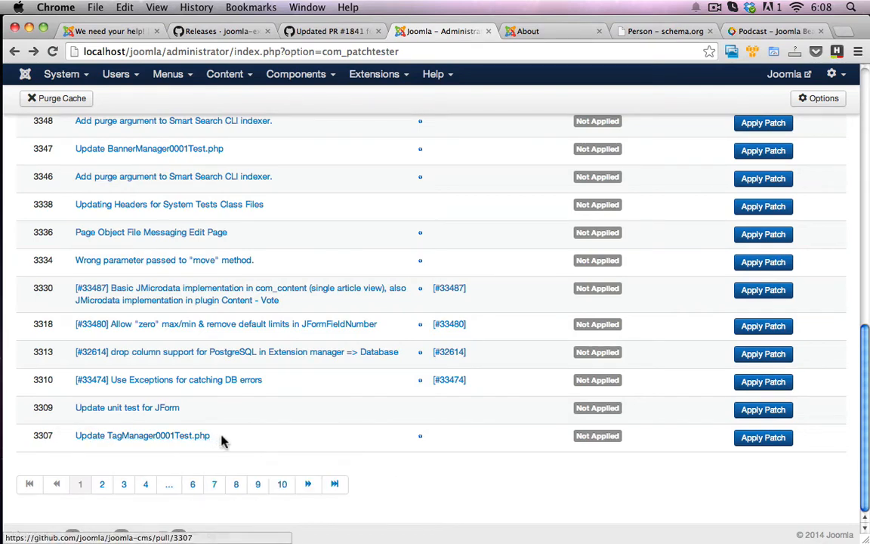
pyautogui.scroll(3)
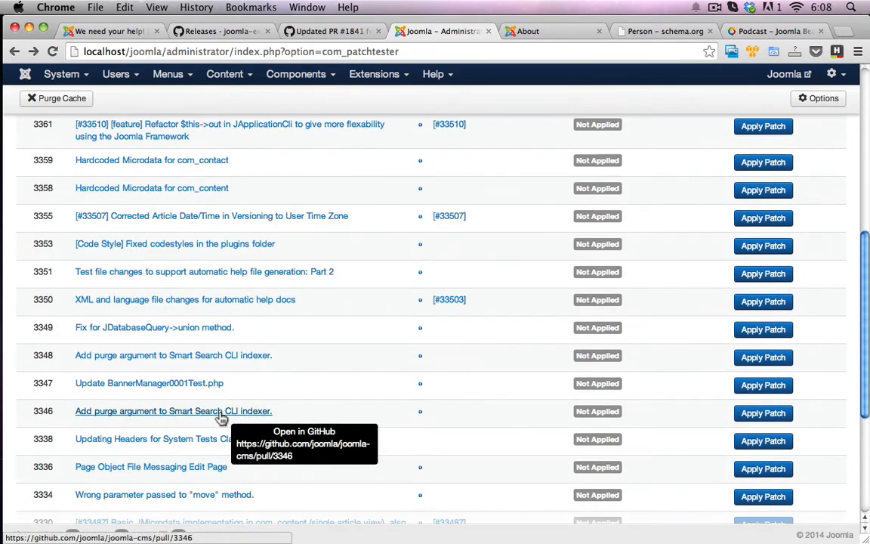
pyautogui.scroll(3)
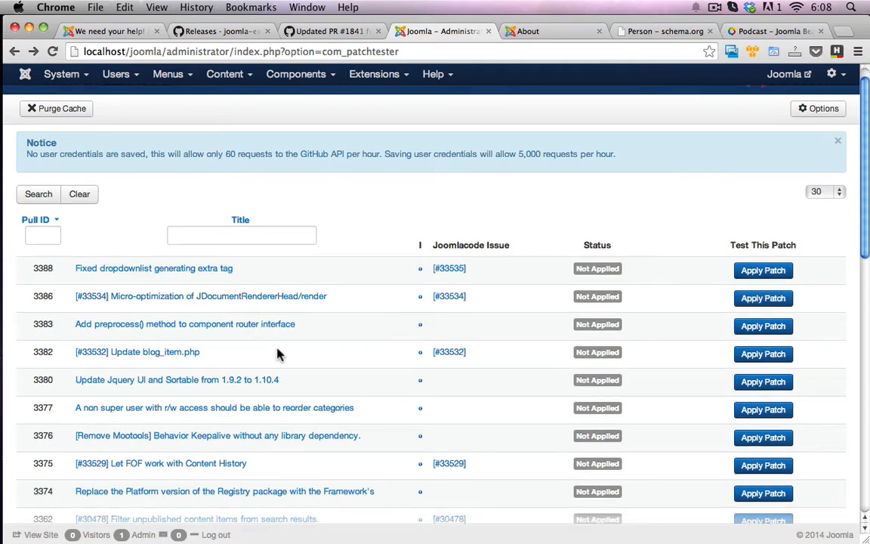
pyautogui.scroll(-3)
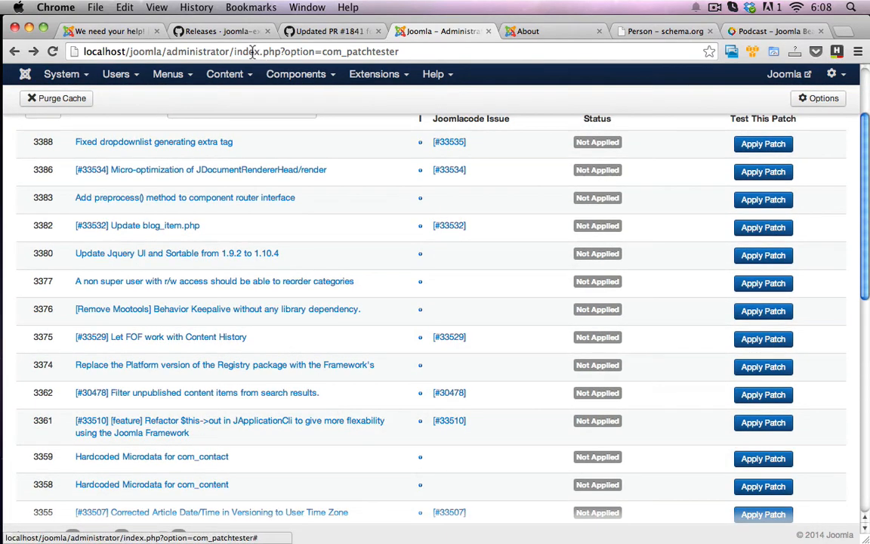
# Switch to the GitHub releases tab, then the microdata pull request #3252 tab.
pyautogui.click(219, 31)
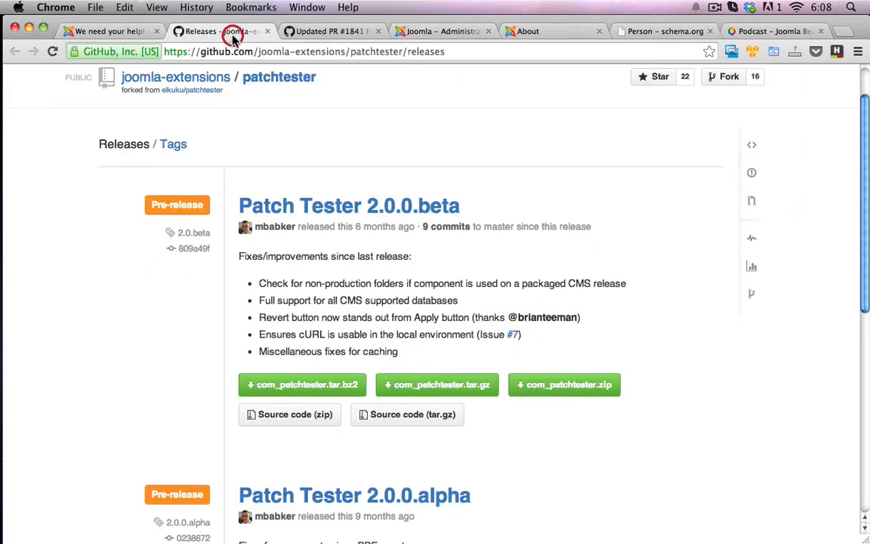
pyautogui.click(327, 31)
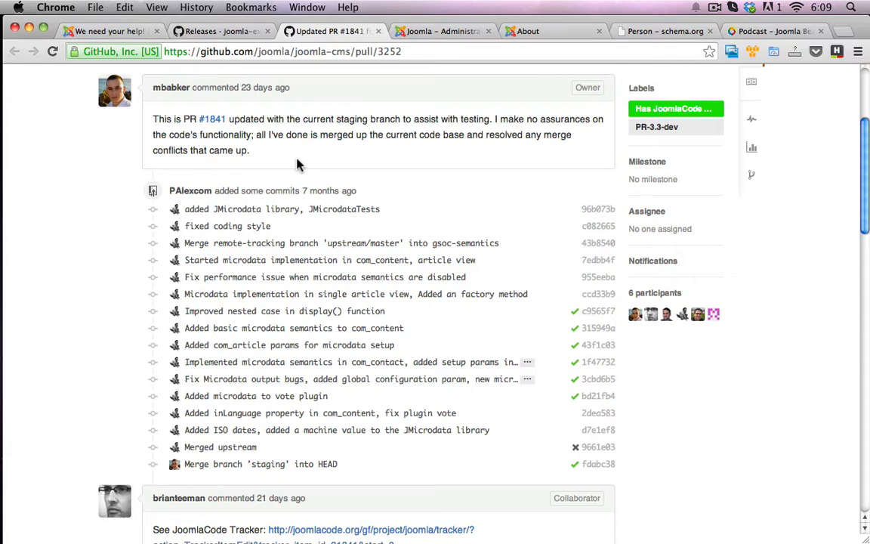
pyautogui.scroll(3)
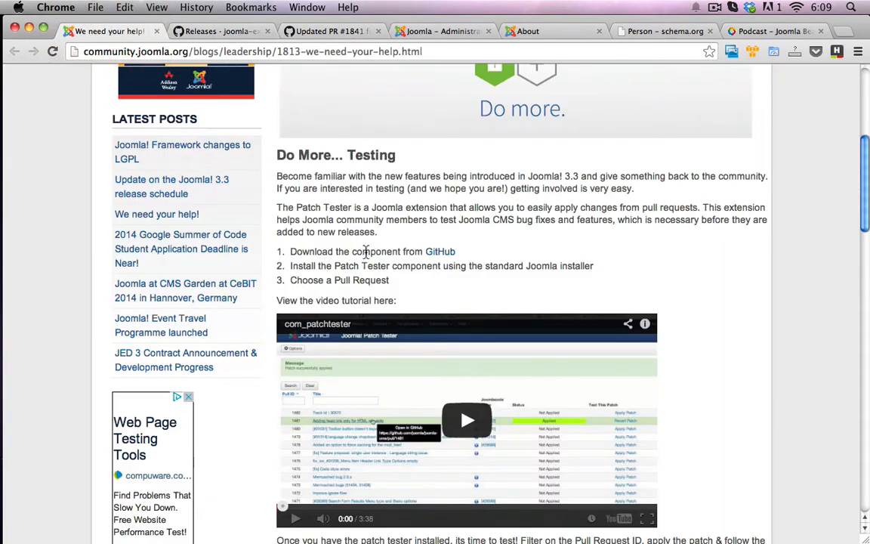
# Scroll to the Testing instructions for Microdata and highlight pull request number 3252.
pyautogui.scroll(-3)
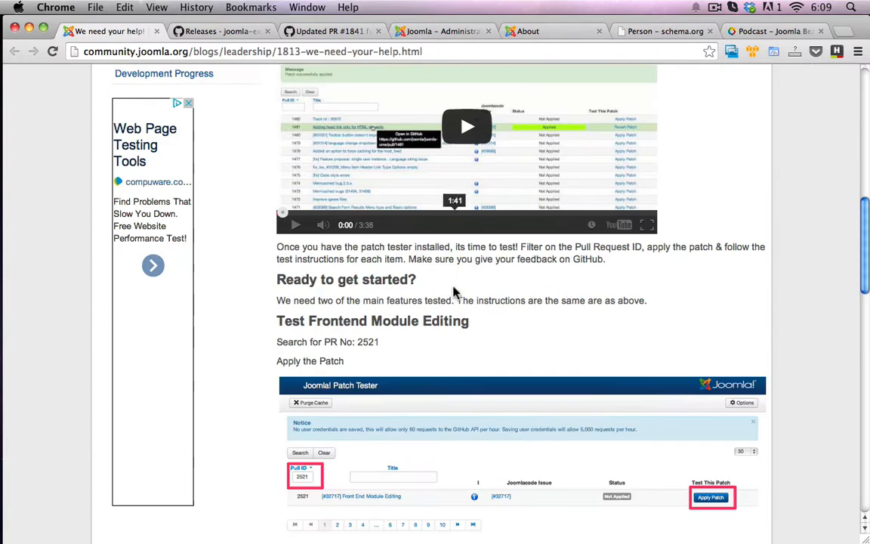
pyautogui.scroll(-3)
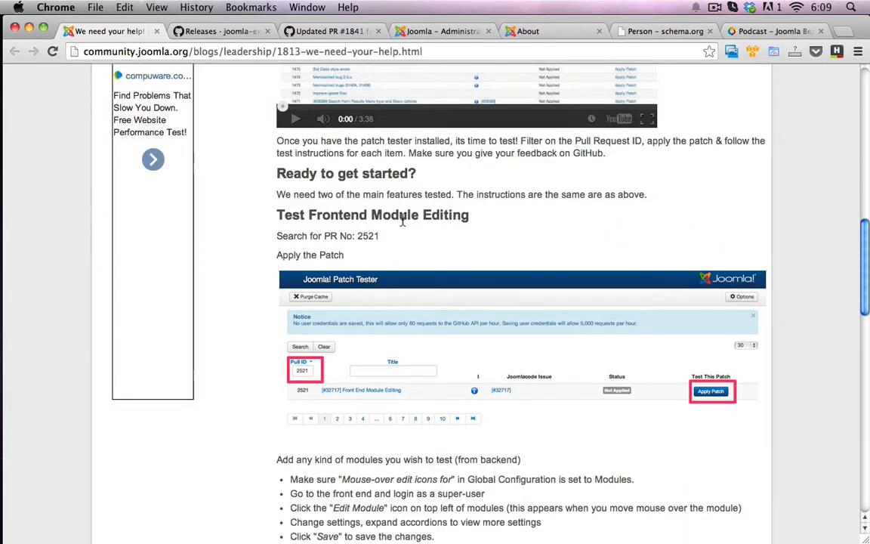
pyautogui.scroll(-3)
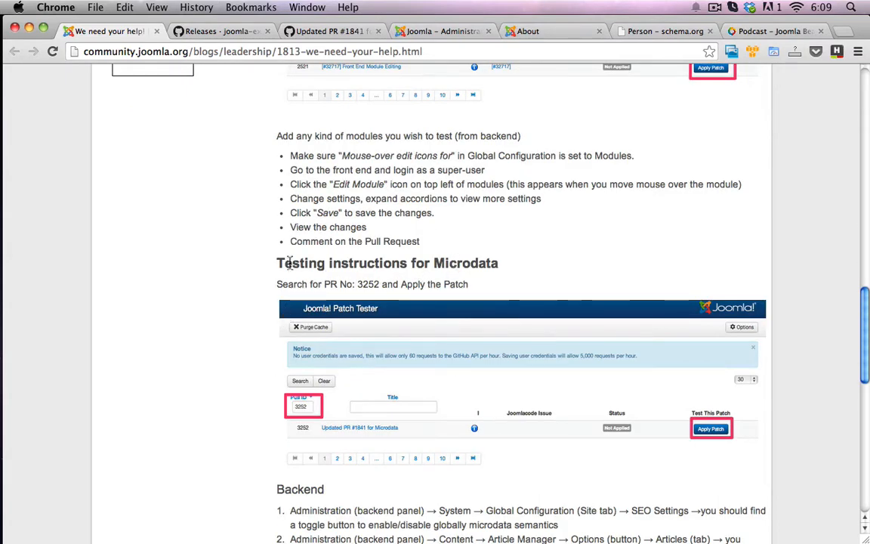
pyautogui.doubleClick(369, 284)
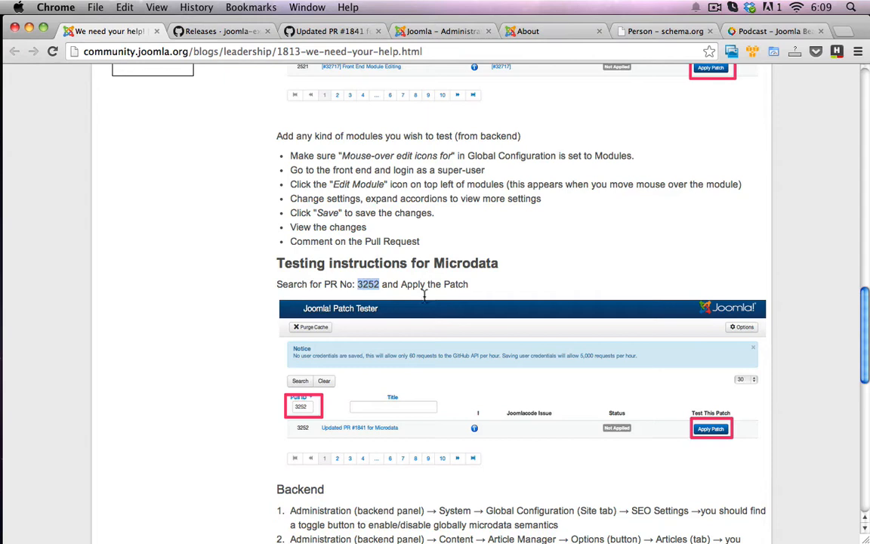
pyautogui.moveTo(453, 303)
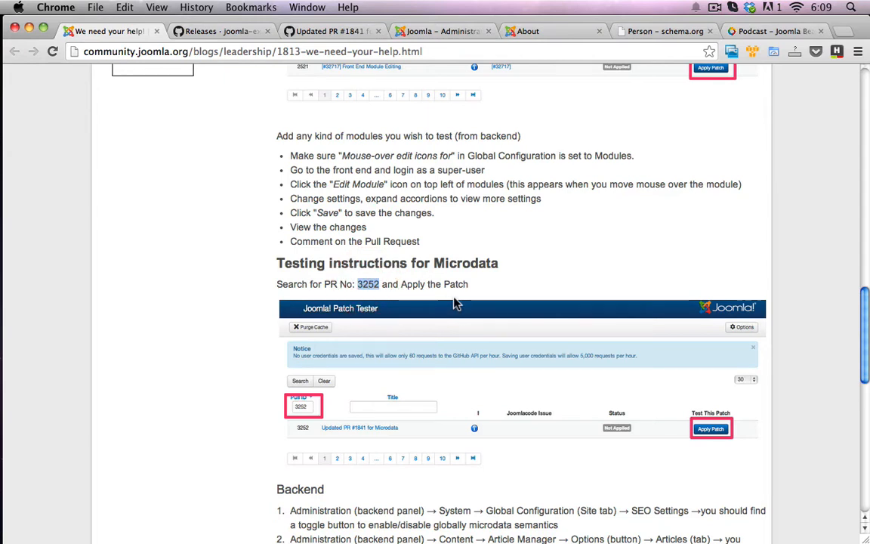
pyautogui.moveTo(472, 74)
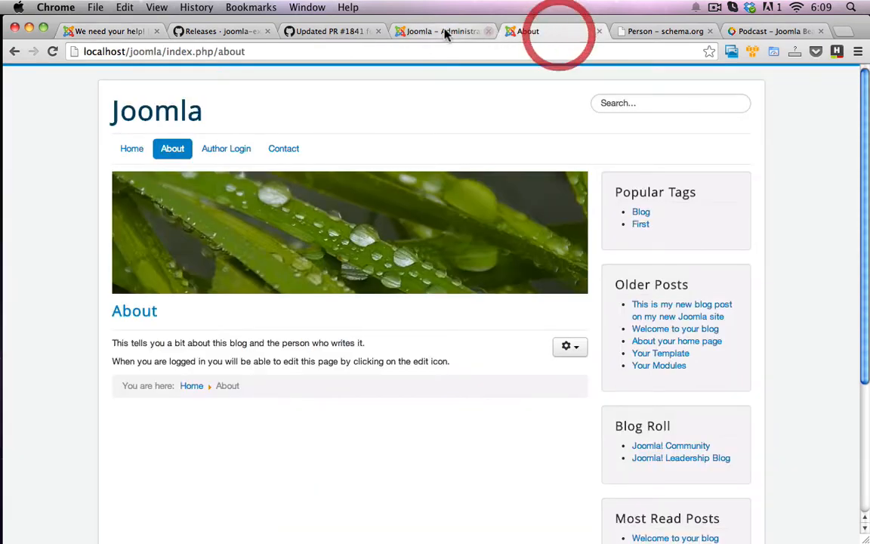
# Back in Patch Tester, filter the pull list to Pull ID 3252.
pyautogui.click(442, 31)
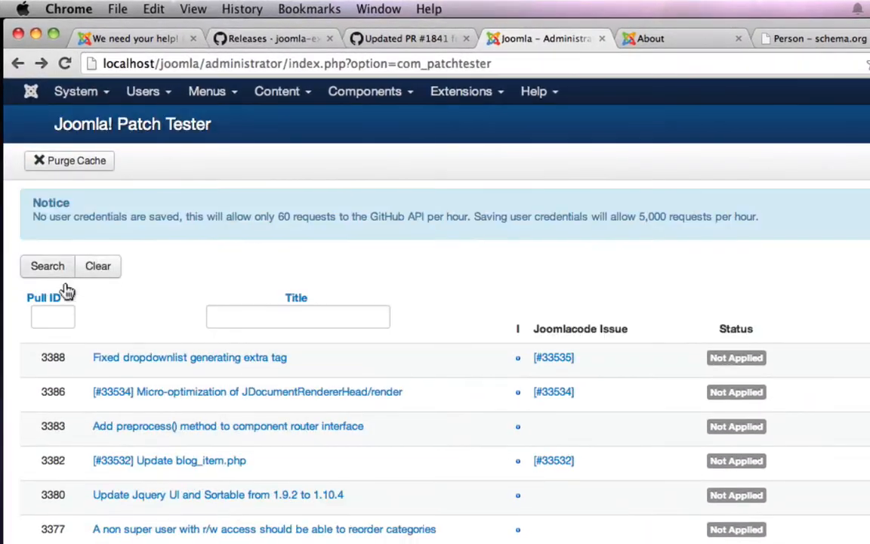
pyautogui.write('3252')
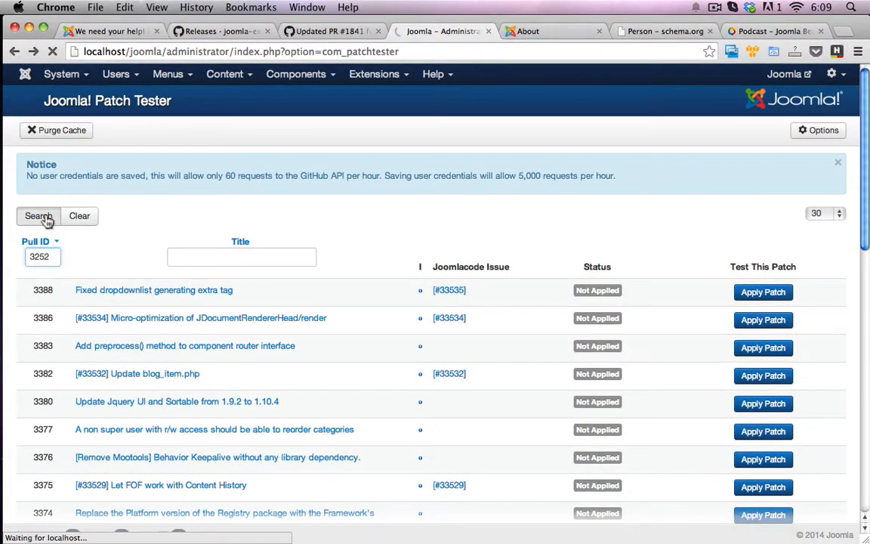
pyautogui.click(38, 215)
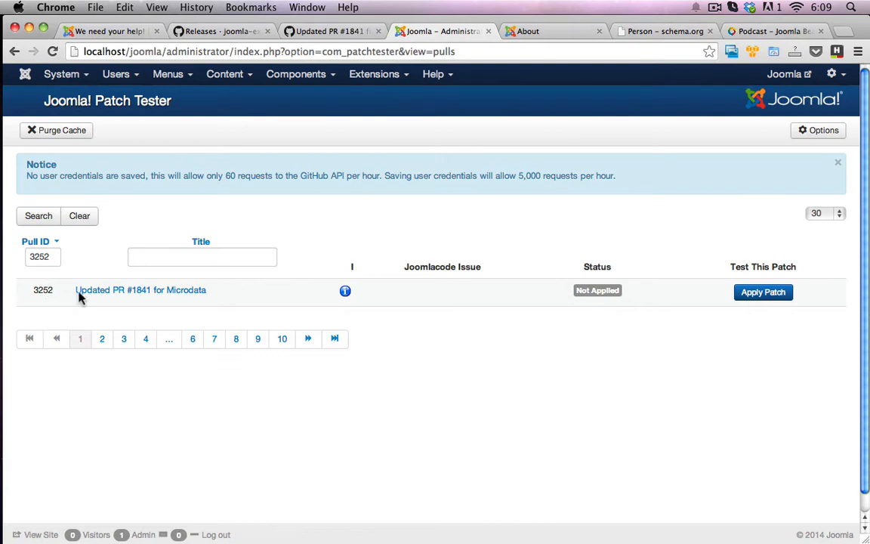
pyautogui.moveTo(386, 266)
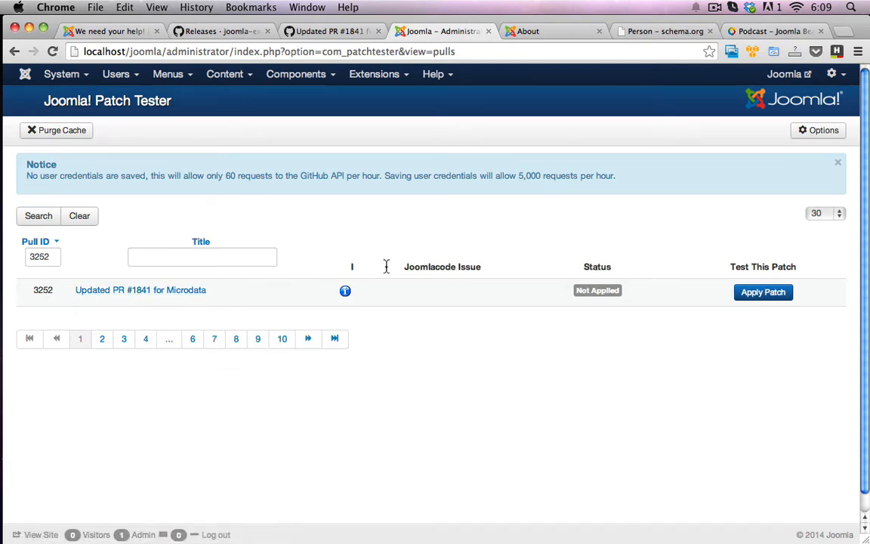
pyautogui.moveTo(223, 328)
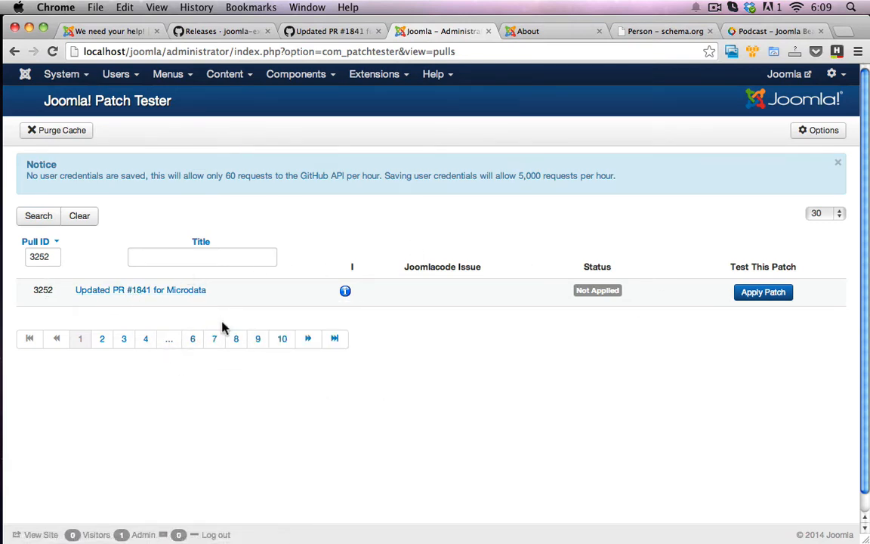
pyautogui.moveTo(238, 294)
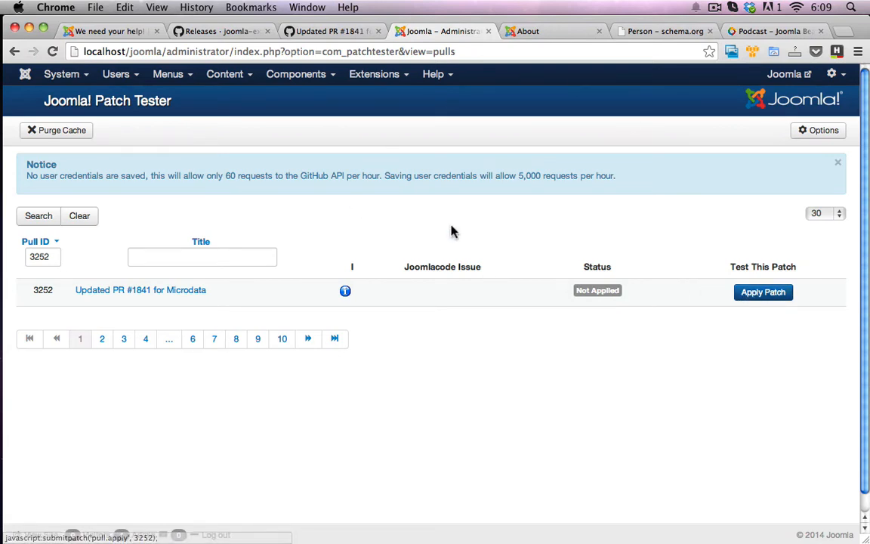
# Apply microdata patch 3252 in Patch Tester.
pyautogui.click(763, 291)
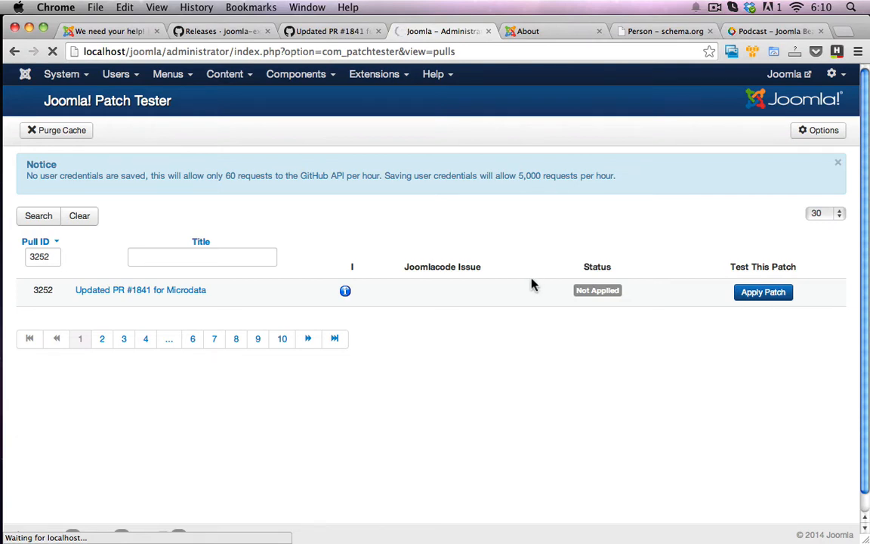
pyautogui.moveTo(382, 155)
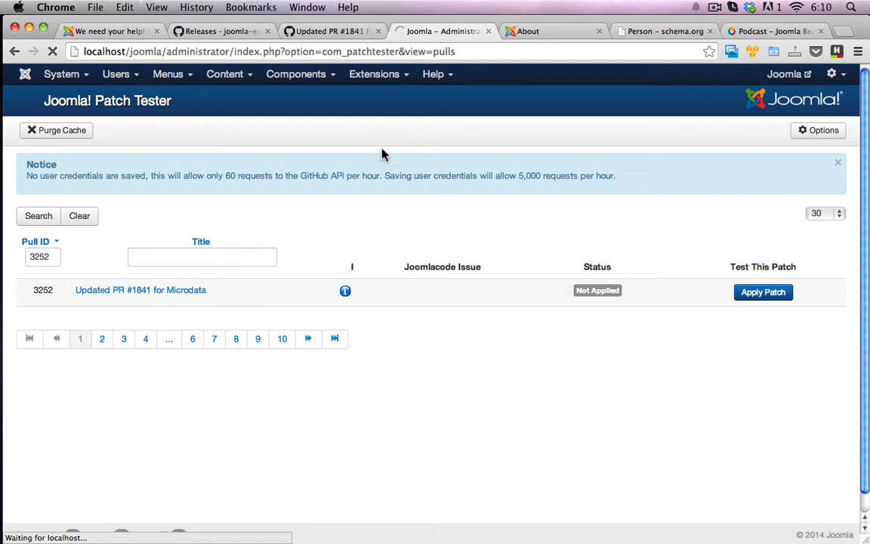
pyautogui.moveTo(376, 201)
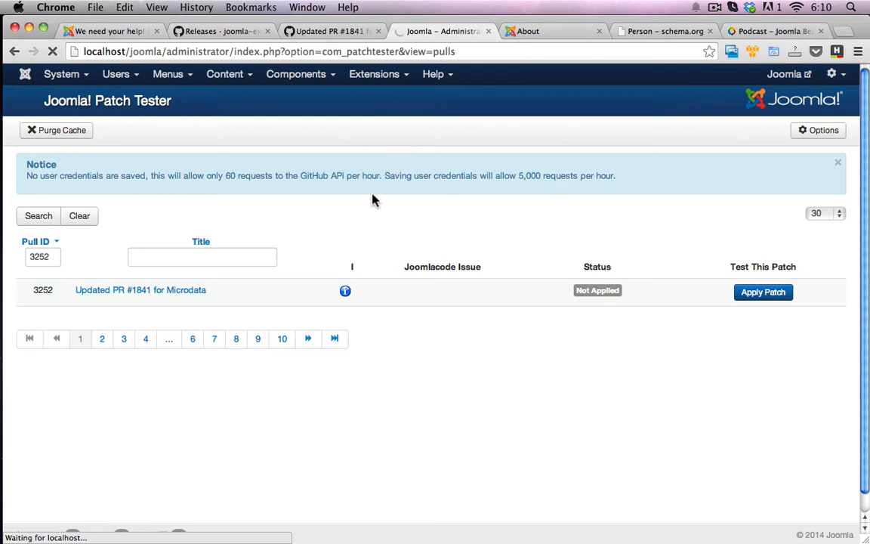
pyautogui.click(763, 292)
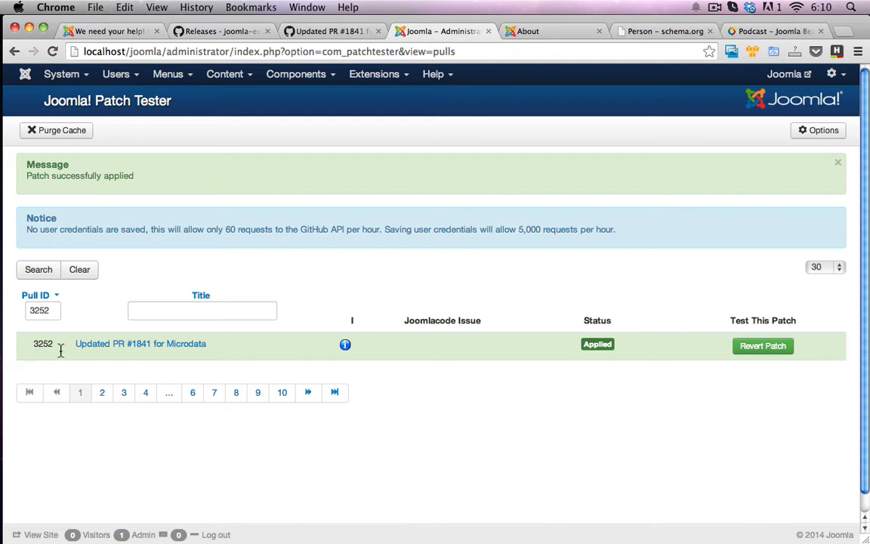
pyautogui.moveTo(593, 335)
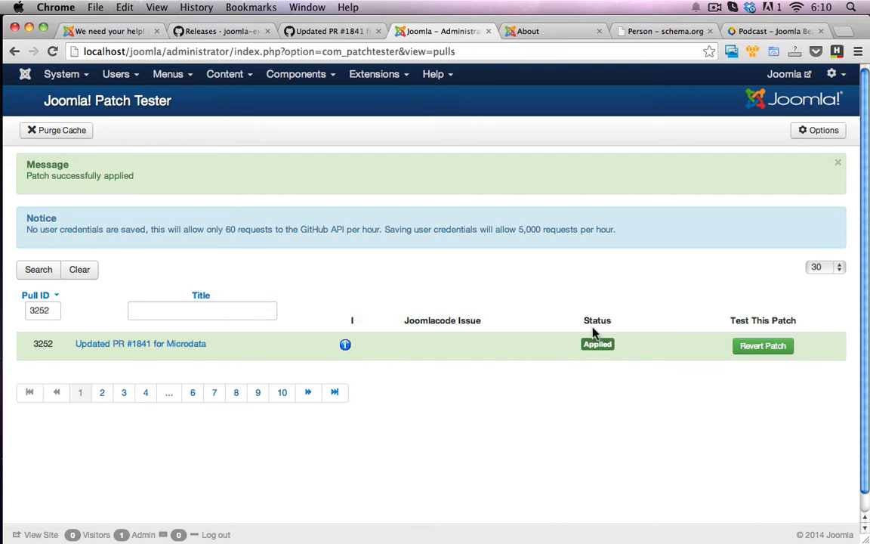
pyautogui.moveTo(624, 386)
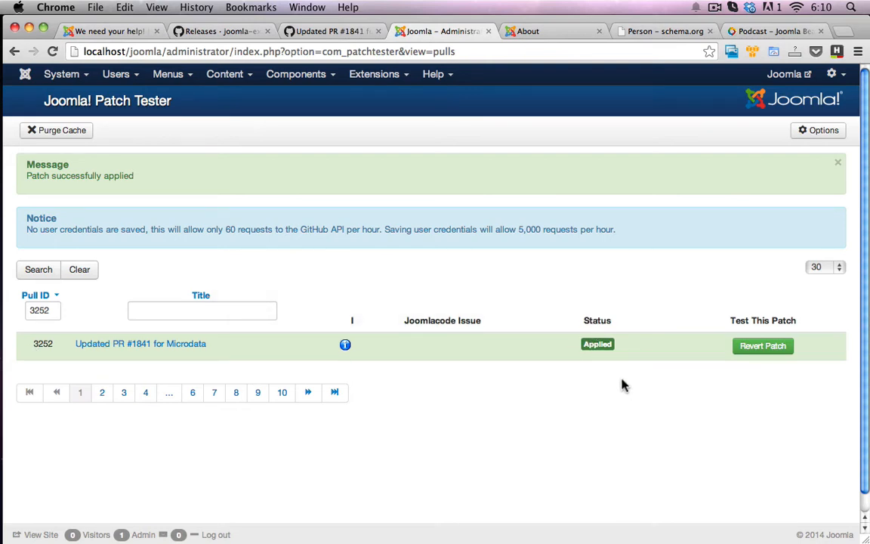
pyautogui.moveTo(127, 343)
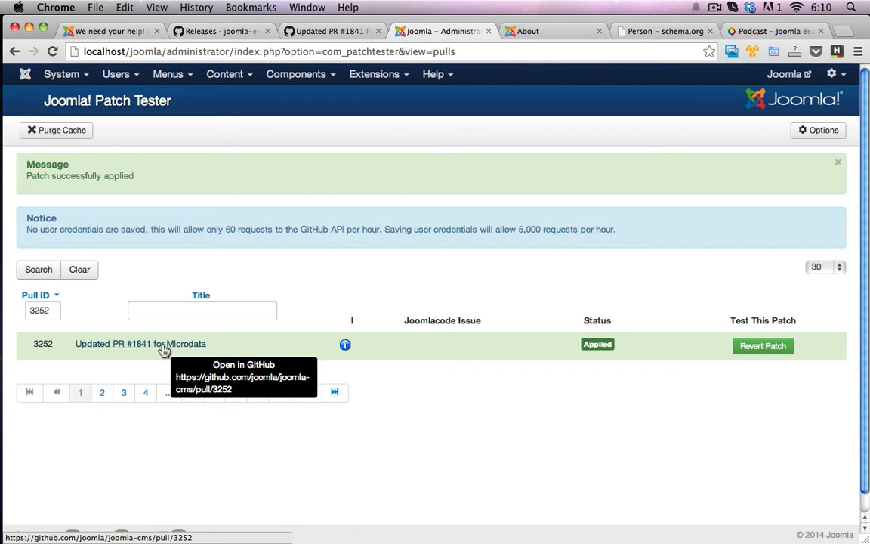
pyautogui.moveTo(185, 348)
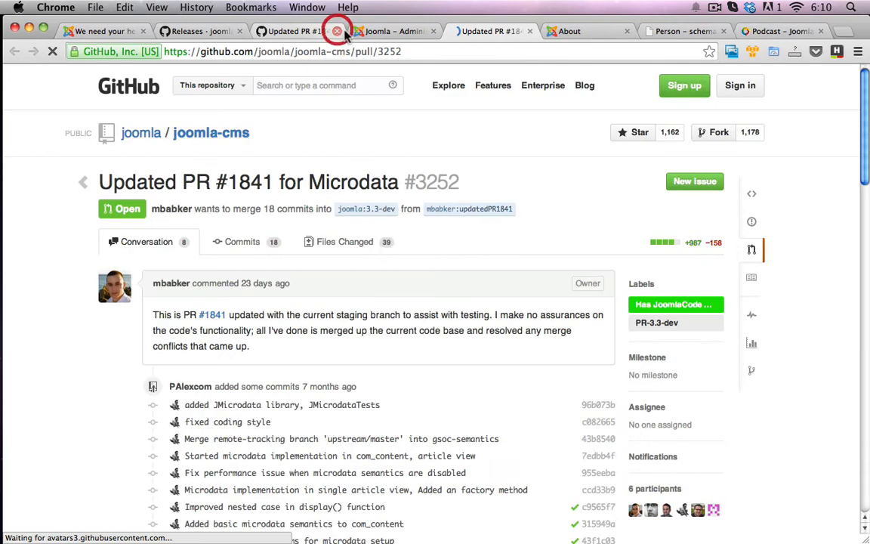
# Close the duplicate PR tab, review the commit list, and return to Joomla.
pyautogui.click(337, 31)
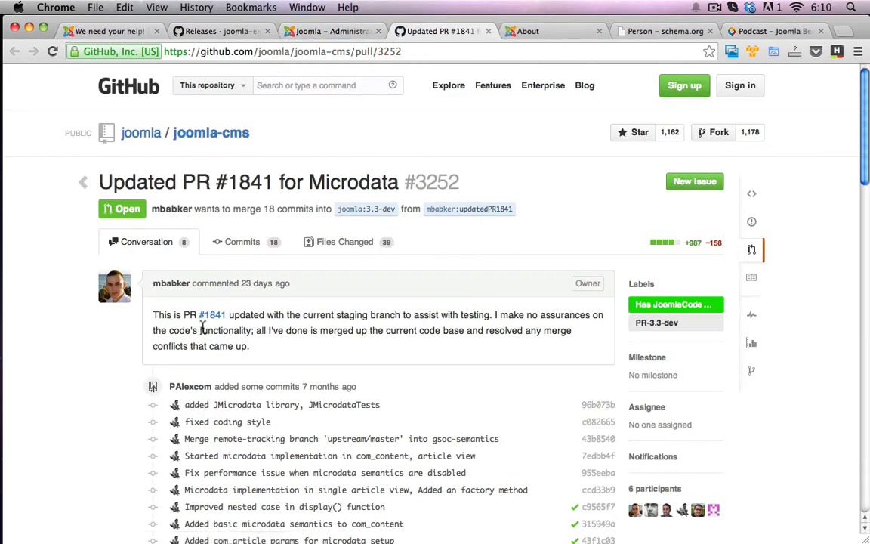
pyautogui.scroll(-3)
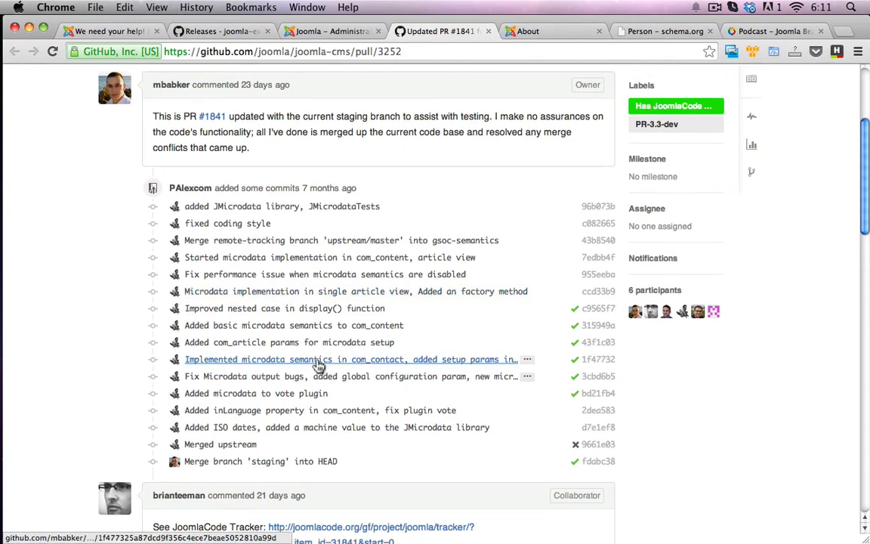
pyautogui.scroll(-3)
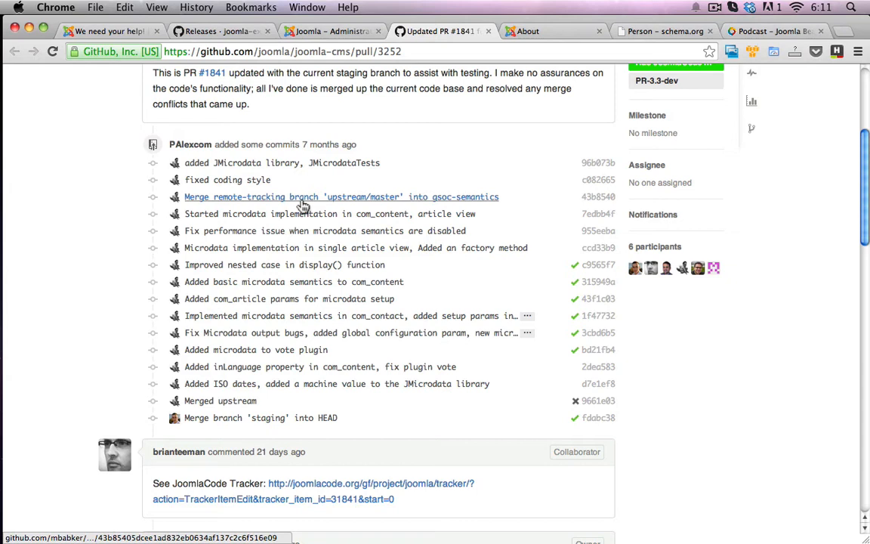
pyautogui.moveTo(418, 219)
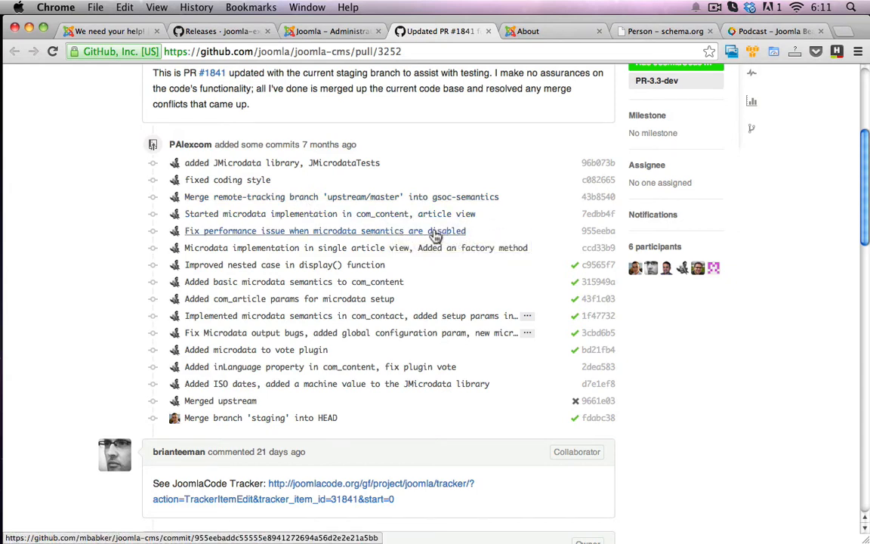
pyautogui.moveTo(414, 248)
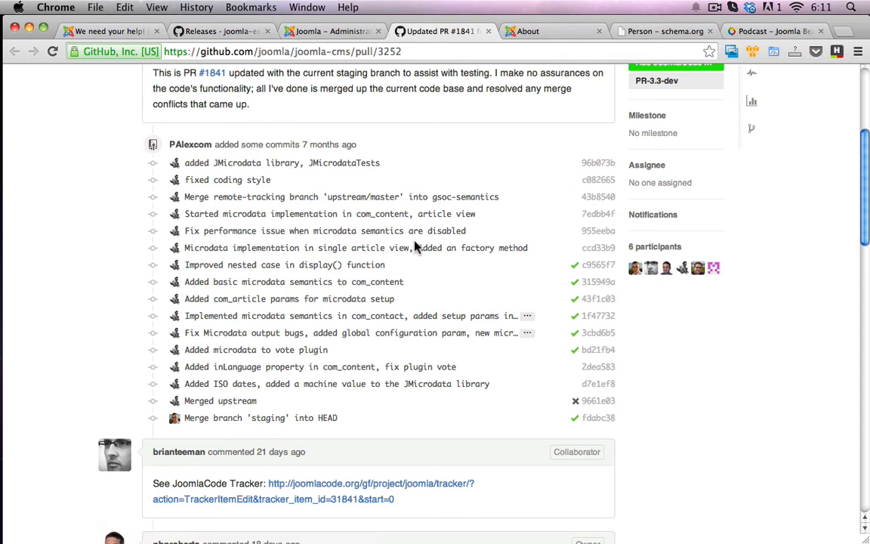
pyautogui.moveTo(408, 247)
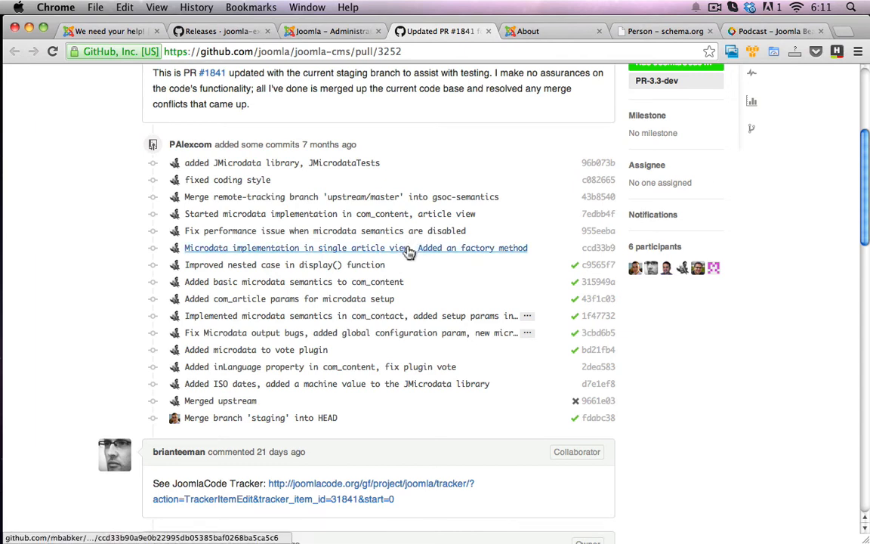
pyautogui.moveTo(408, 248)
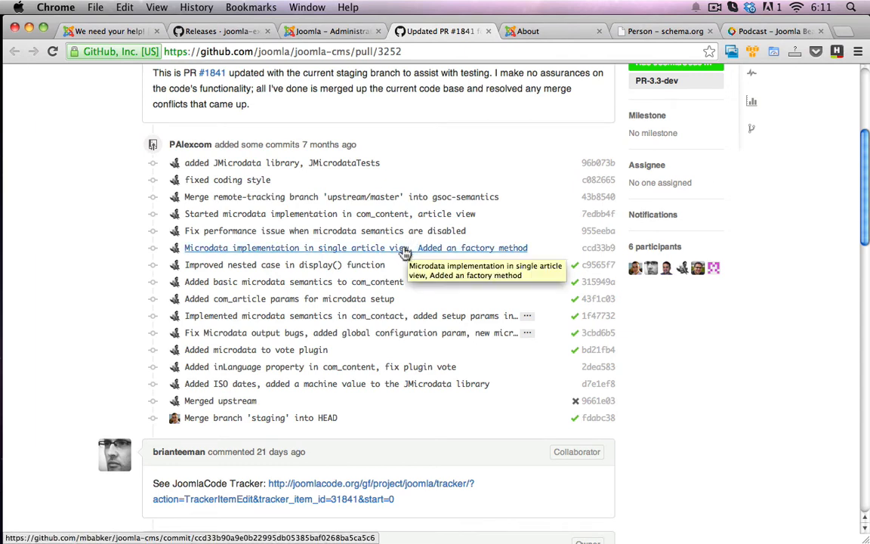
pyautogui.moveTo(446, 291)
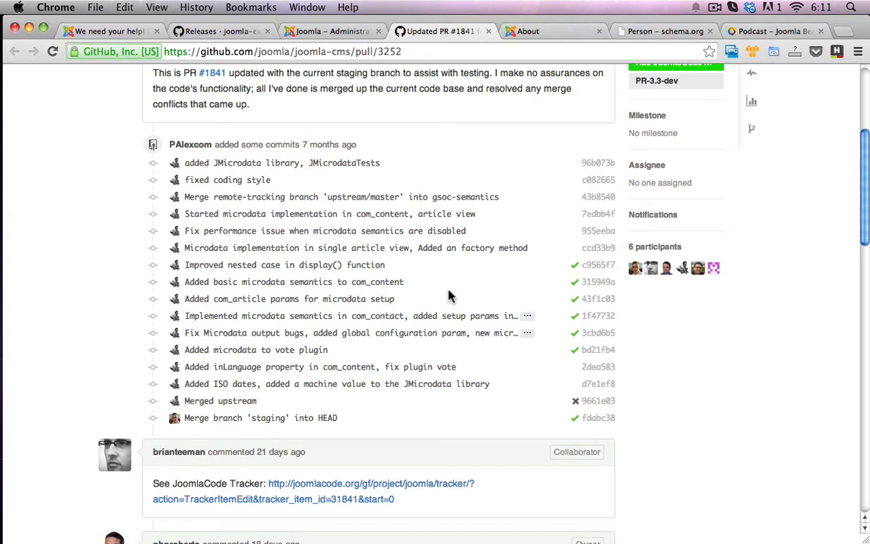
pyautogui.moveTo(272, 15)
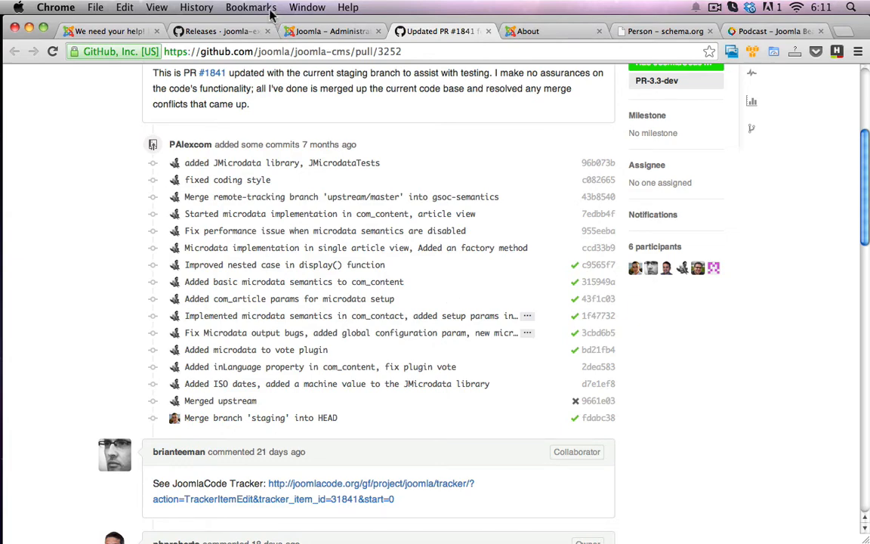
pyautogui.click(333, 31)
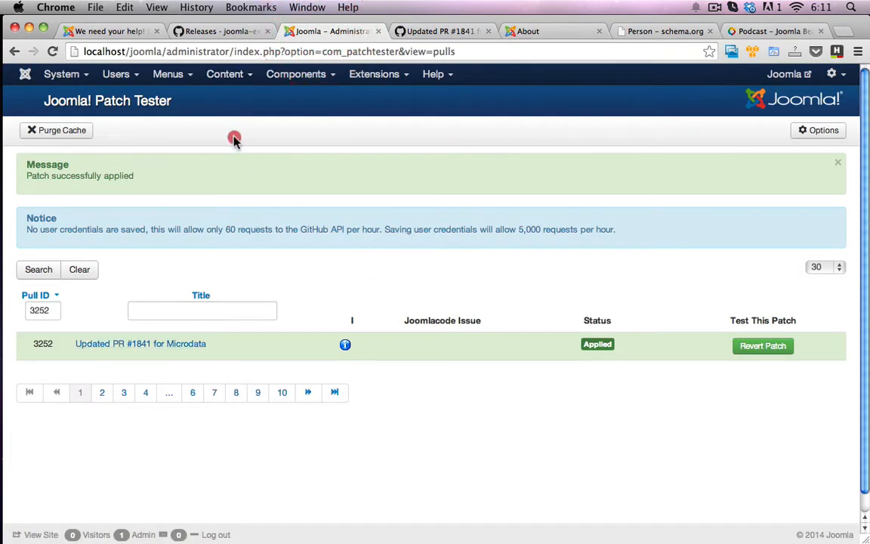
pyautogui.click(296, 73)
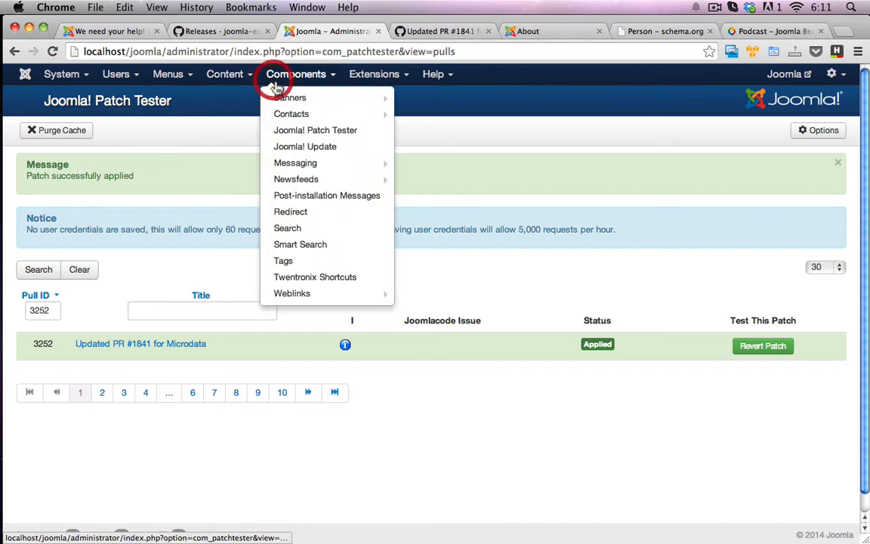
pyautogui.moveTo(291, 114)
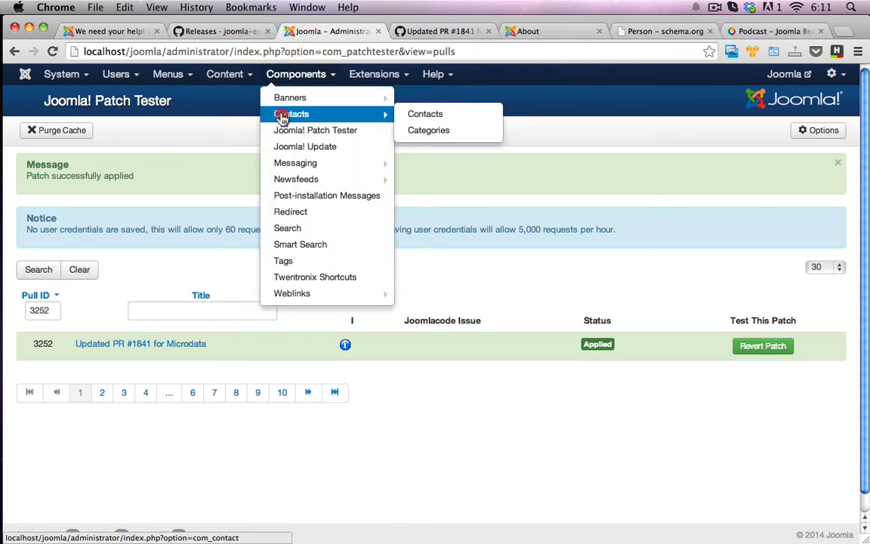
pyautogui.click(425, 113)
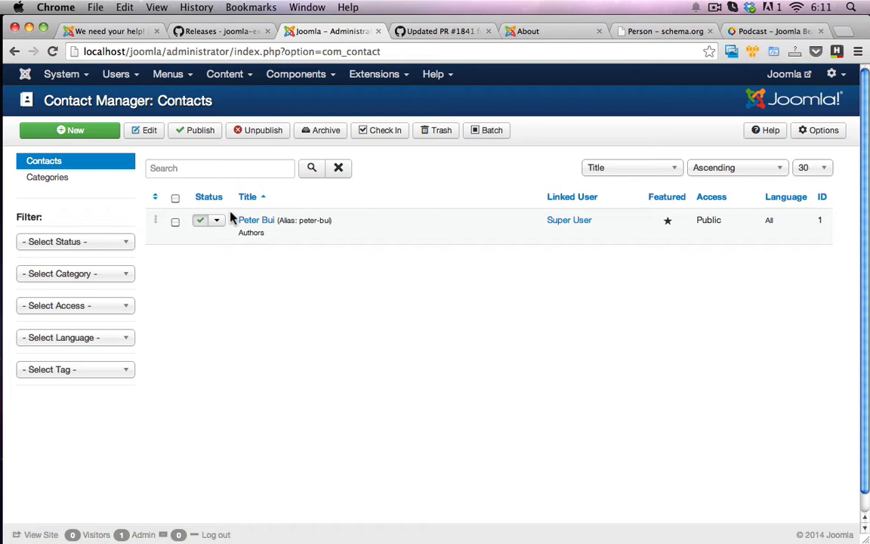
pyautogui.click(256, 220)
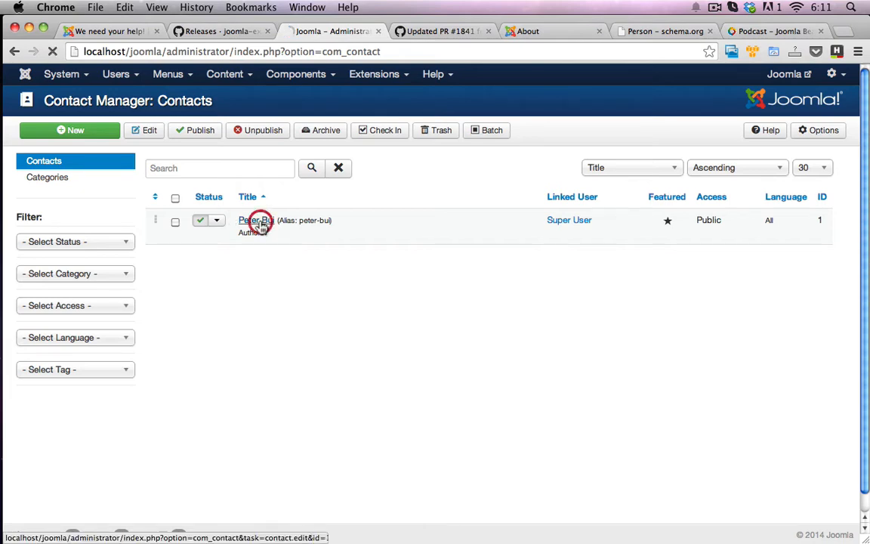
pyautogui.click(256, 220)
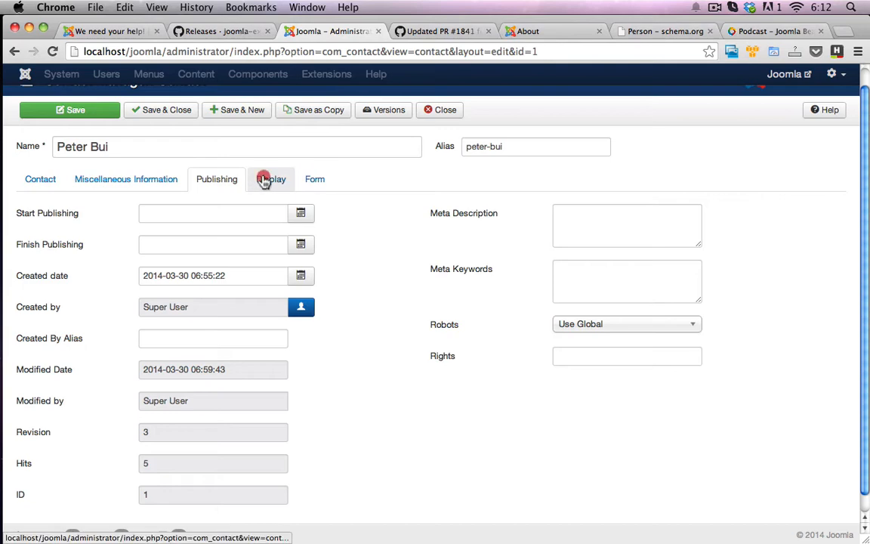
pyautogui.click(270, 179)
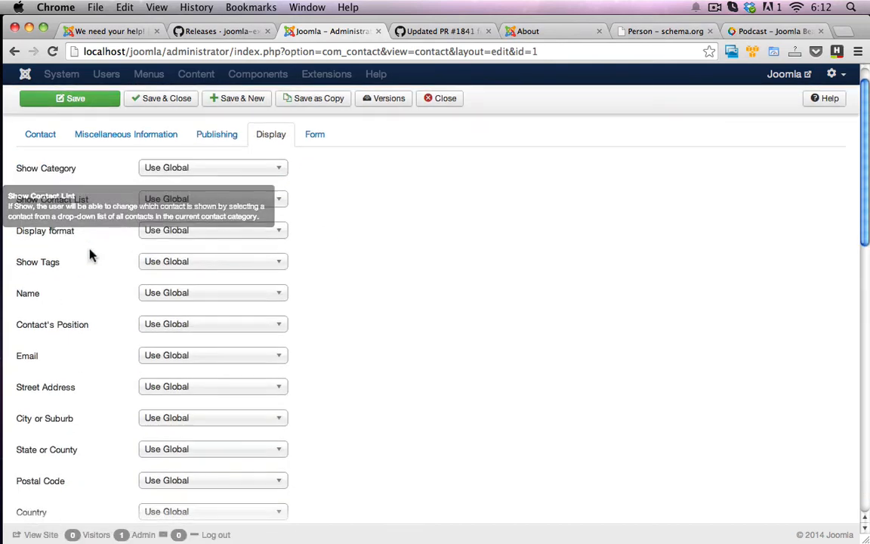
pyautogui.scroll(-3)
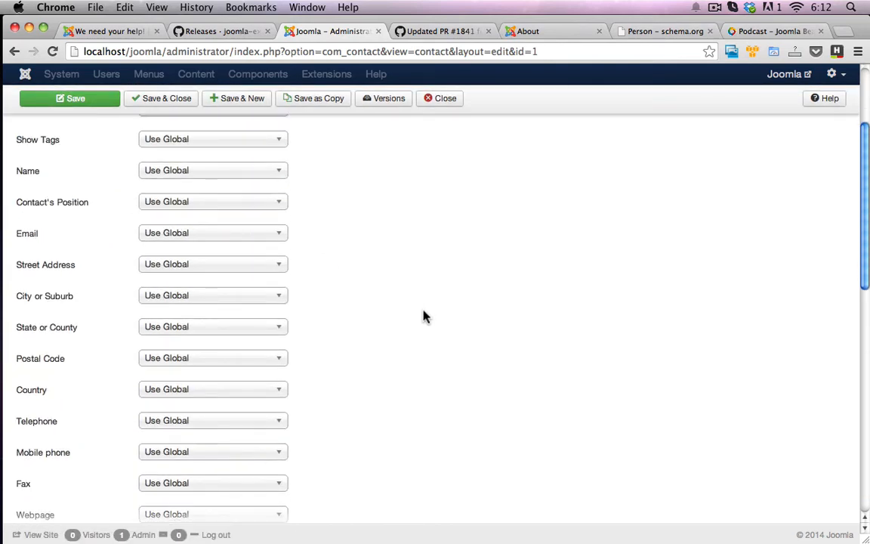
pyautogui.scroll(-3)
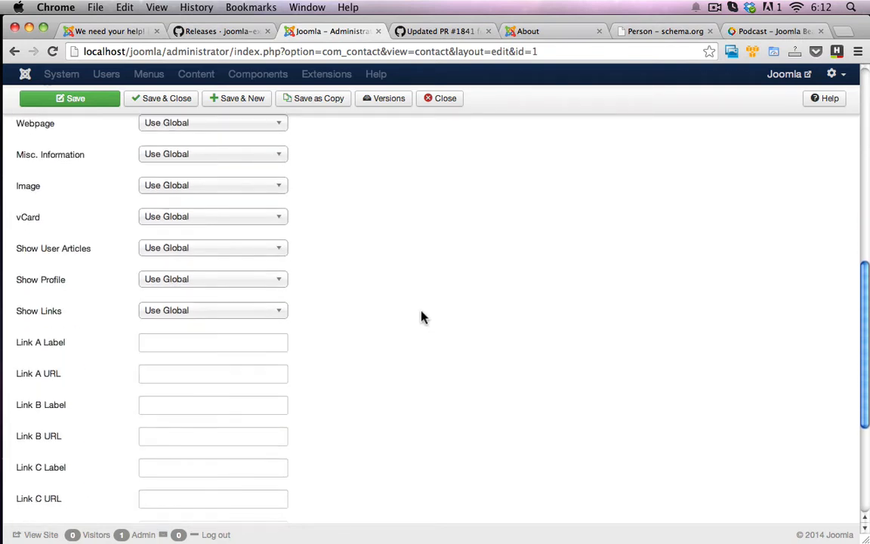
pyautogui.scroll(-3)
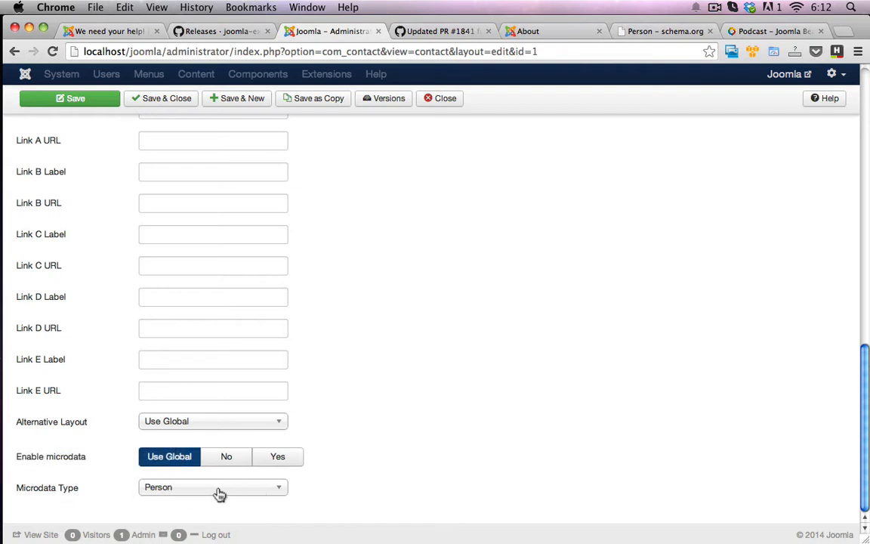
pyautogui.scroll(3)
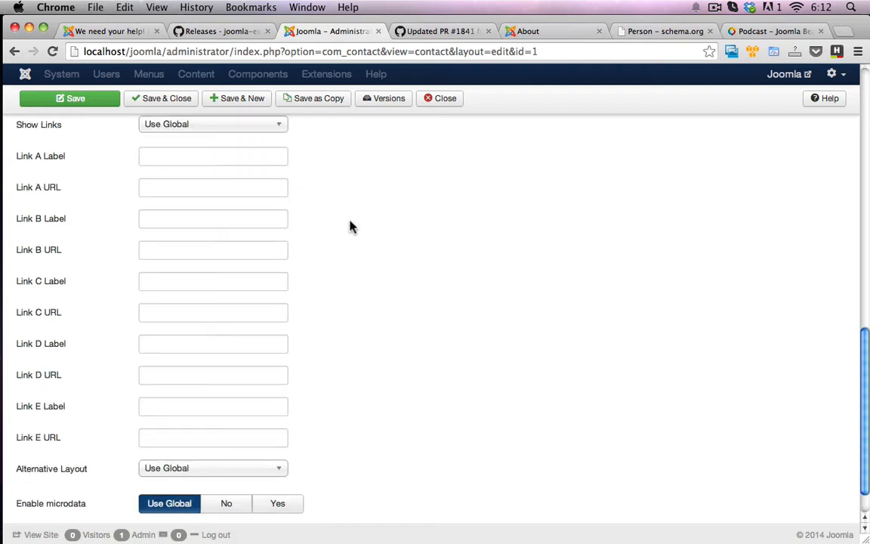
pyautogui.scroll(3)
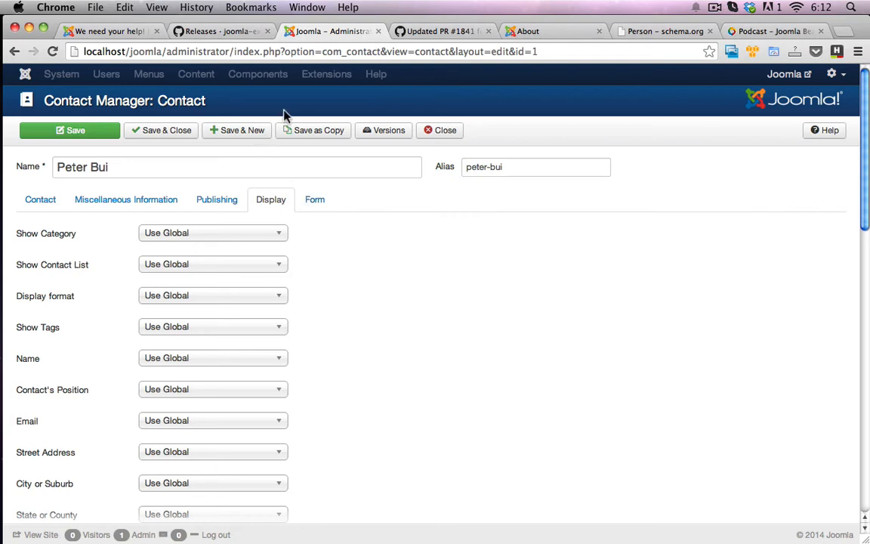
pyautogui.click(161, 130)
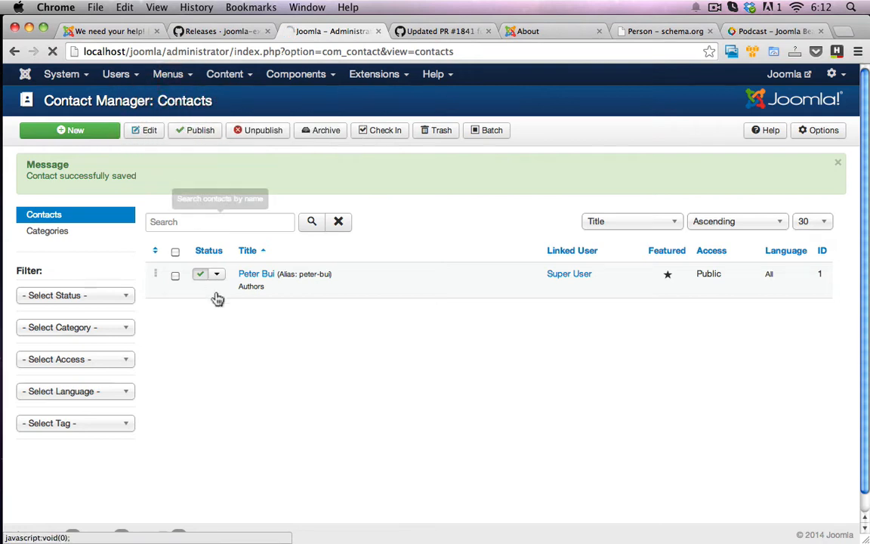
pyautogui.click(167, 74)
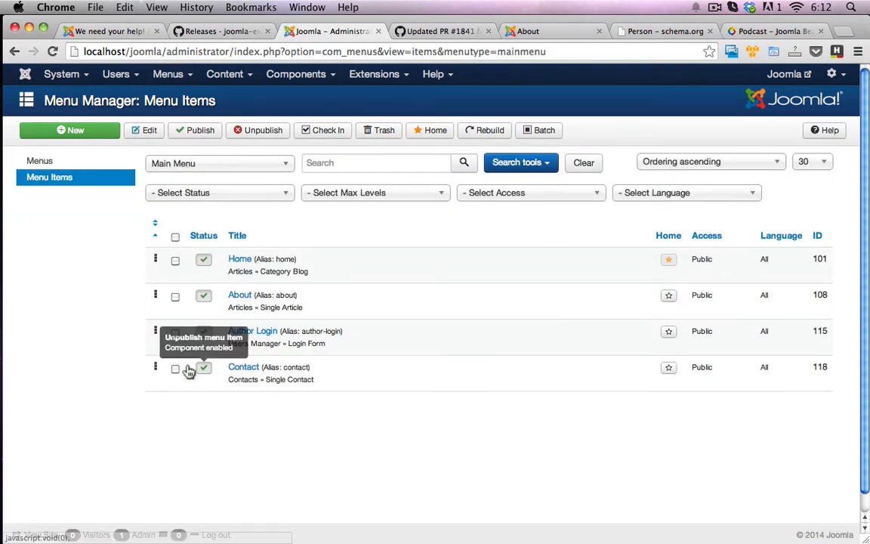
pyautogui.click(243, 366)
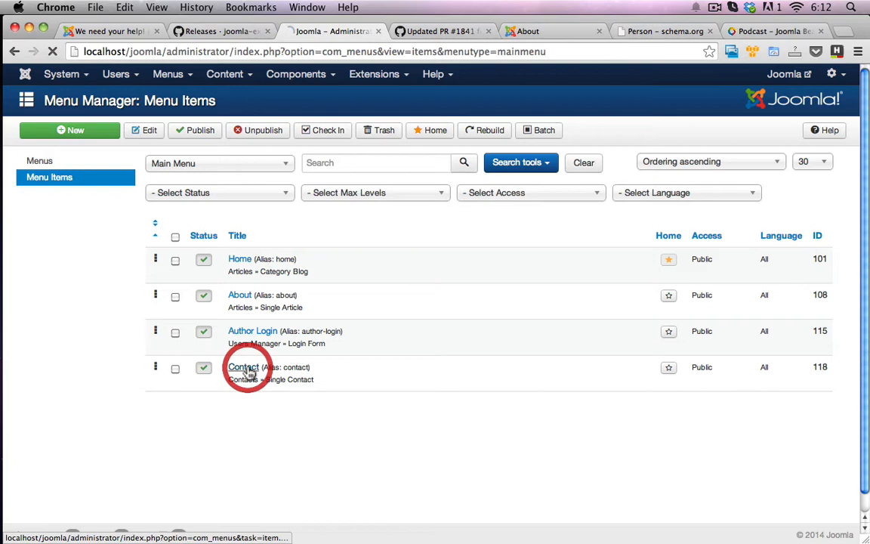
pyautogui.click(243, 367)
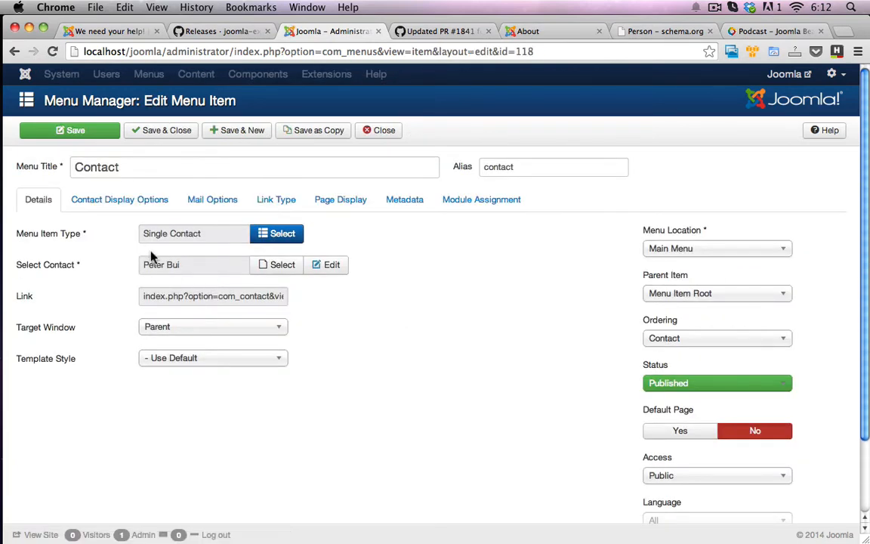
pyautogui.moveTo(58, 268)
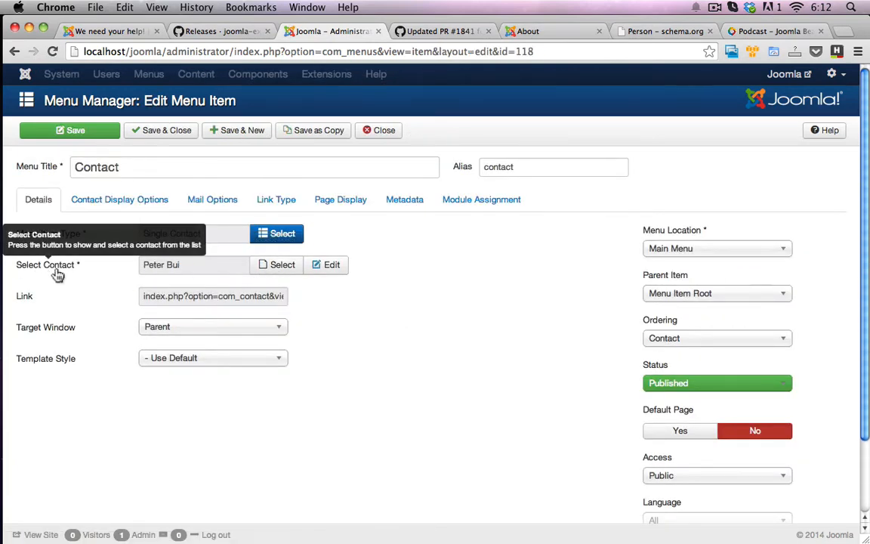
pyautogui.moveTo(166, 273)
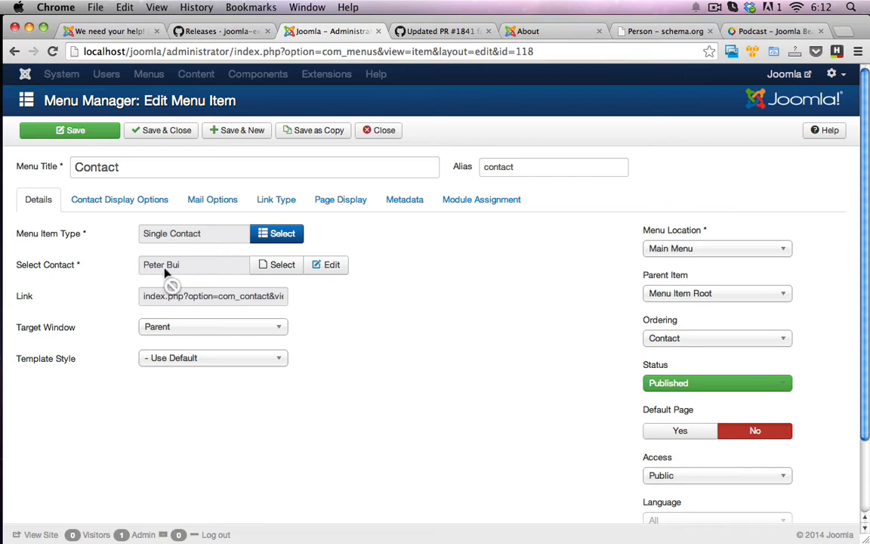
pyautogui.moveTo(173, 273)
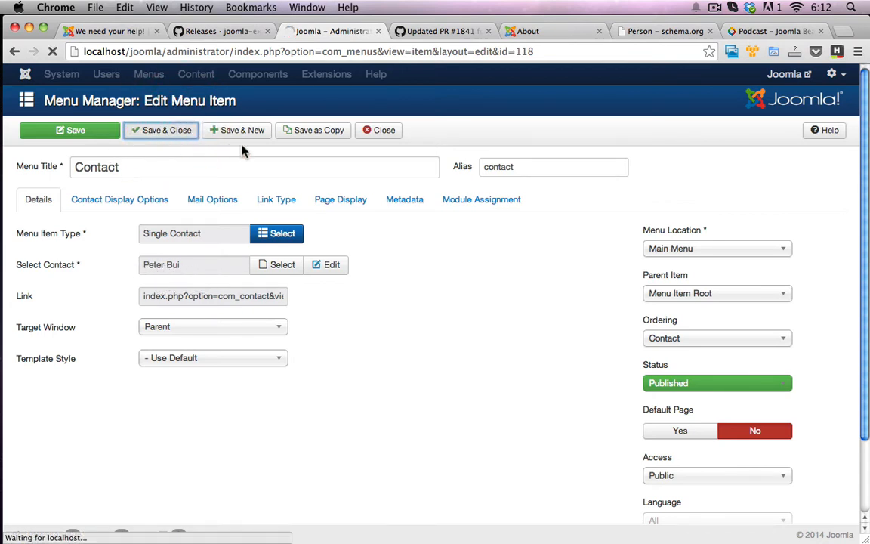
pyautogui.click(161, 130)
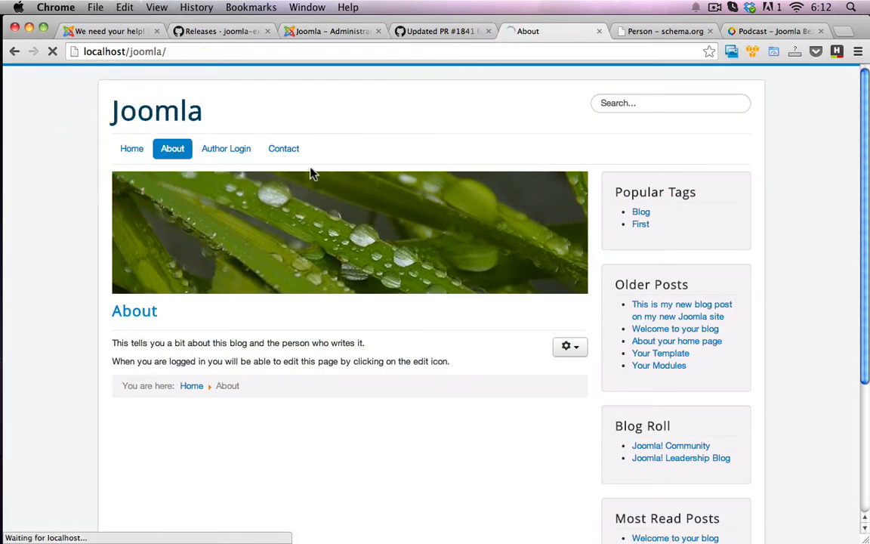
# Go from Home to the Contact page and scroll through Peter Bui's contact details.
pyautogui.click(131, 148)
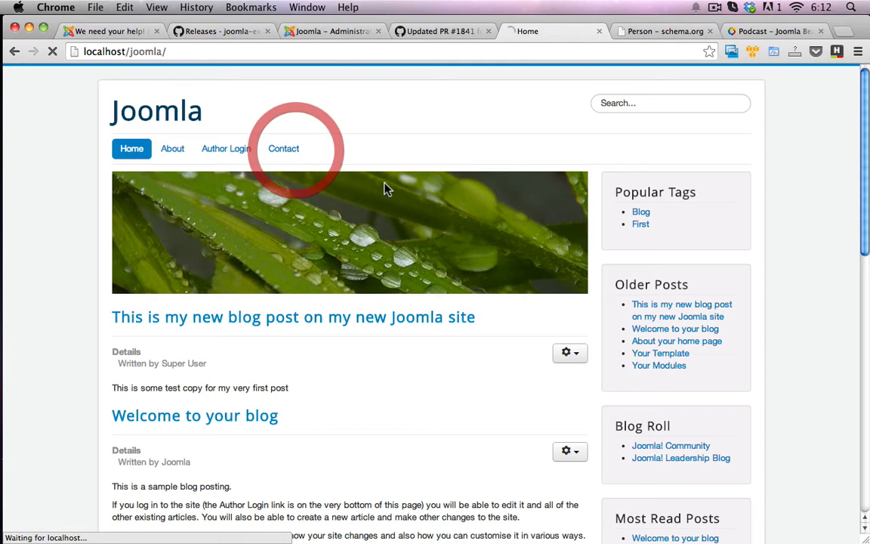
pyautogui.click(284, 148)
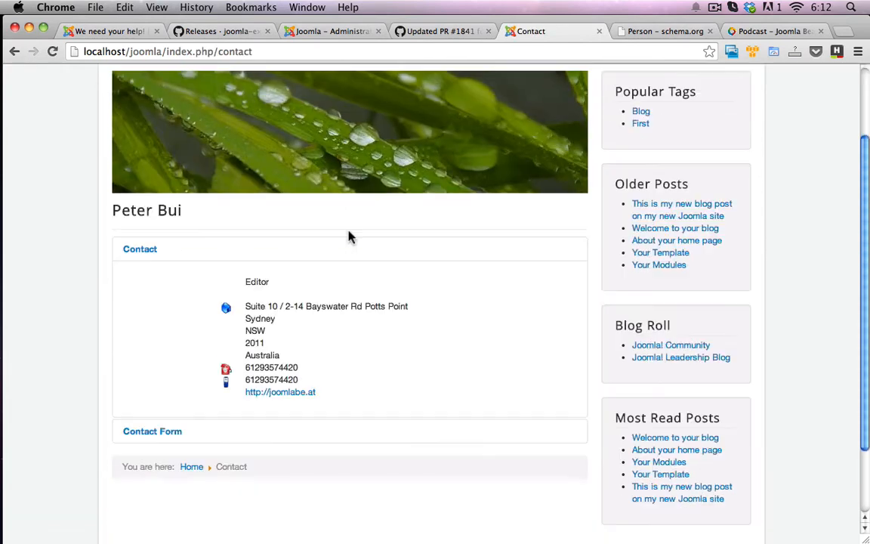
pyautogui.scroll(-3)
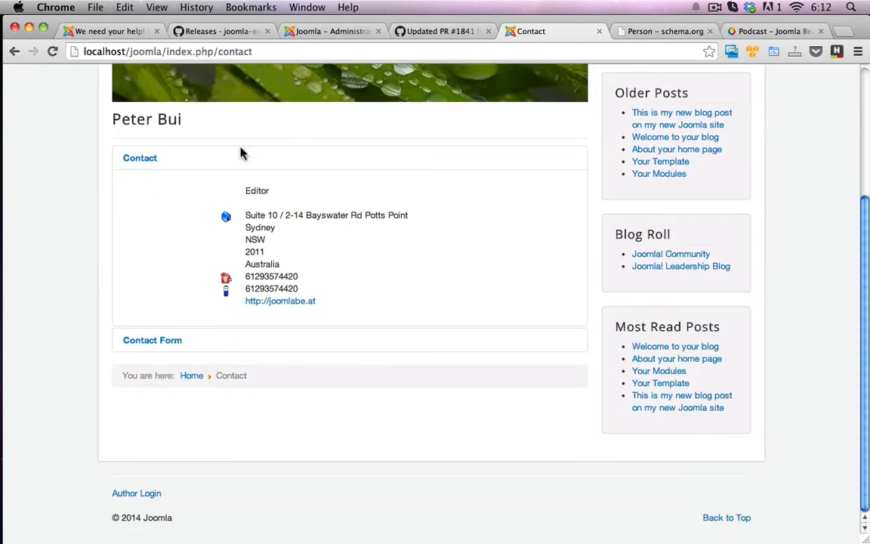
pyautogui.moveTo(336, 175)
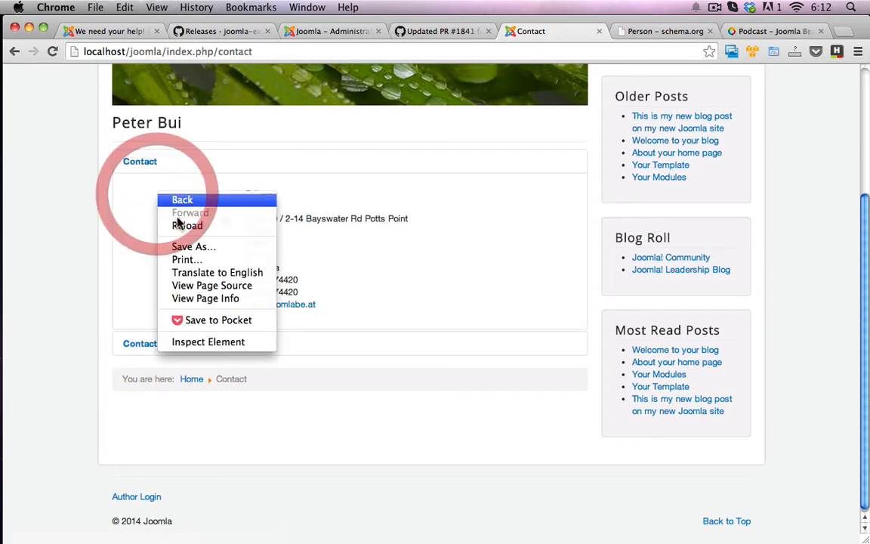
pyautogui.click(212, 286)
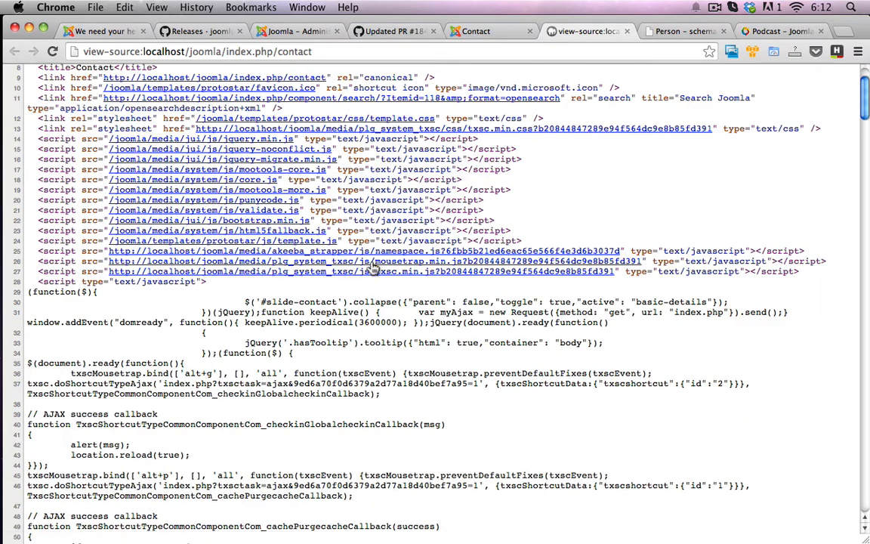
pyautogui.scroll(-3)
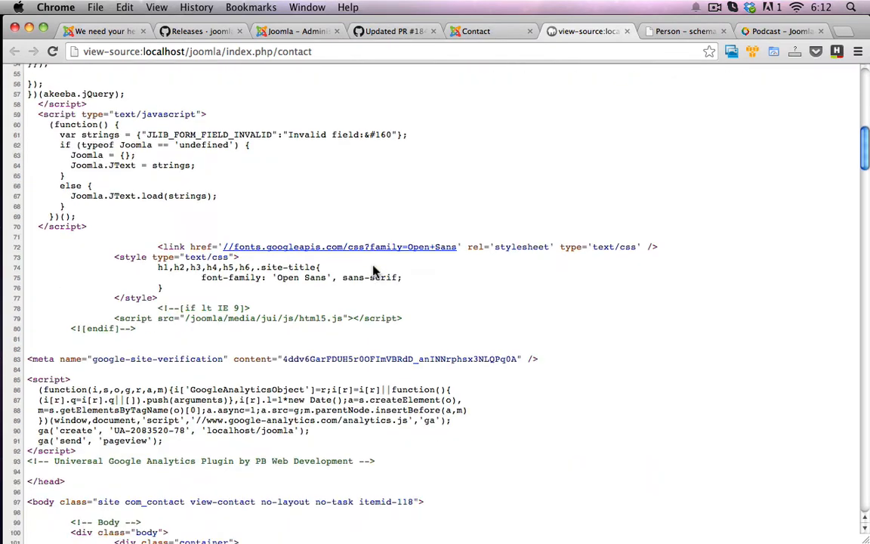
pyautogui.scroll(-3)
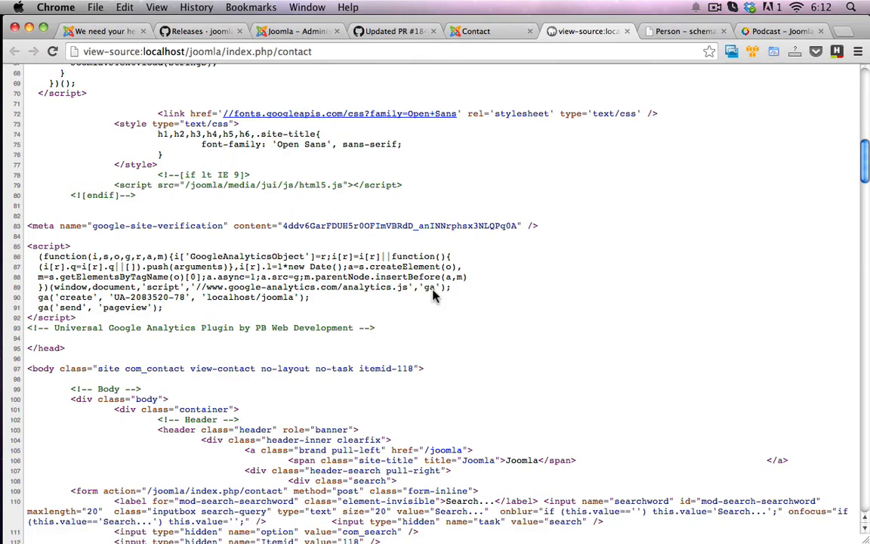
pyautogui.scroll(-3)
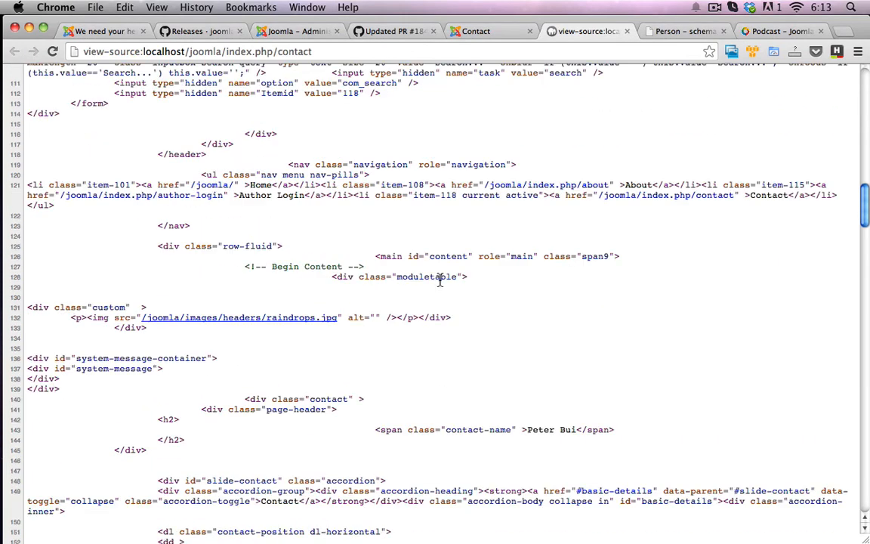
pyautogui.scroll(-3)
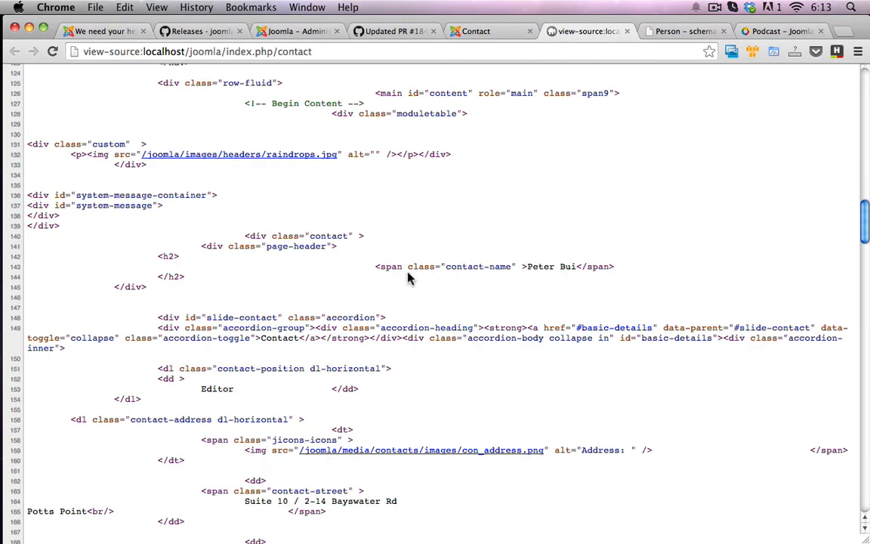
pyautogui.doubleClick(495, 266)
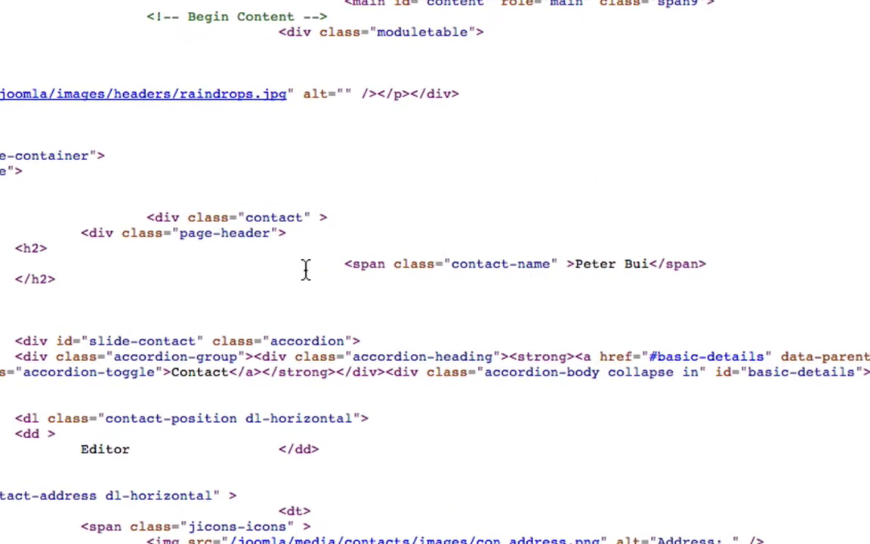
pyautogui.moveTo(725, 83)
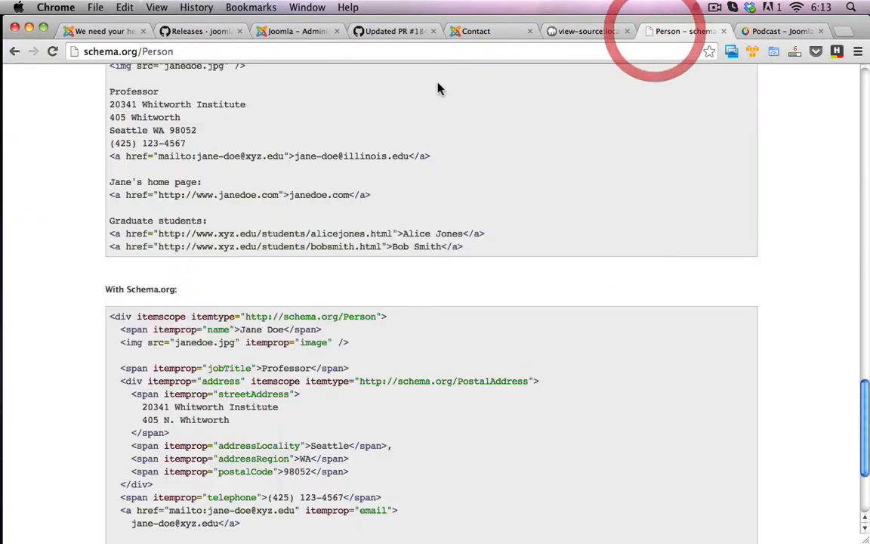
pyautogui.scroll(3)
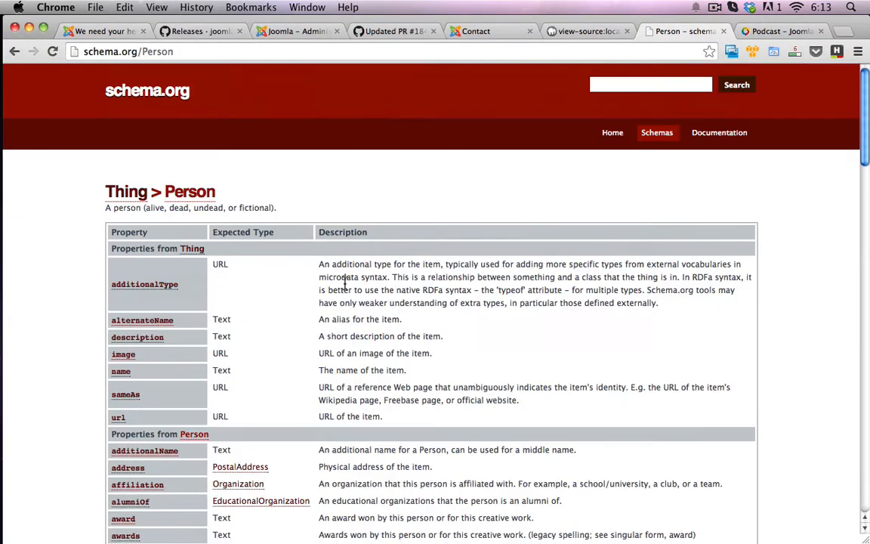
pyautogui.scroll(-3)
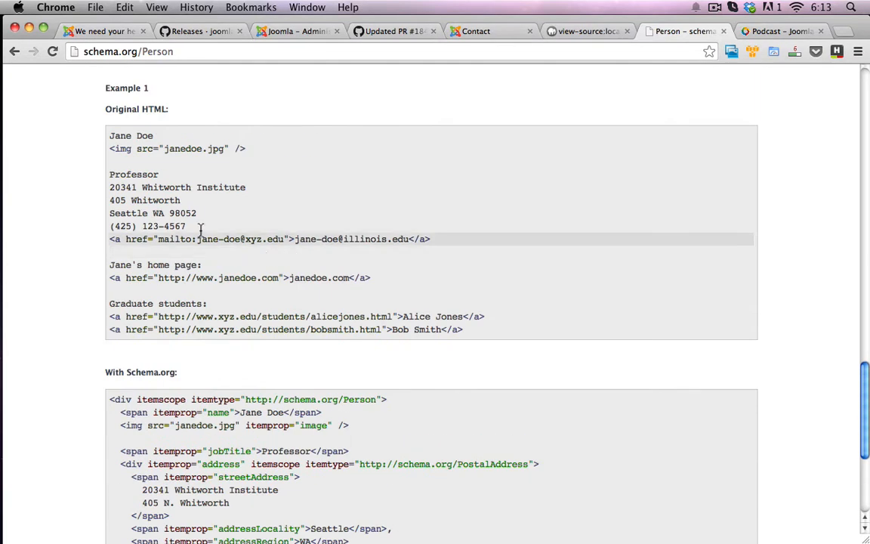
pyautogui.moveTo(108, 135)
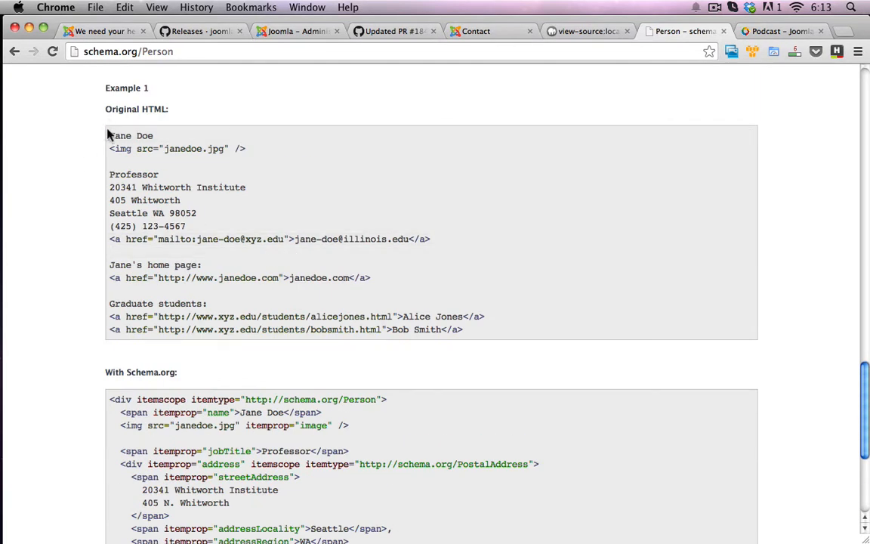
pyautogui.moveTo(110, 135); pyautogui.dragTo(464, 329)
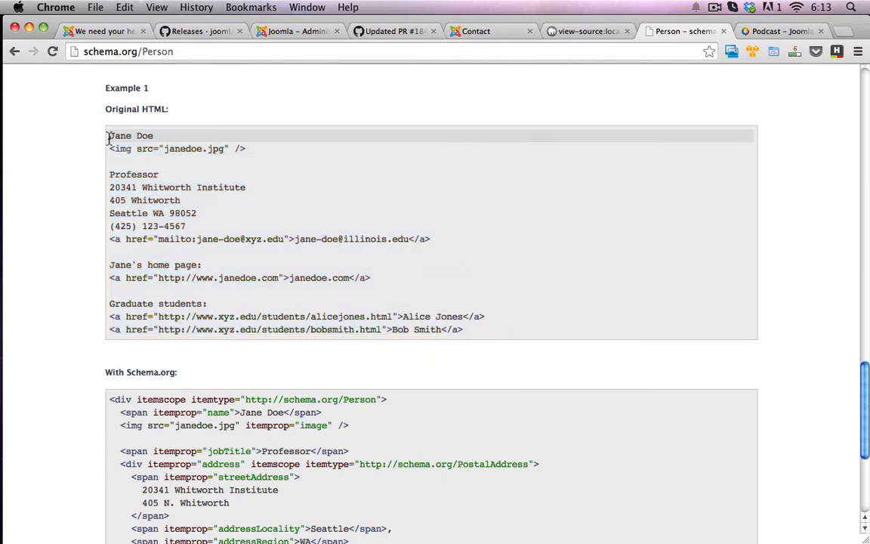
pyautogui.scroll(-3)
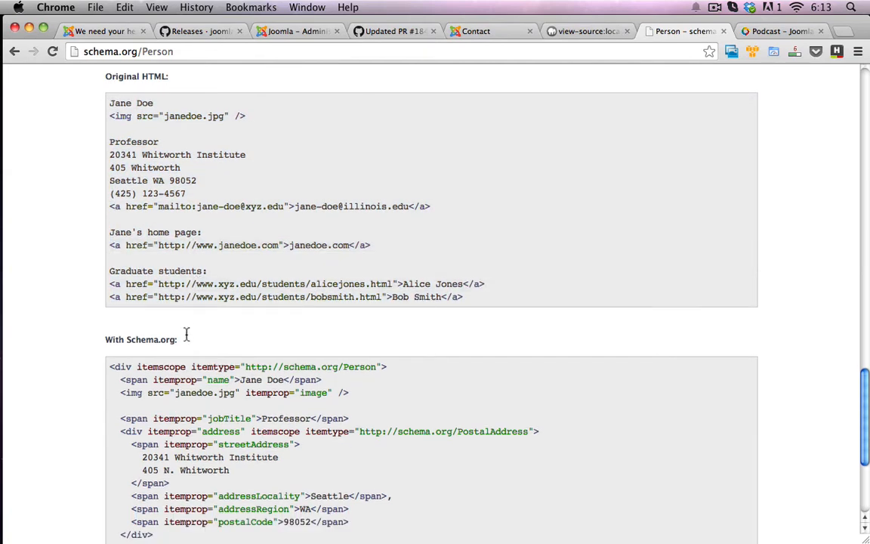
pyautogui.scroll(-3)
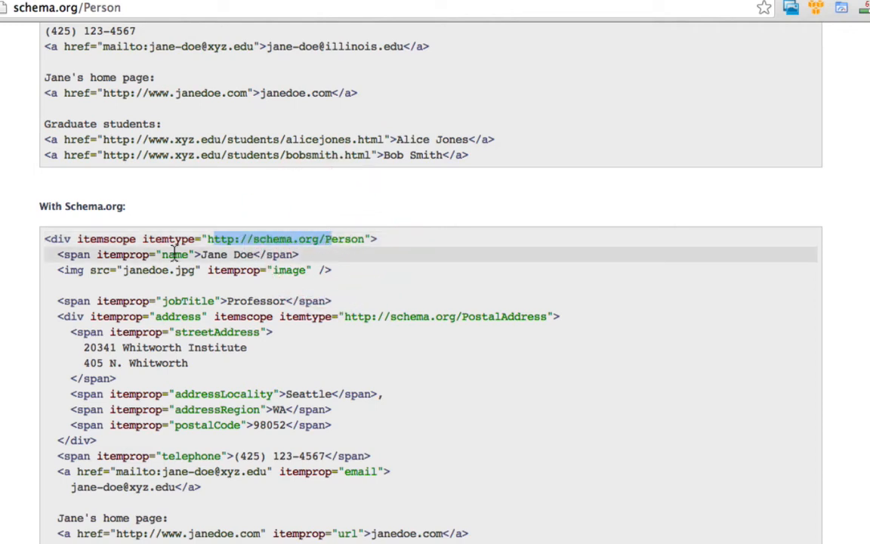
pyautogui.doubleClick(223, 255)
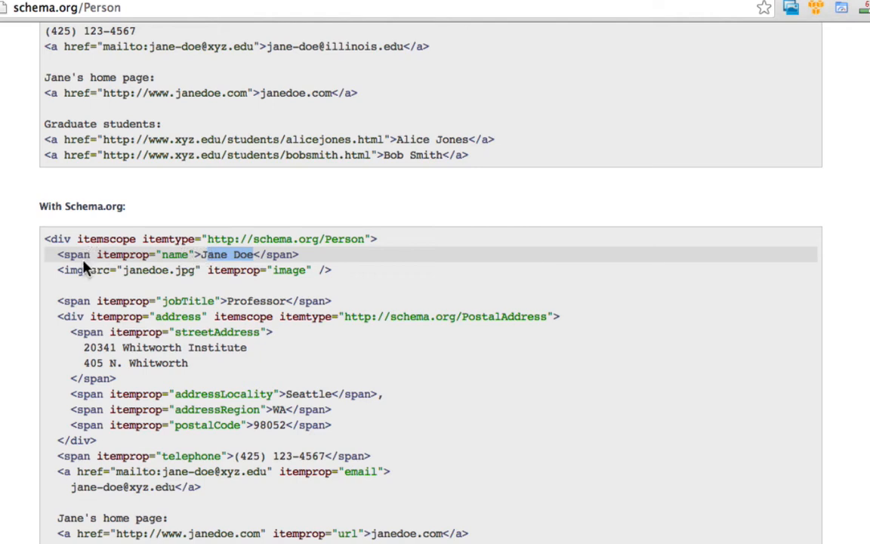
pyautogui.moveTo(155, 257)
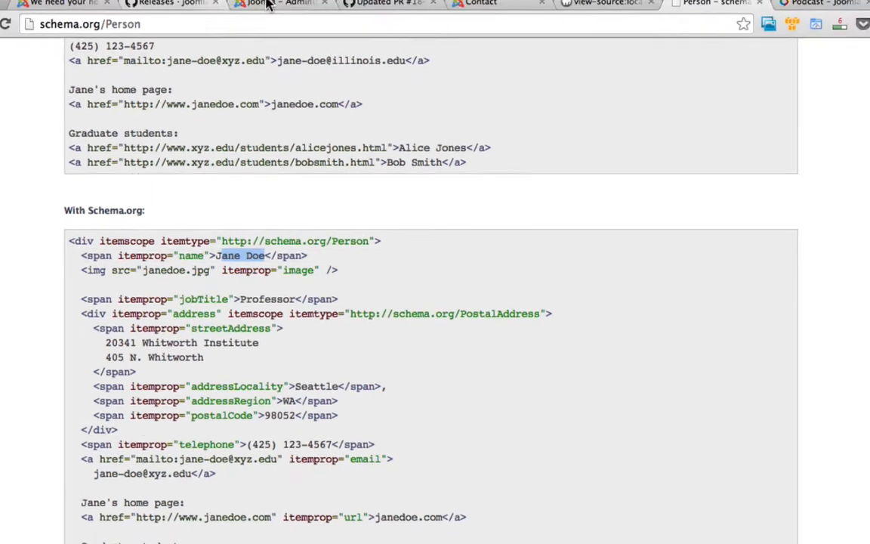
pyautogui.click(476, 31)
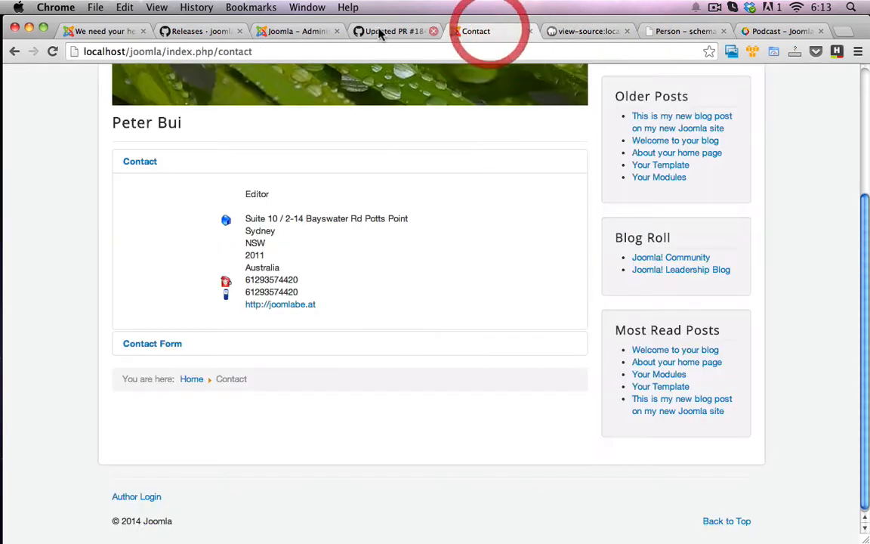
pyautogui.click(295, 31)
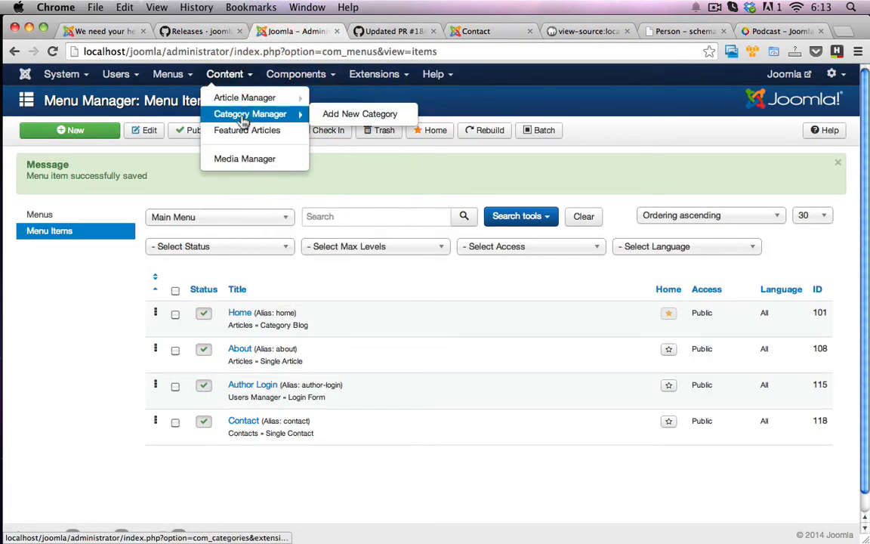
pyautogui.click(295, 73)
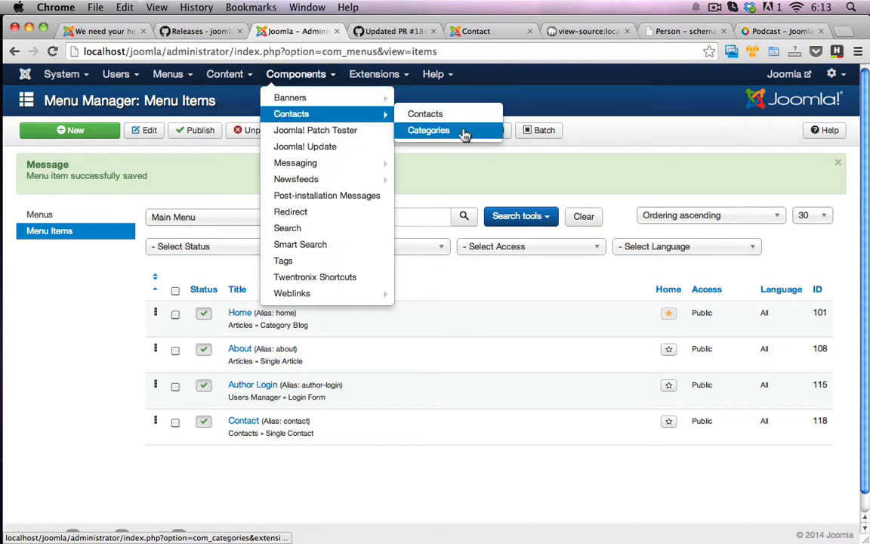
pyautogui.click(424, 114)
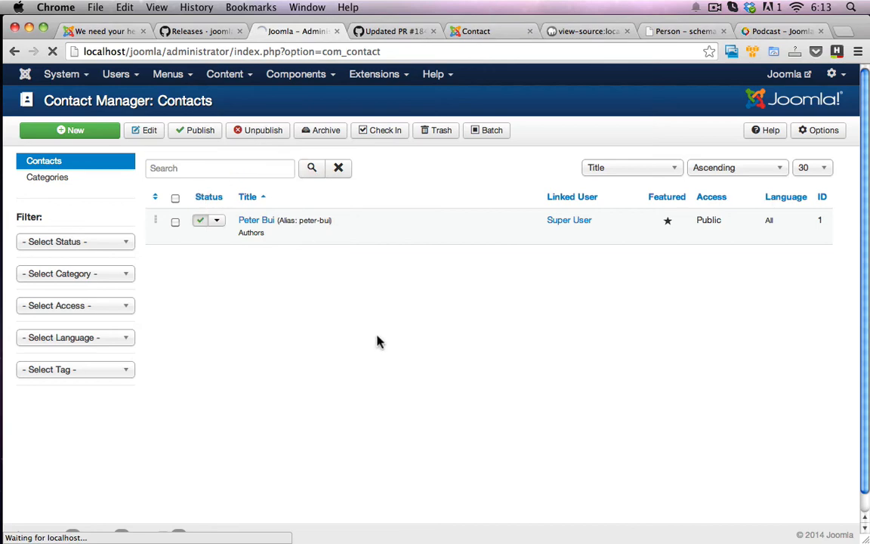
# Edit Peter Bui's contact, set Enable microdata to Yes with type Person, and save.
pyautogui.click(256, 220)
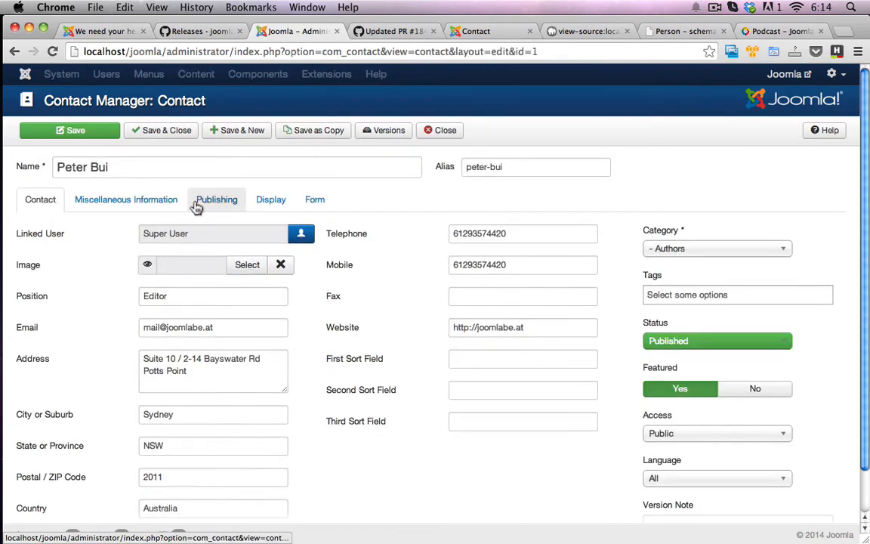
pyautogui.click(216, 200)
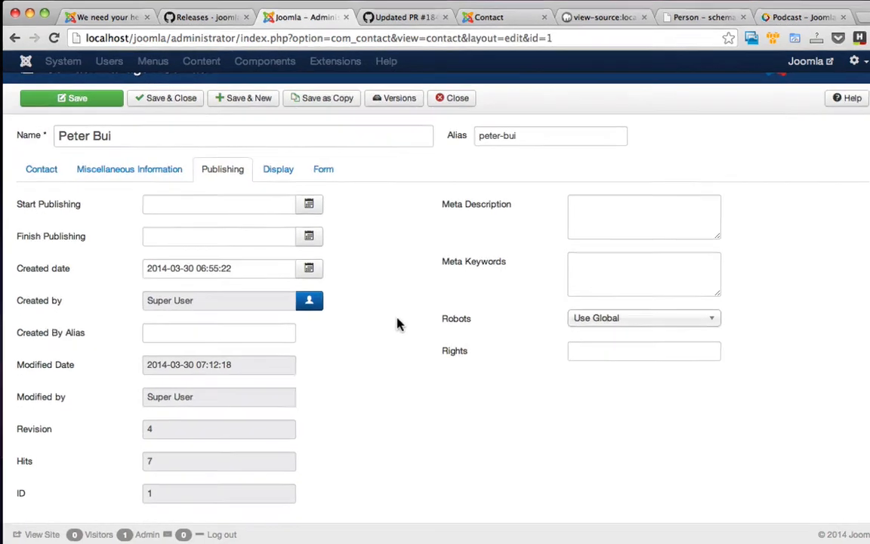
pyautogui.scroll(-3)
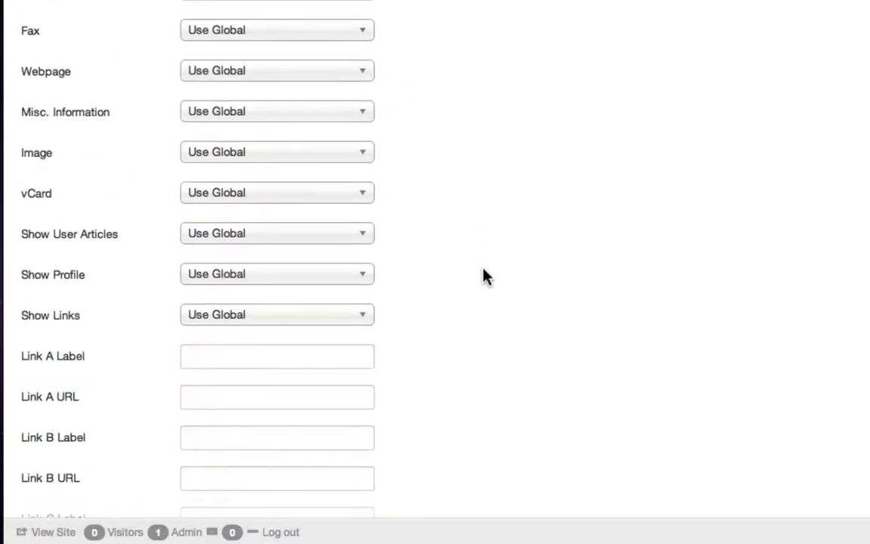
pyautogui.scroll(-3)
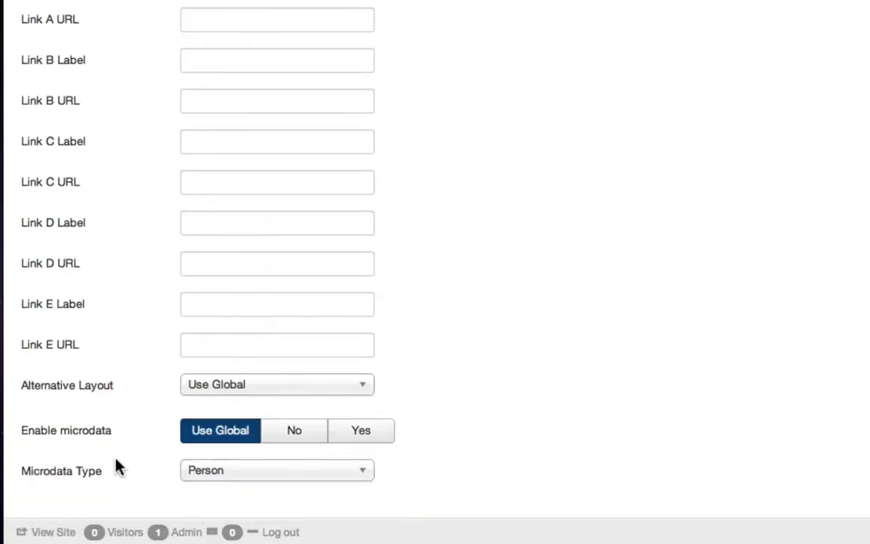
pyautogui.moveTo(188, 437)
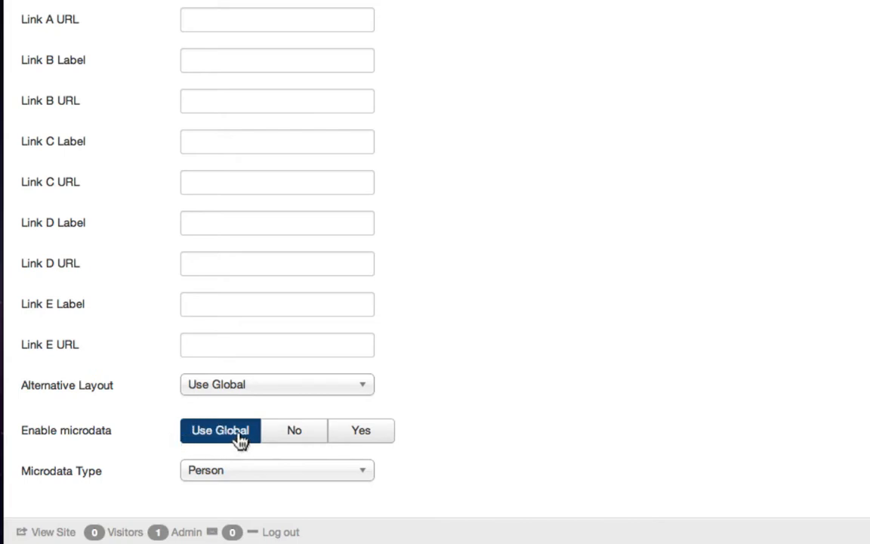
pyautogui.moveTo(283, 252)
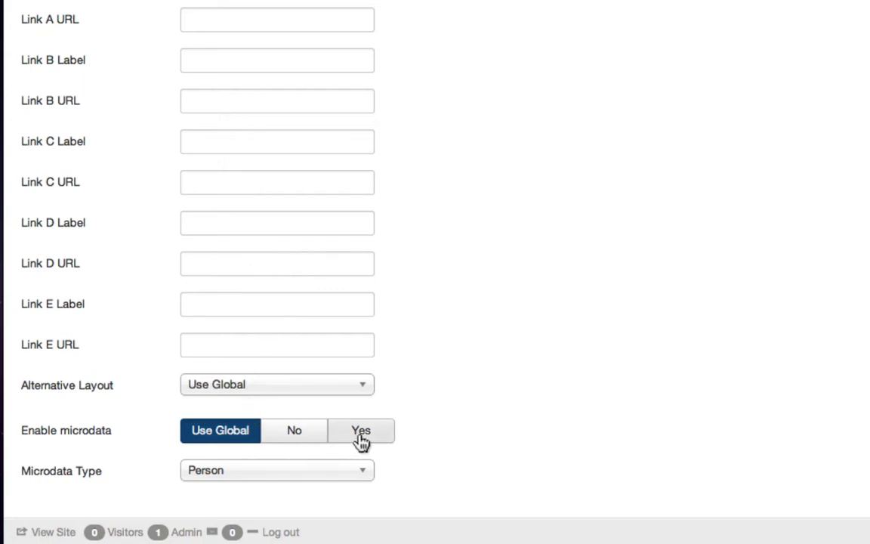
pyautogui.click(360, 430)
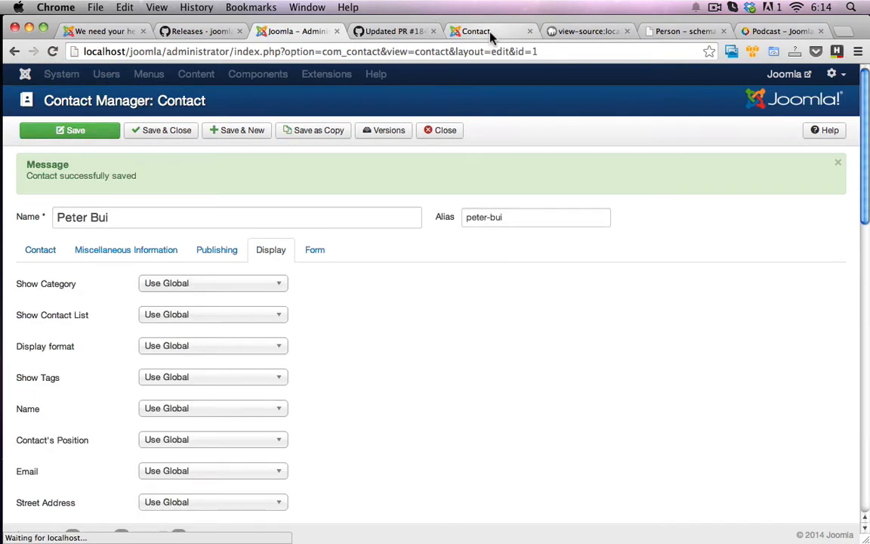
# In the reloaded source, inspect the schema.org/Person itemscope with name and jobTitle itemprops.
pyautogui.click(585, 31)
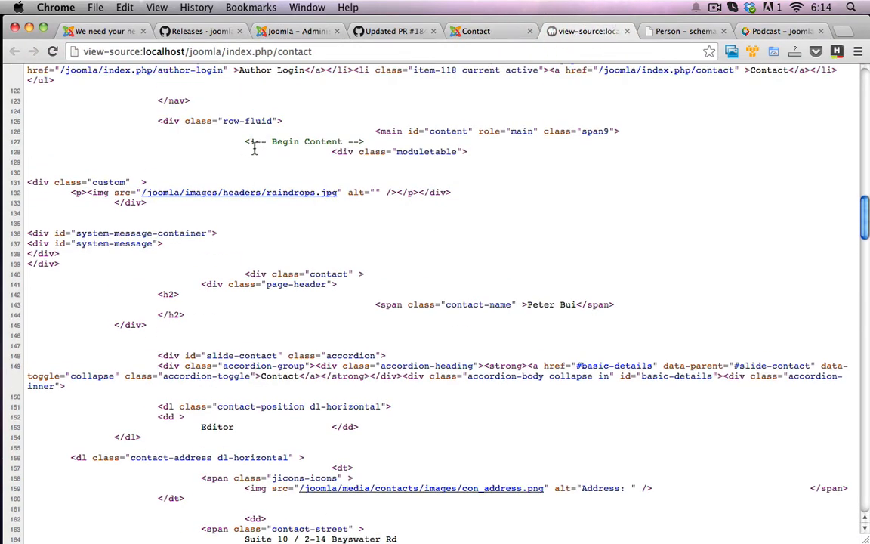
pyautogui.scroll(3)
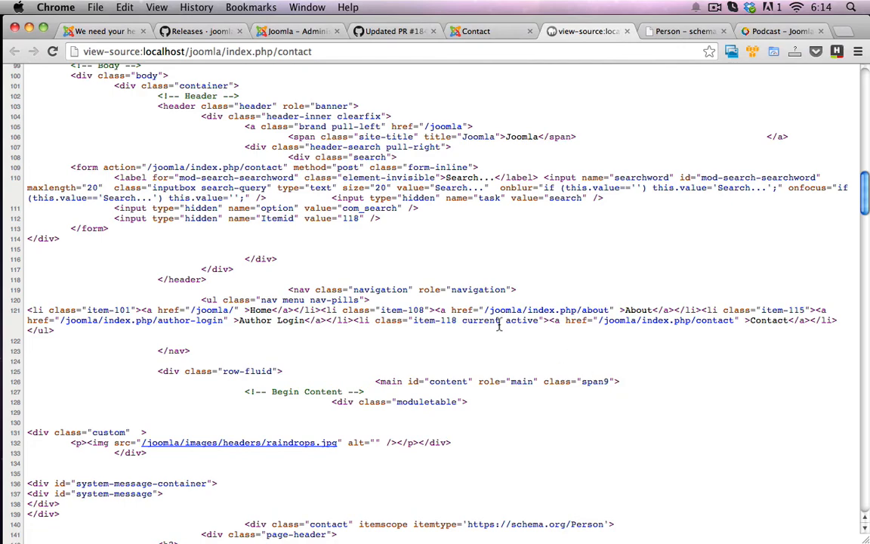
pyautogui.scroll(-3)
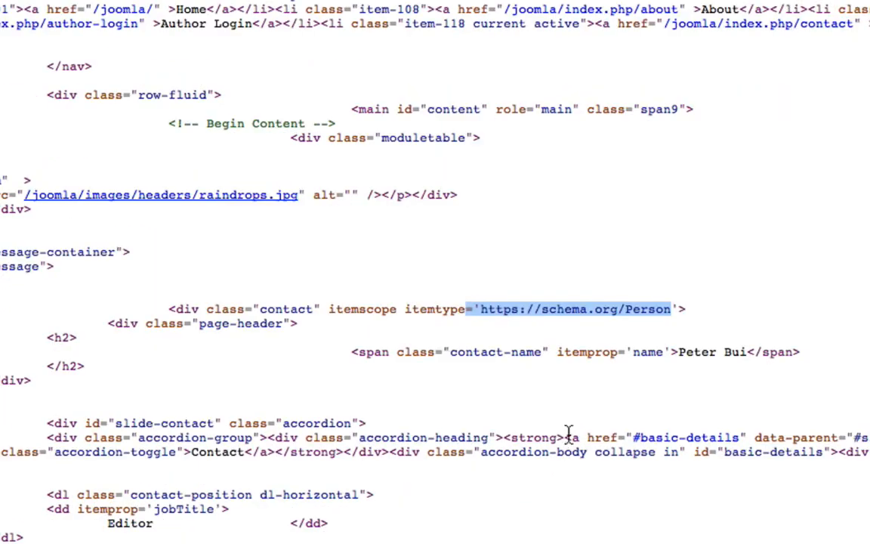
pyautogui.scroll(-3)
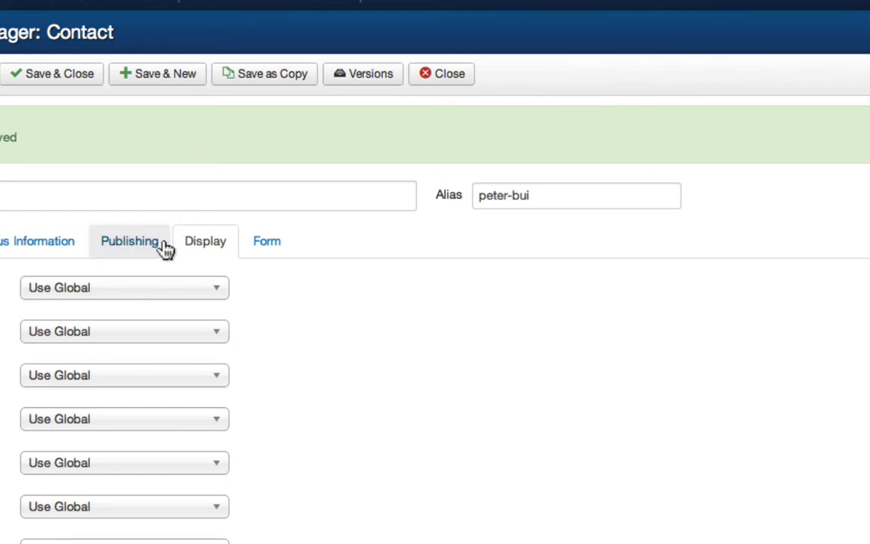
pyautogui.scroll(-3)
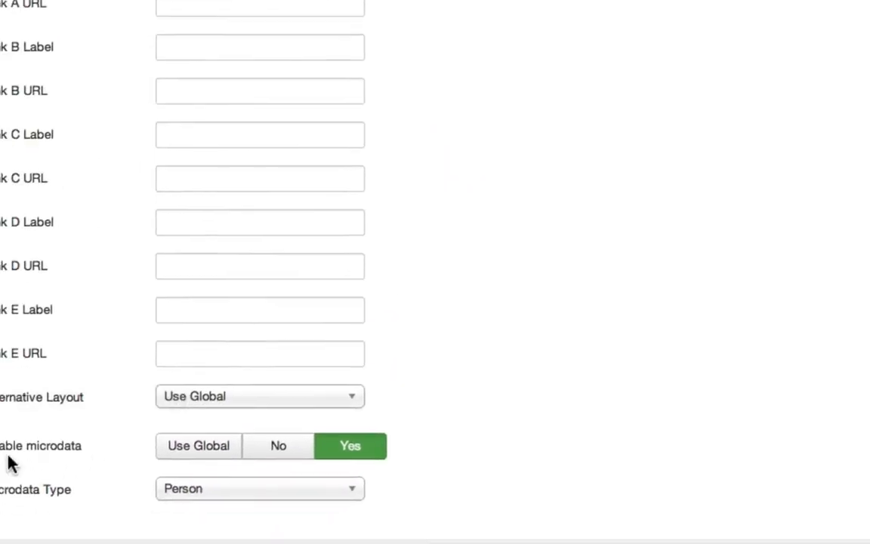
pyautogui.scroll(-3)
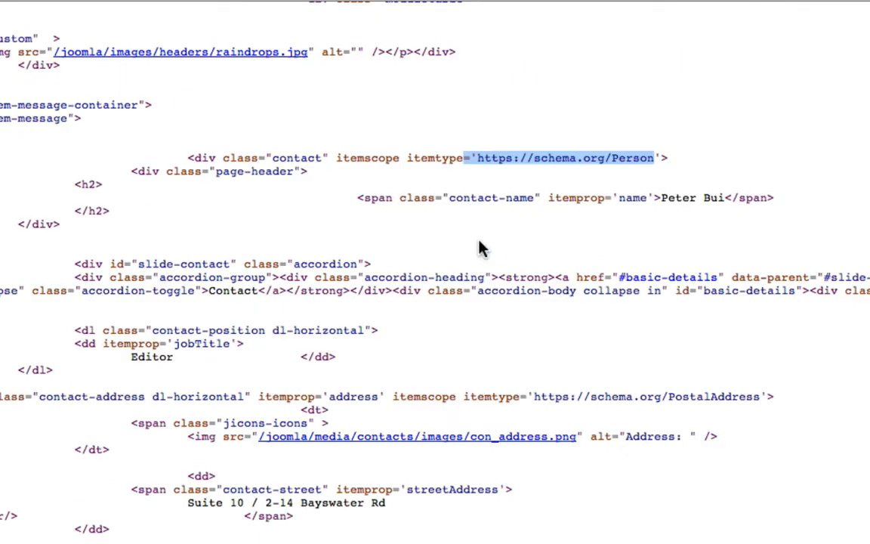
pyautogui.moveTo(436, 198)
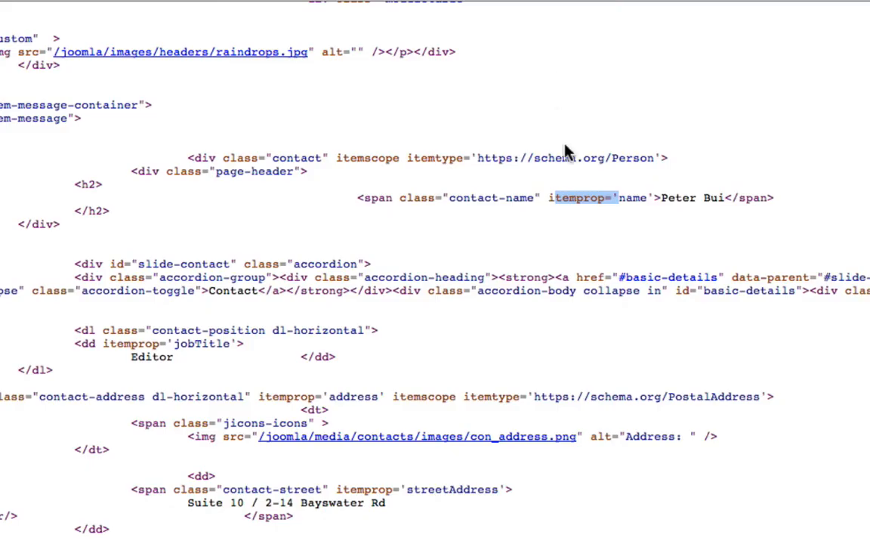
pyautogui.moveTo(266, 284)
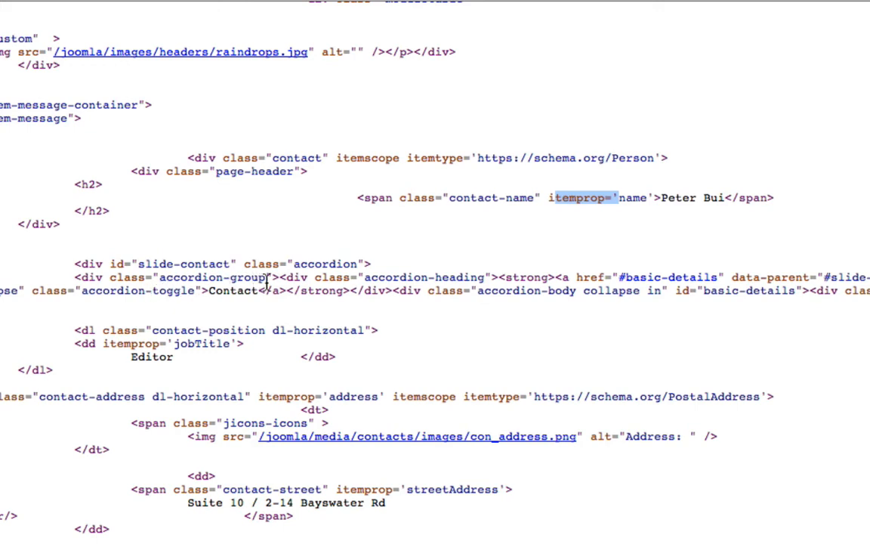
pyautogui.moveTo(578, 306)
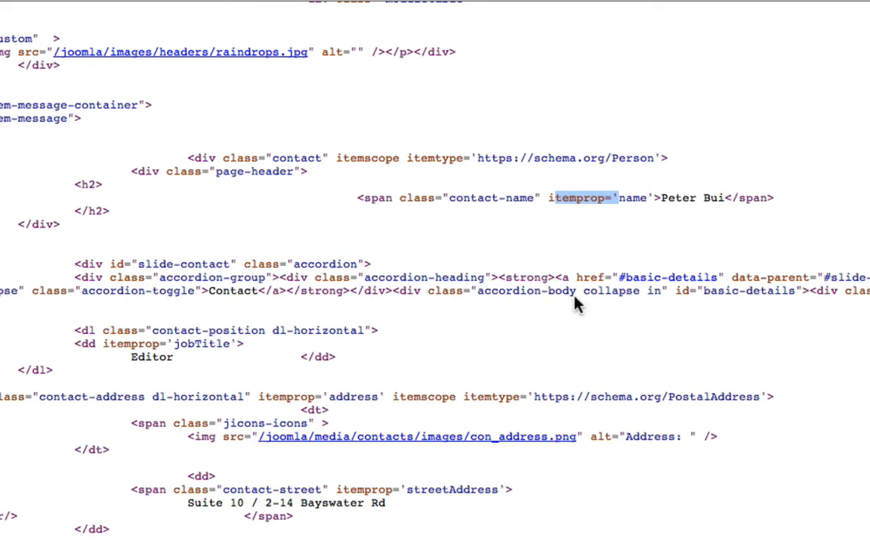
pyautogui.scroll(-3)
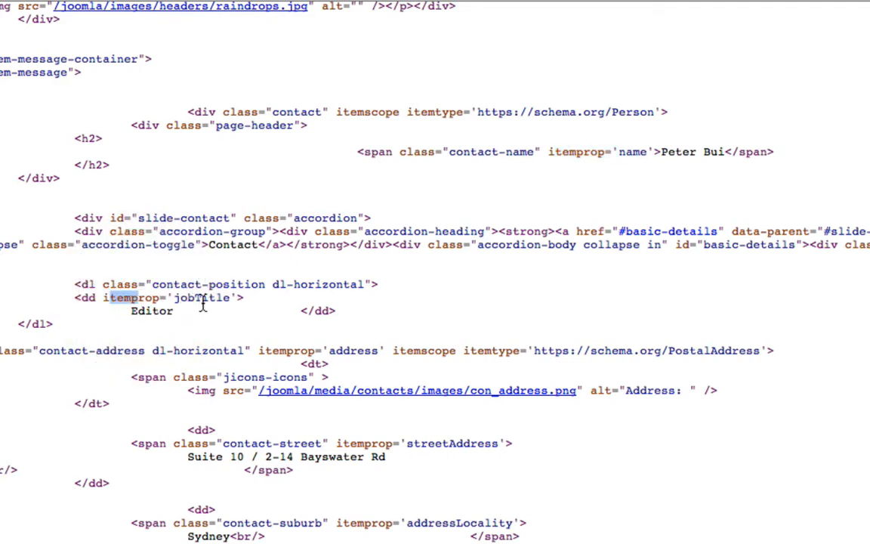
pyautogui.scroll(-3)
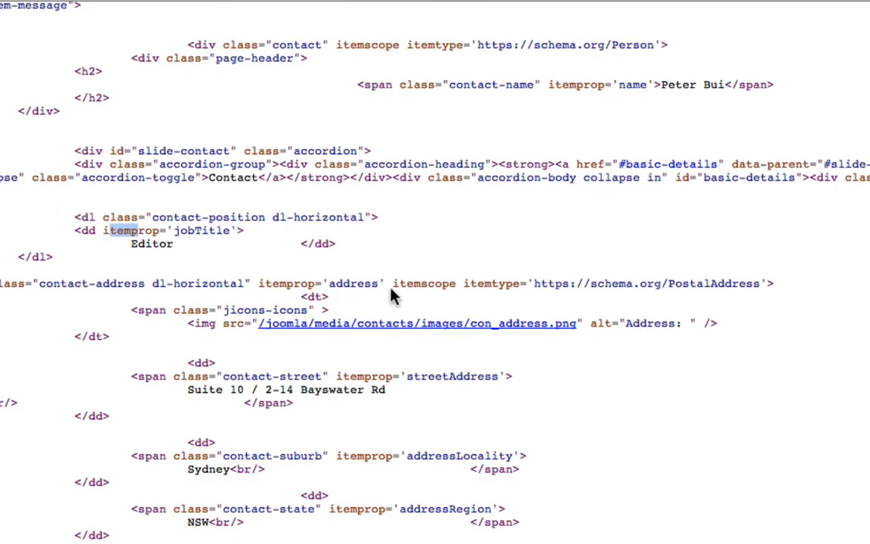
pyautogui.moveTo(557, 285)
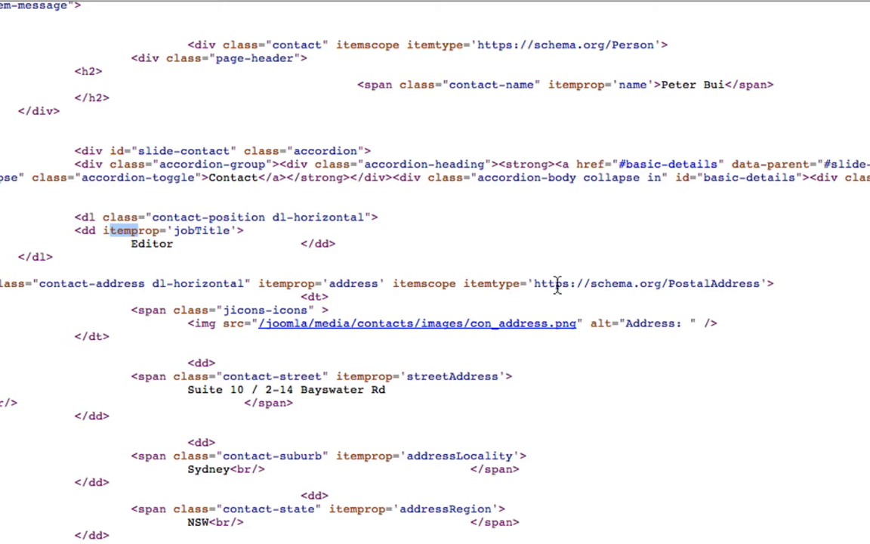
pyautogui.scroll(-3)
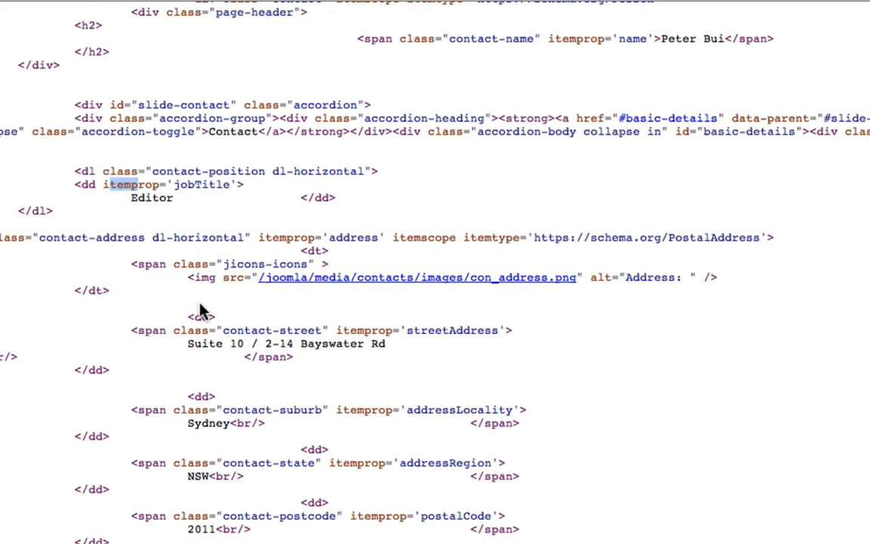
pyautogui.moveTo(186, 337)
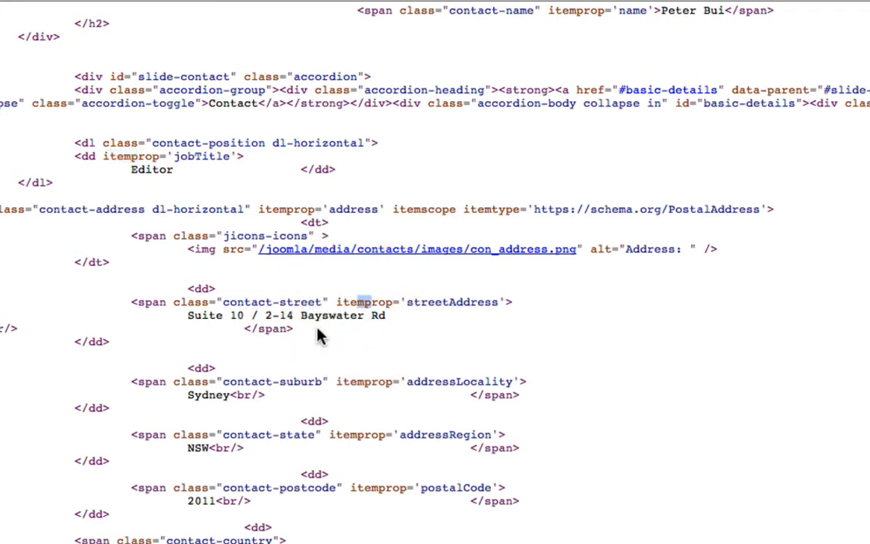
pyautogui.scroll(-3)
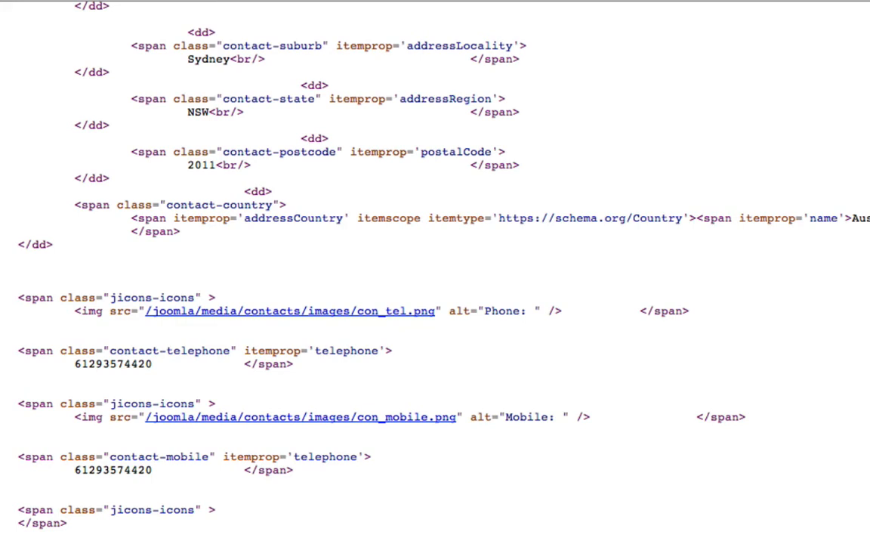
pyautogui.scroll(-3)
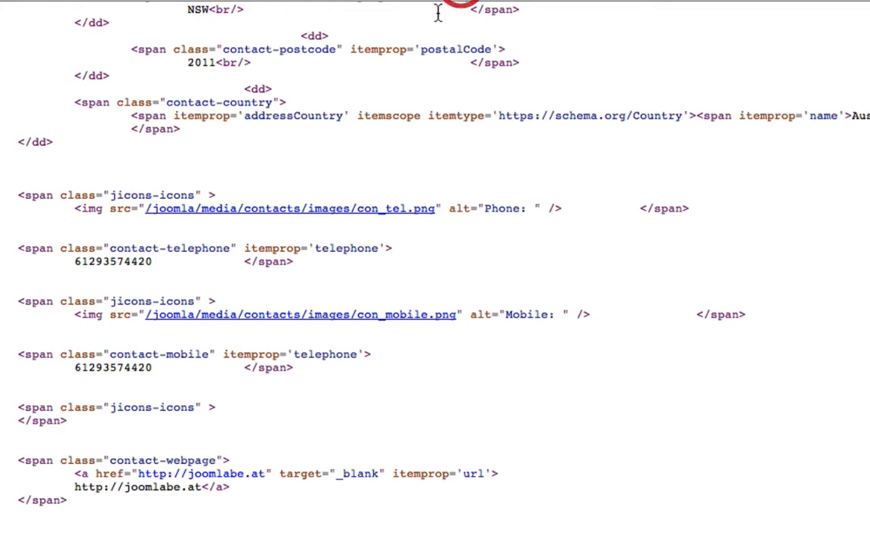
pyautogui.scroll(-3)
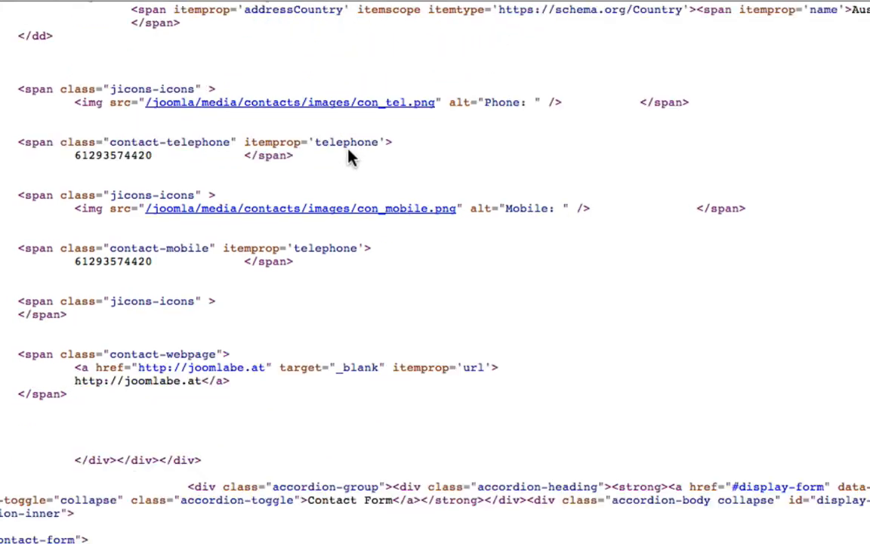
pyautogui.moveTo(445, 192)
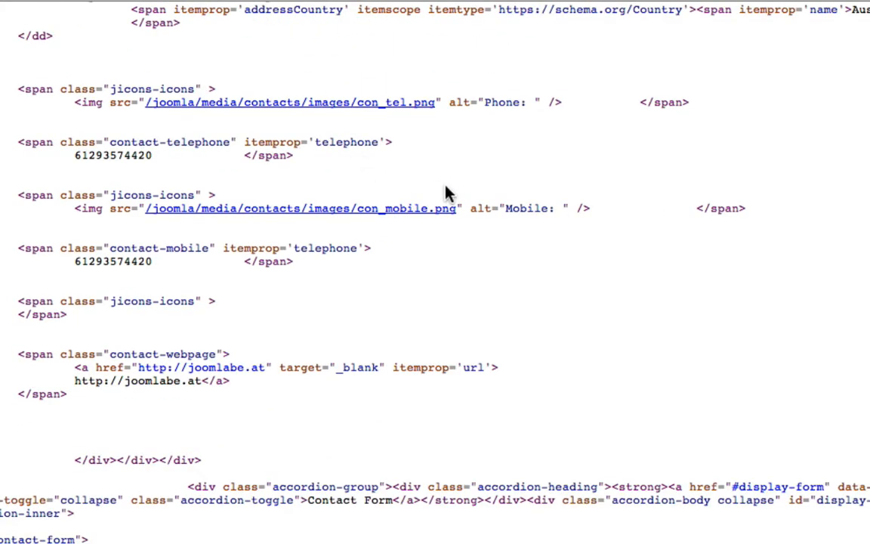
pyautogui.scroll(-3)
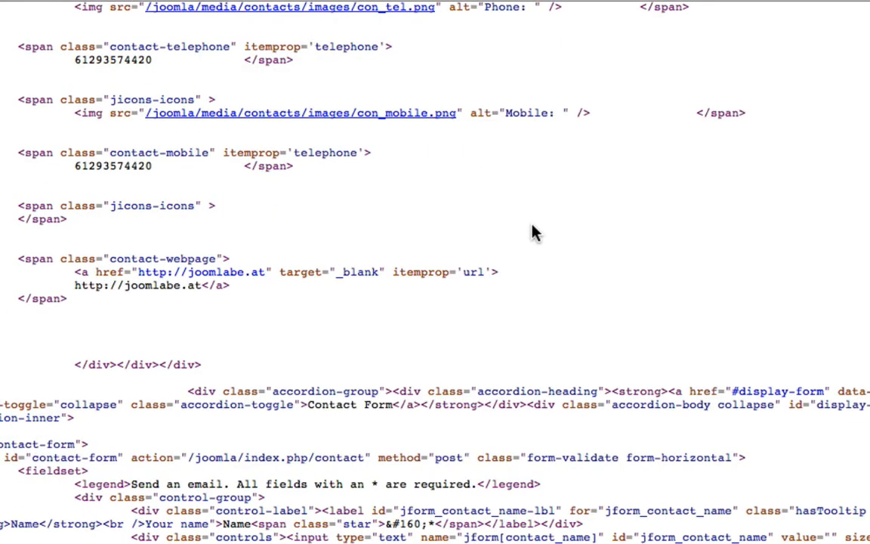
pyautogui.scroll(3)
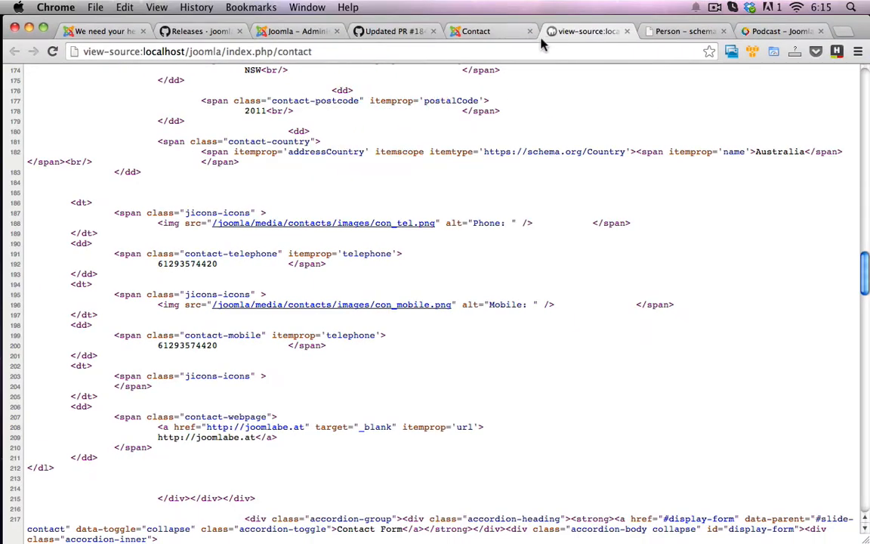
# Search schema.org for 'art' and open the Article type page.
pyautogui.click(663, 31)
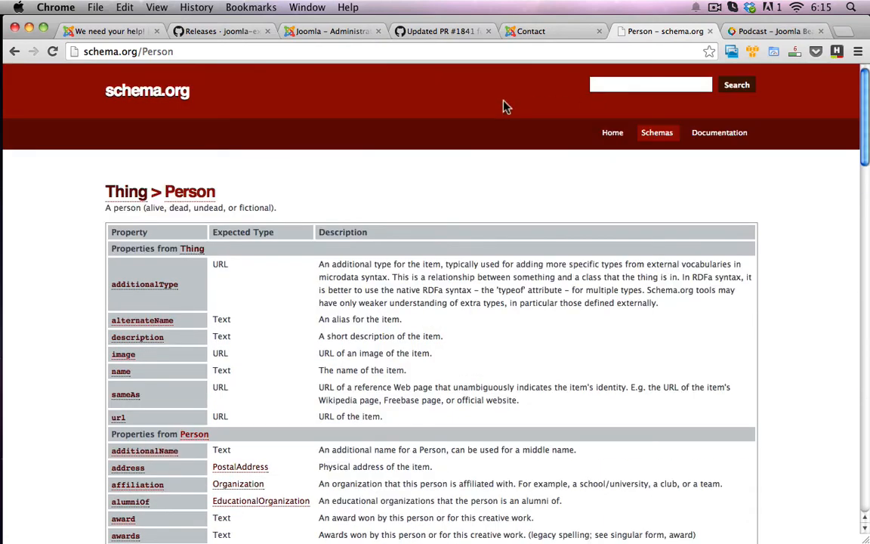
pyautogui.click(650, 84)
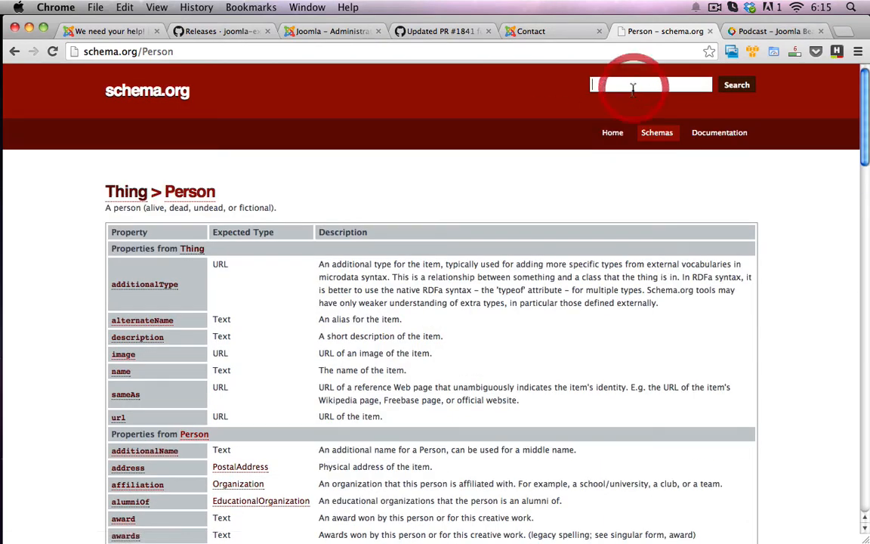
pyautogui.write('art')
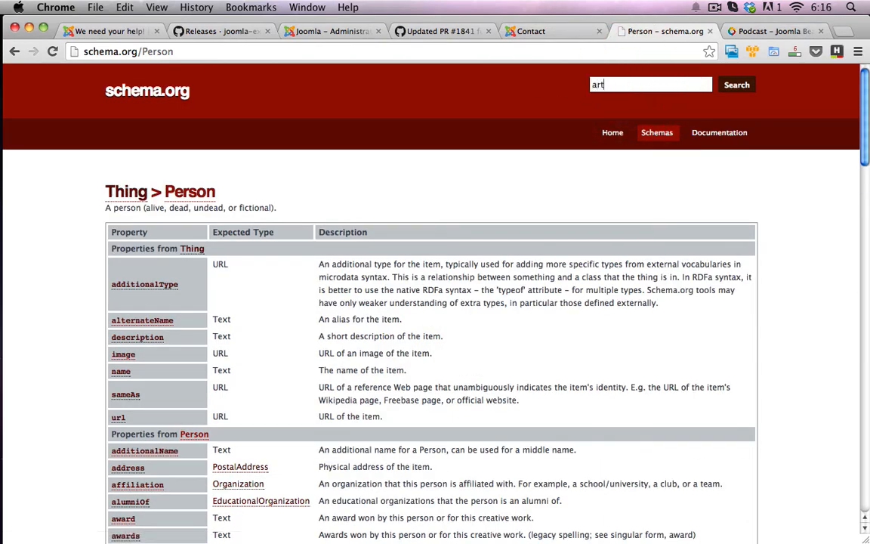
pyautogui.click(736, 83)
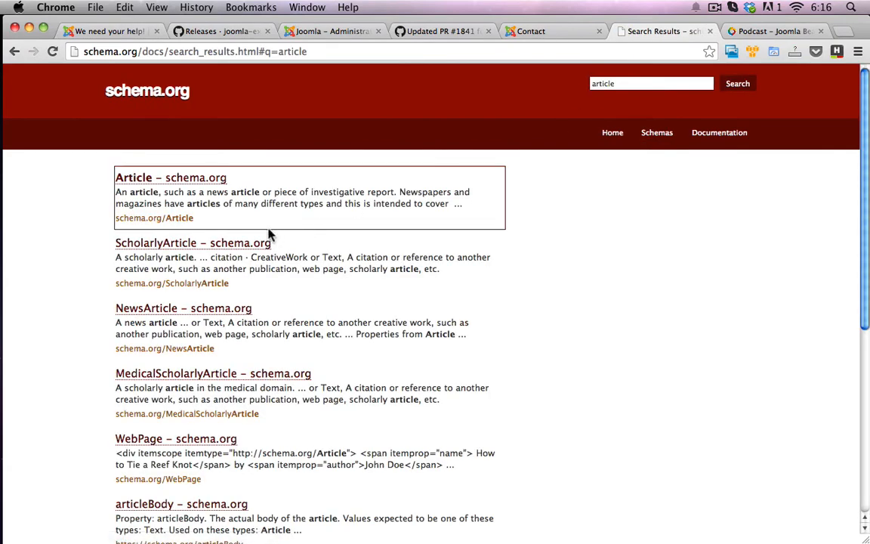
pyautogui.click(171, 177)
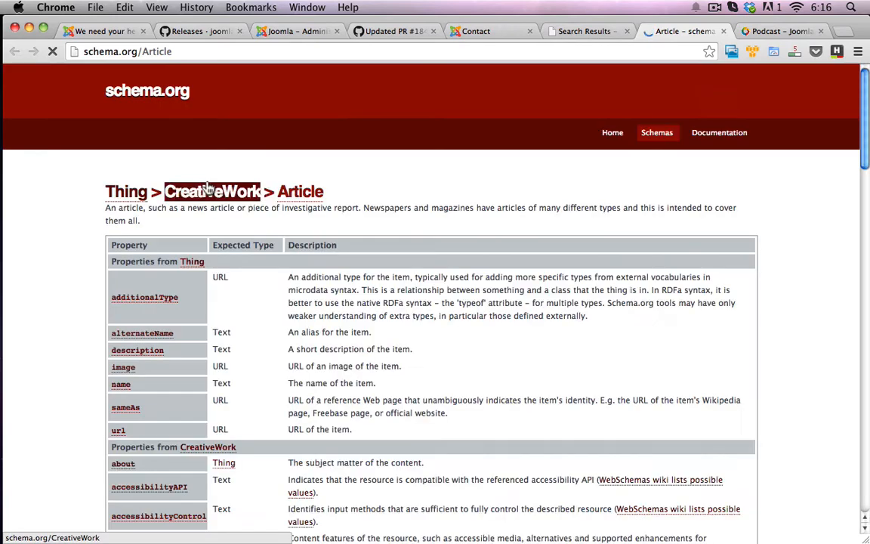
# Scroll the Article page down to Example 1 and its schema.org markup.
pyautogui.scroll(-3)
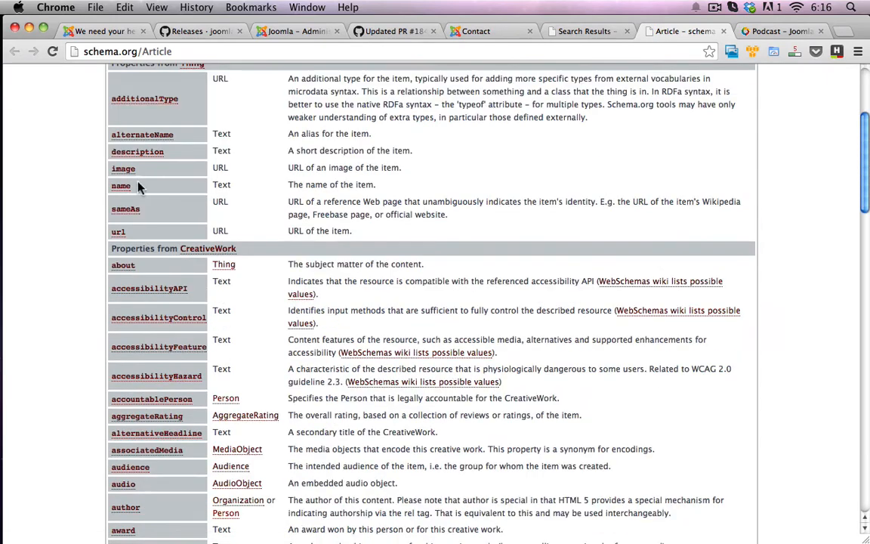
pyautogui.scroll(-3)
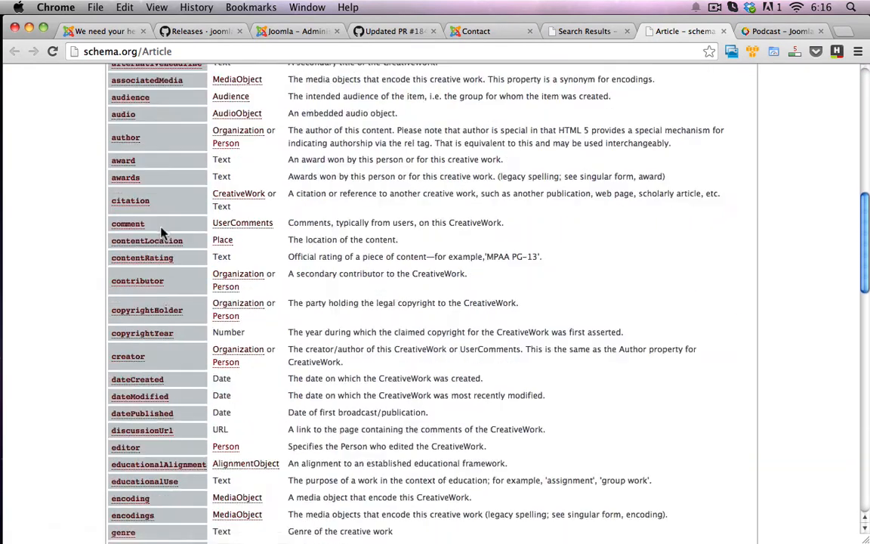
pyautogui.scroll(-3)
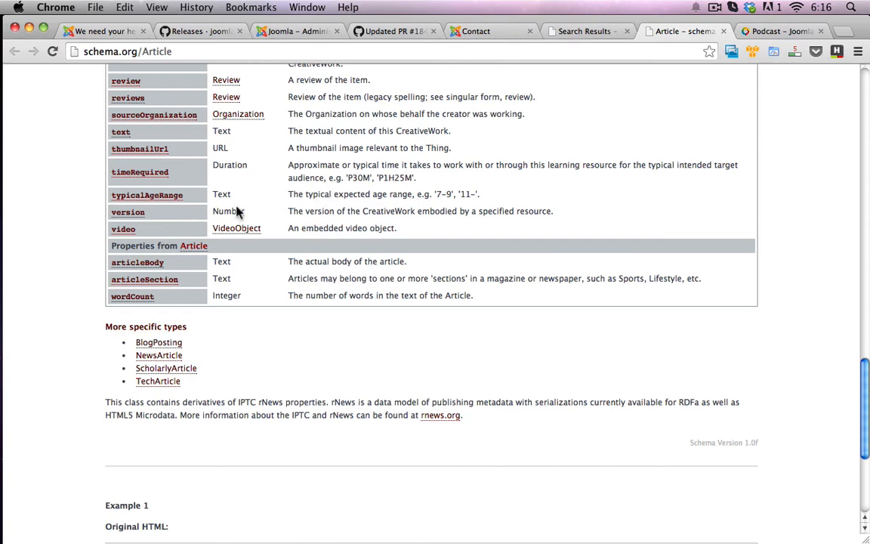
pyautogui.scroll(-3)
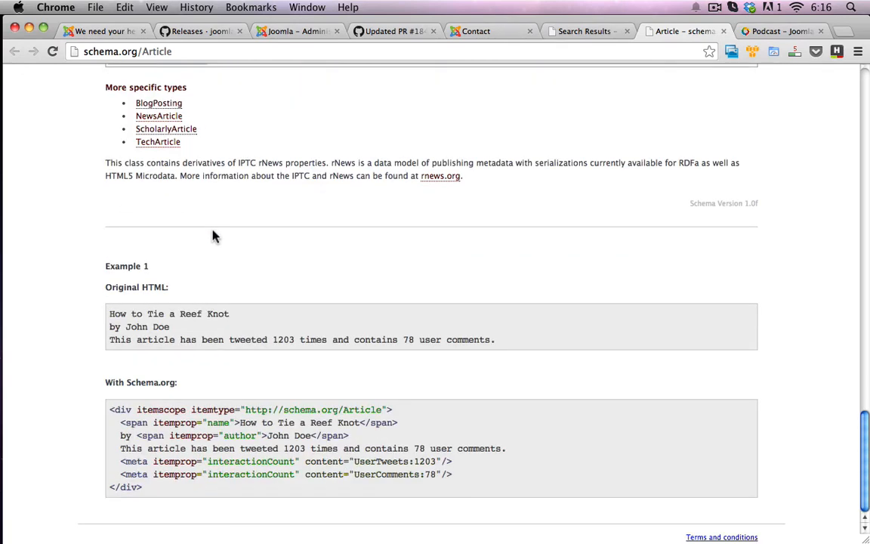
pyautogui.moveTo(119, 314)
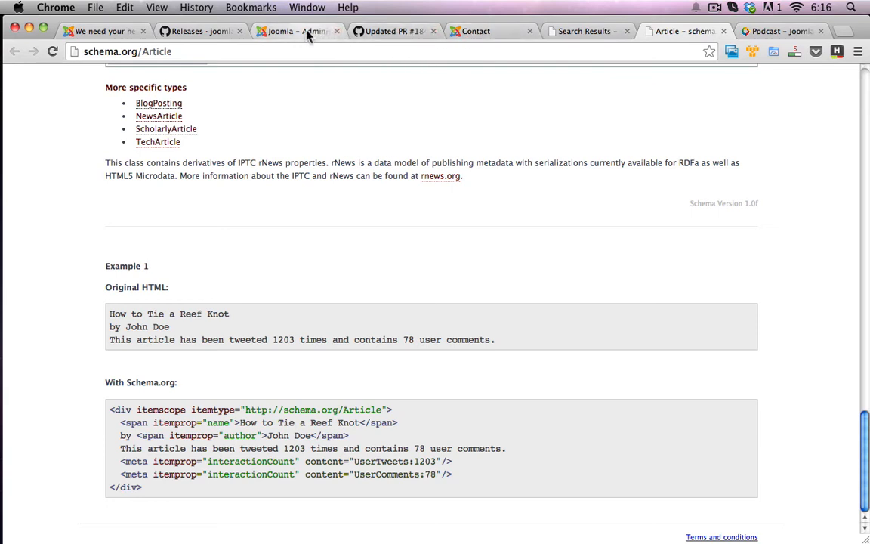
# Close the contact and open 'Welcome to your blog' from Content > Article Manager.
pyautogui.click(295, 31)
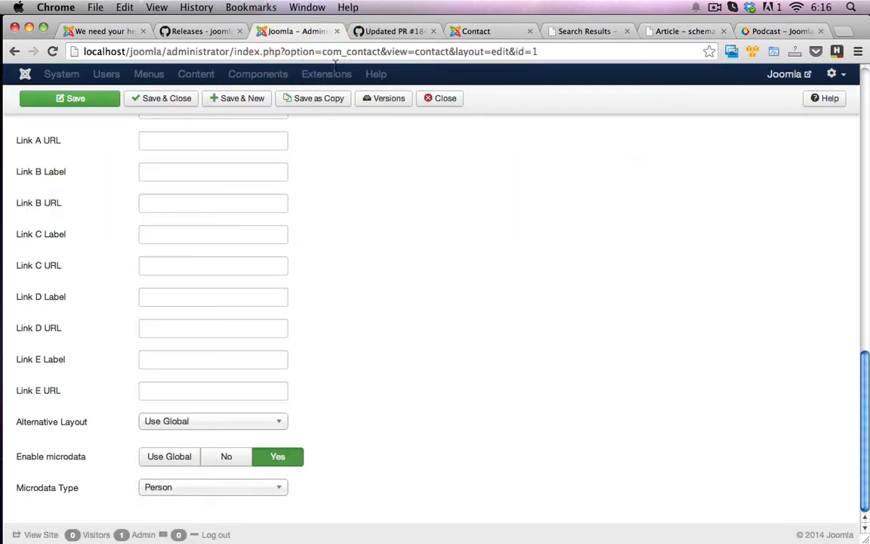
pyautogui.click(440, 98)
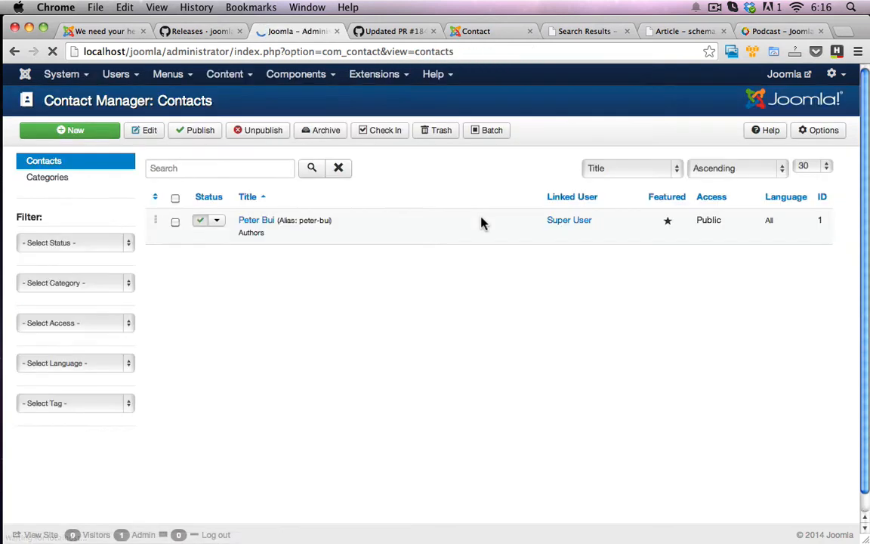
pyautogui.click(225, 73)
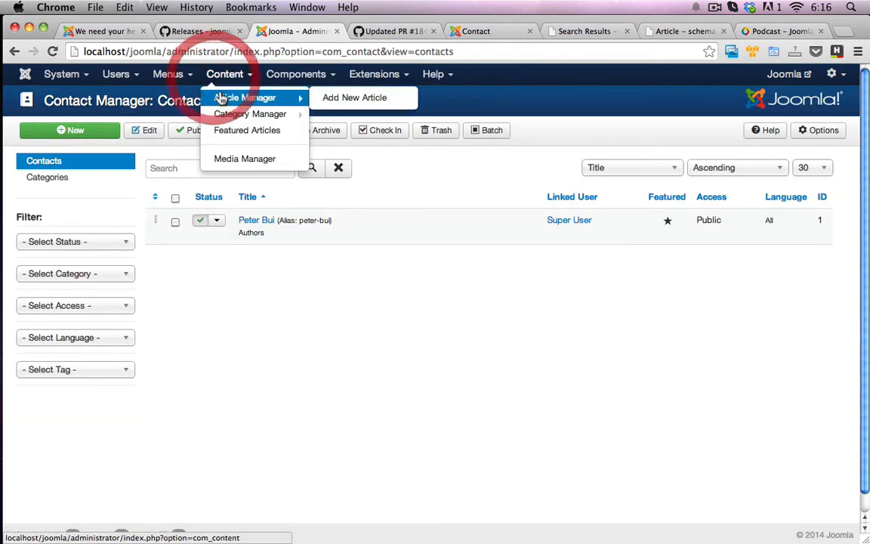
pyautogui.click(244, 97)
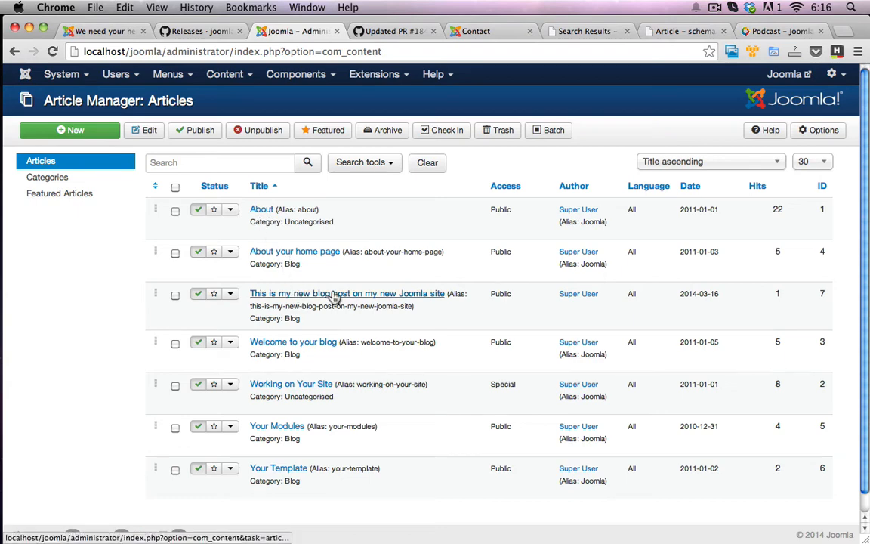
pyautogui.click(347, 293)
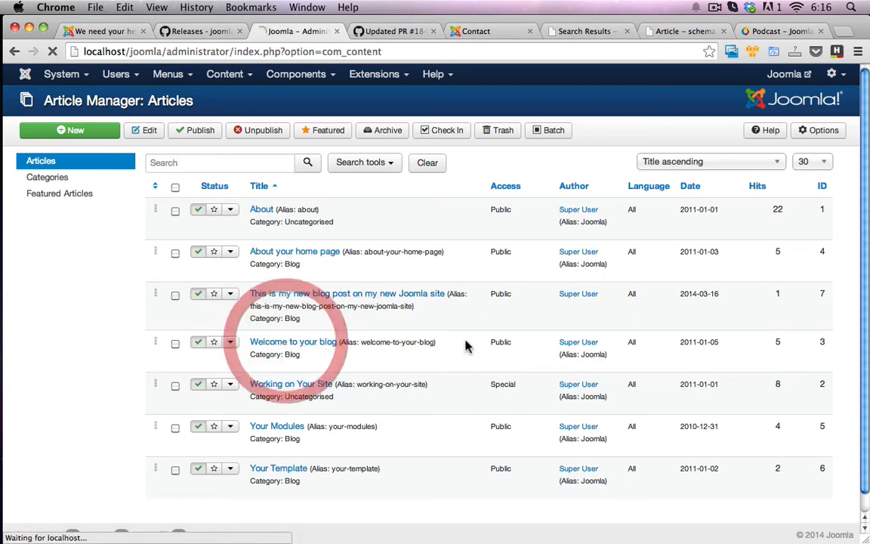
pyautogui.click(293, 342)
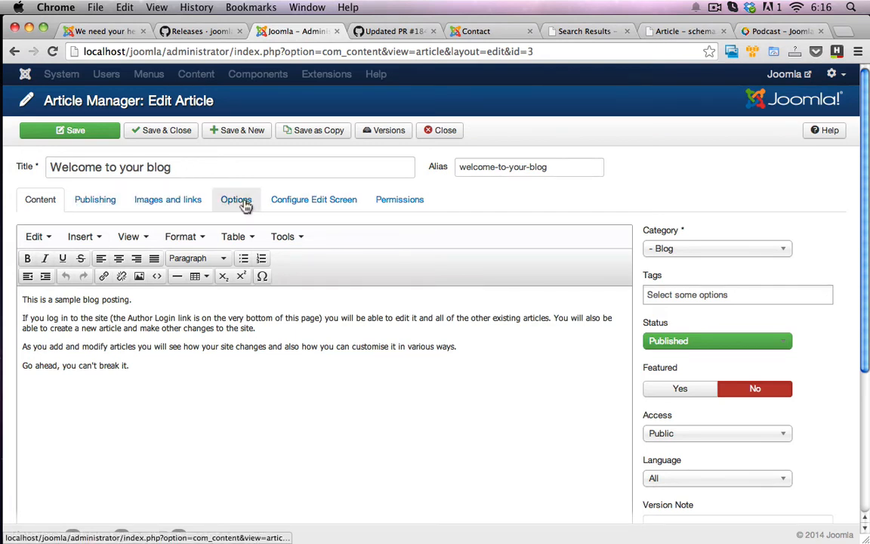
# In the article's Options, leave Enable microdata on Use Global with type Article.
pyautogui.click(237, 199)
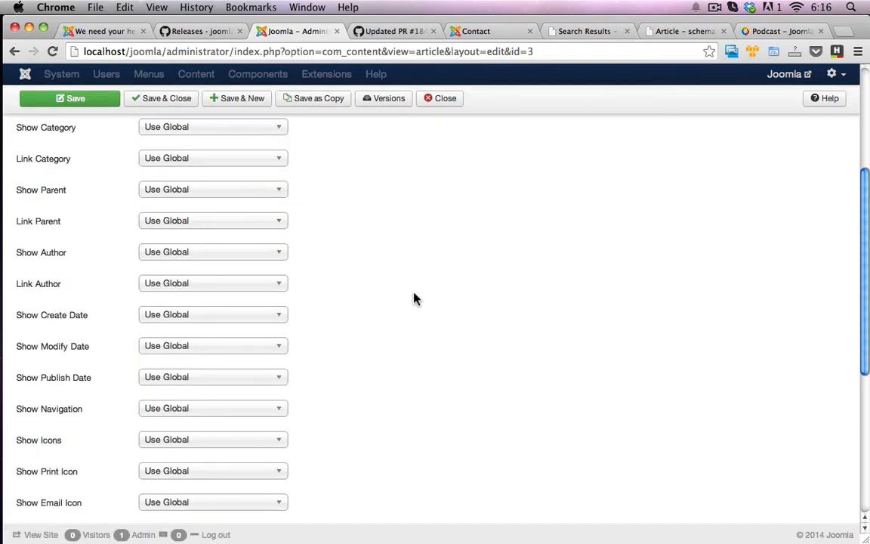
pyautogui.scroll(-3)
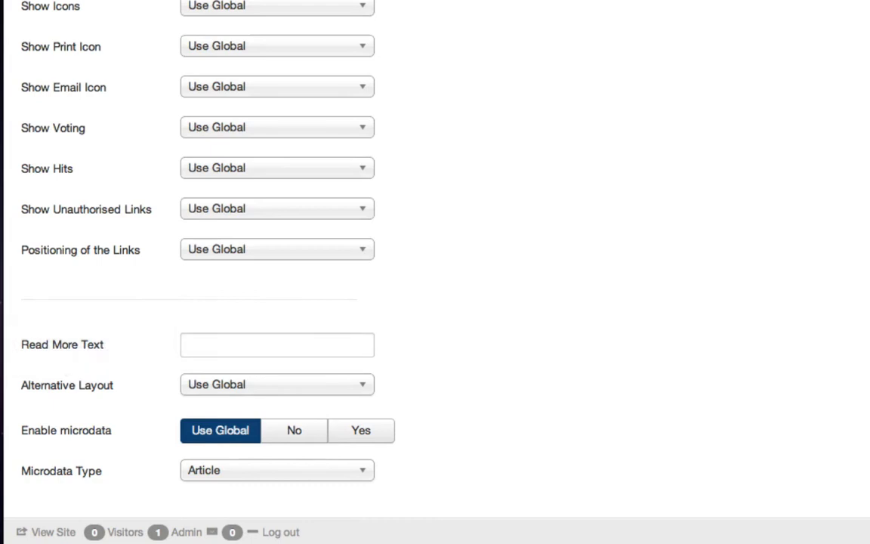
pyautogui.moveTo(79, 430)
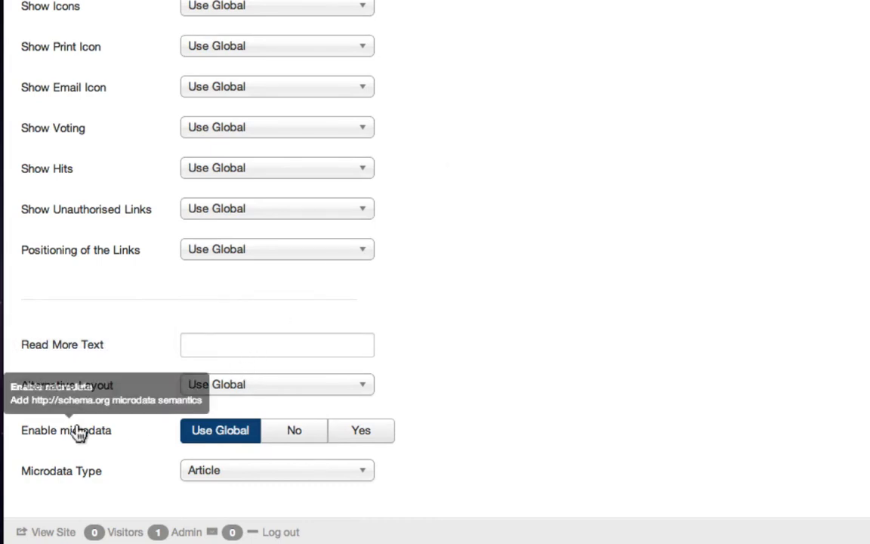
pyautogui.moveTo(235, 436)
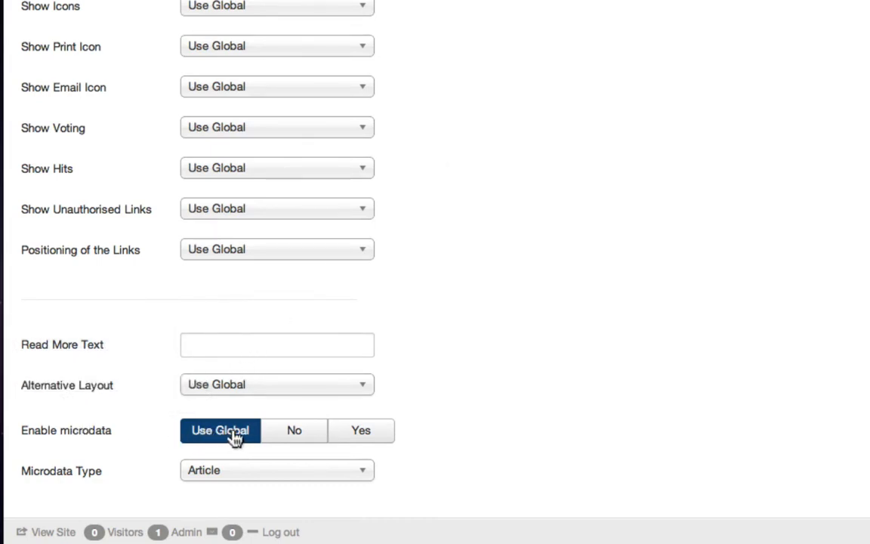
pyautogui.click(360, 430)
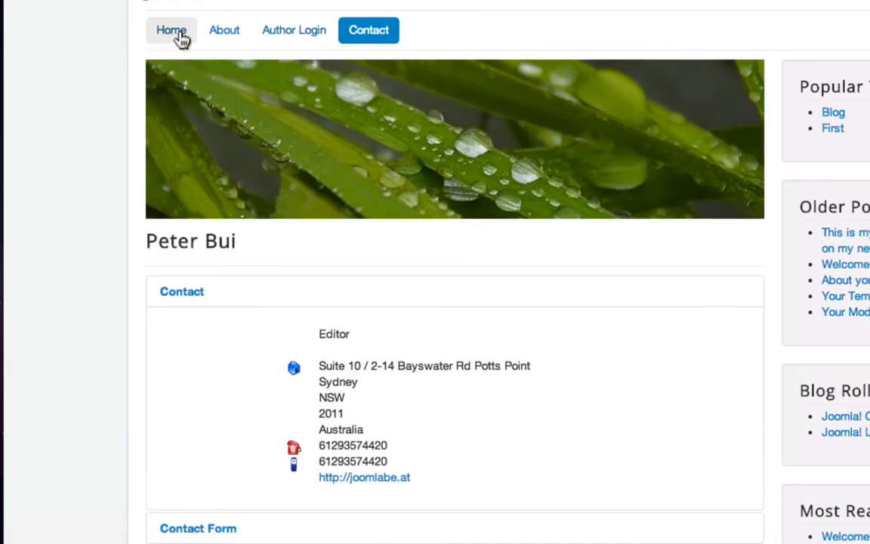
# Open 'Welcome to your blog' from the front-end home page and view its source.
pyautogui.click(171, 30)
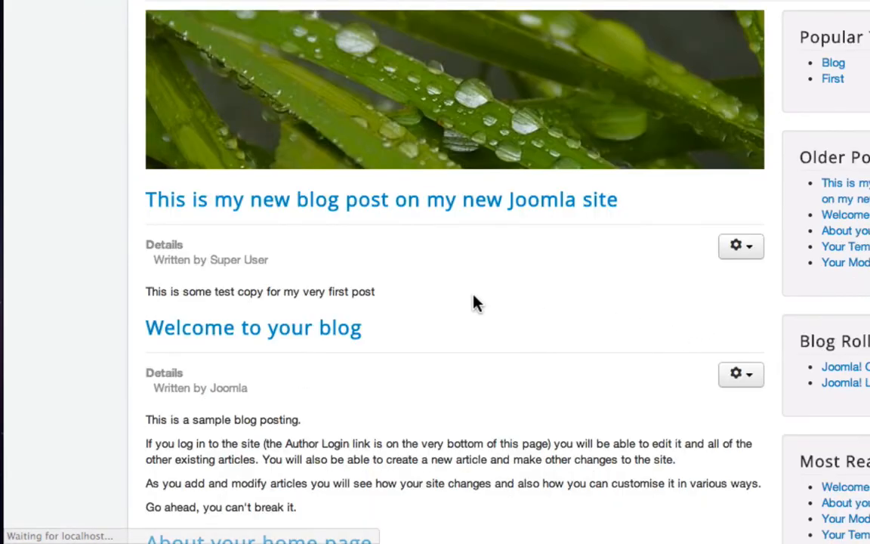
pyautogui.scroll(-3)
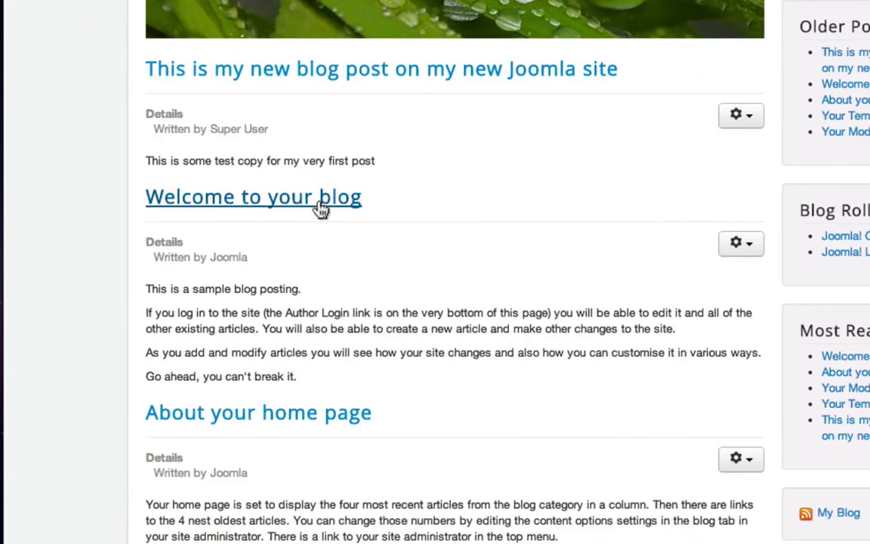
pyautogui.click(253, 196)
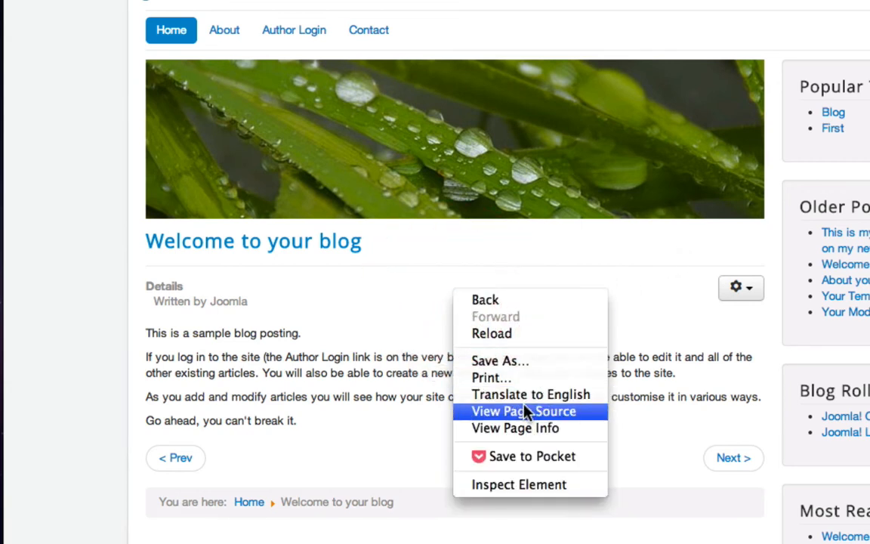
pyautogui.click(522, 411)
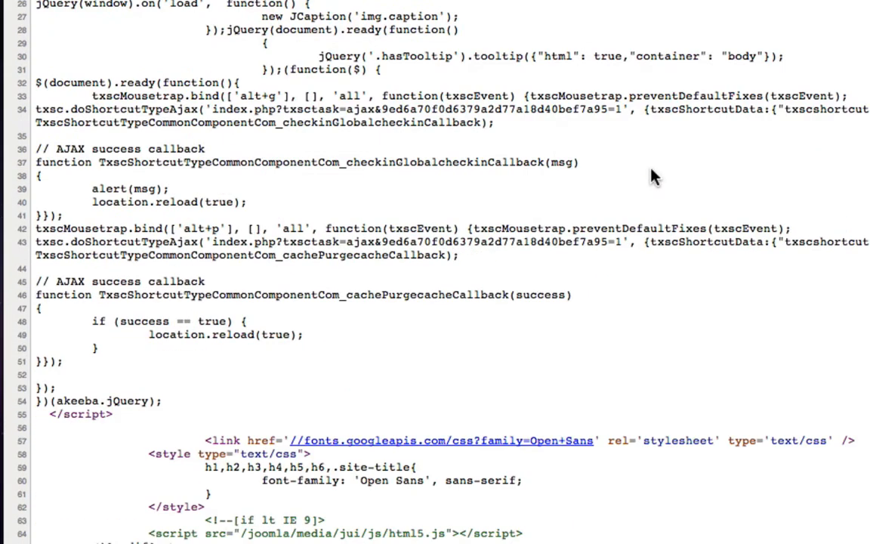
# Scroll to the article markup and highlight its itemscope and itemprop microdata attributes.
pyautogui.scroll(-3)
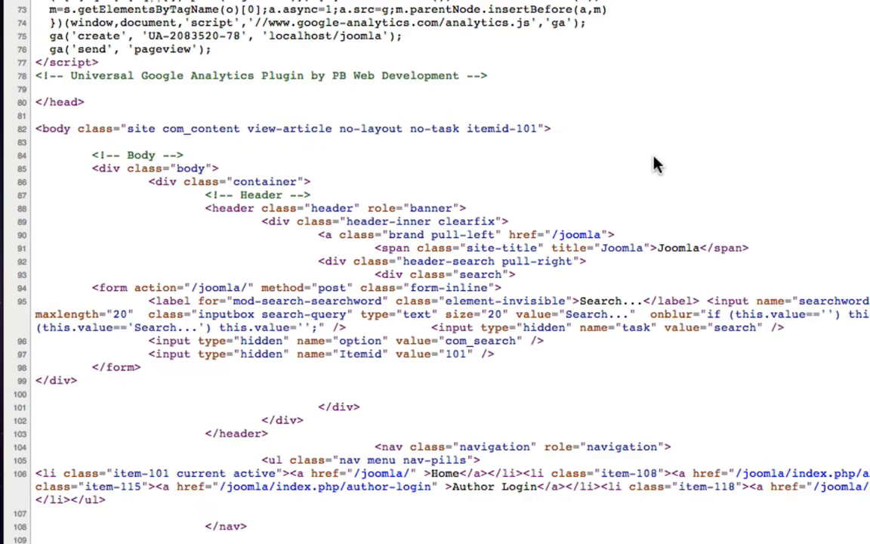
pyautogui.scroll(-3)
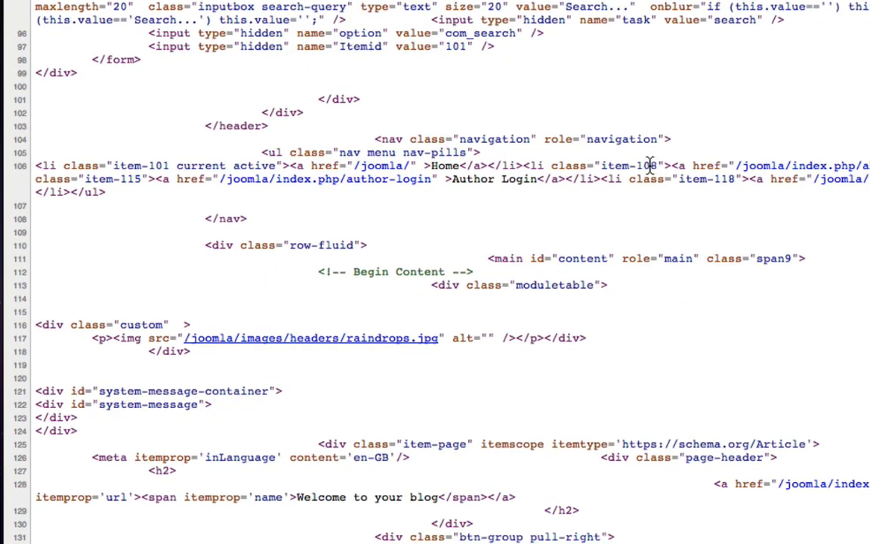
pyautogui.scroll(-3)
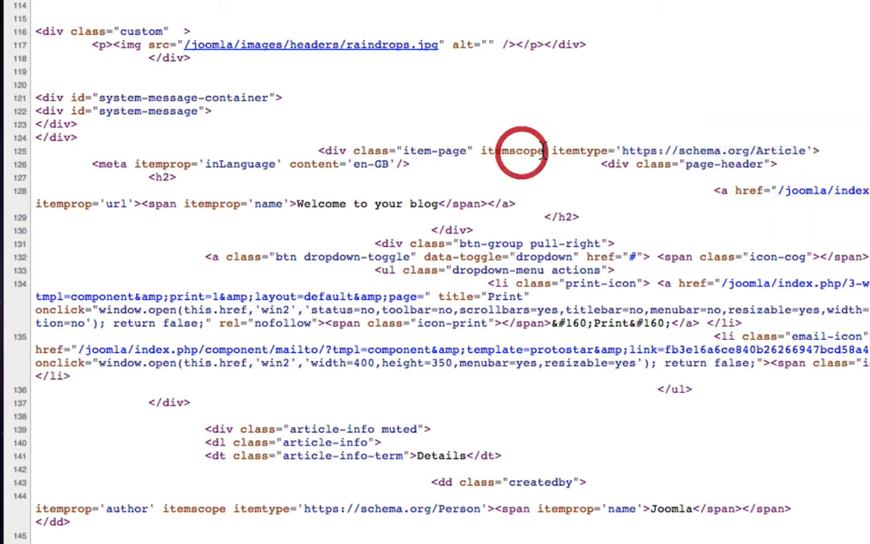
pyautogui.moveTo(238, 182)
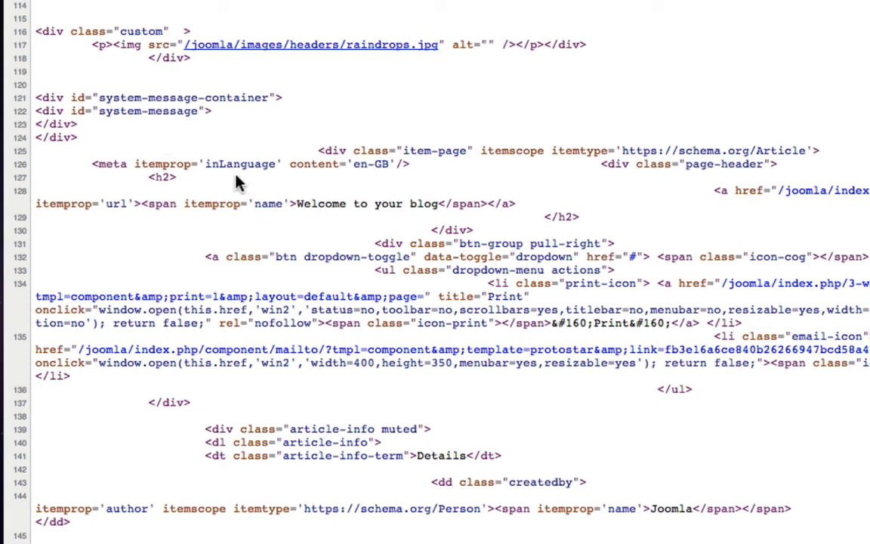
pyautogui.doubleClick(163, 164)
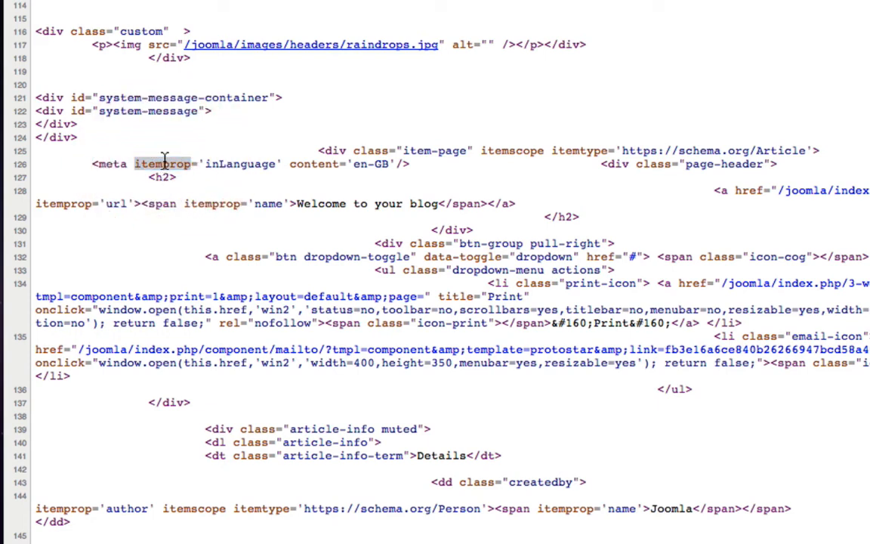
pyautogui.doubleClick(162, 164)
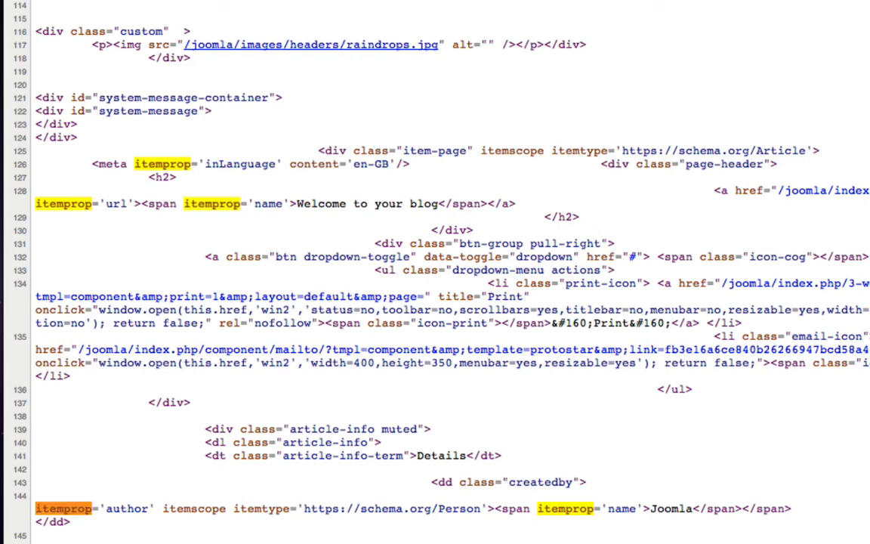
pyautogui.scroll(-3)
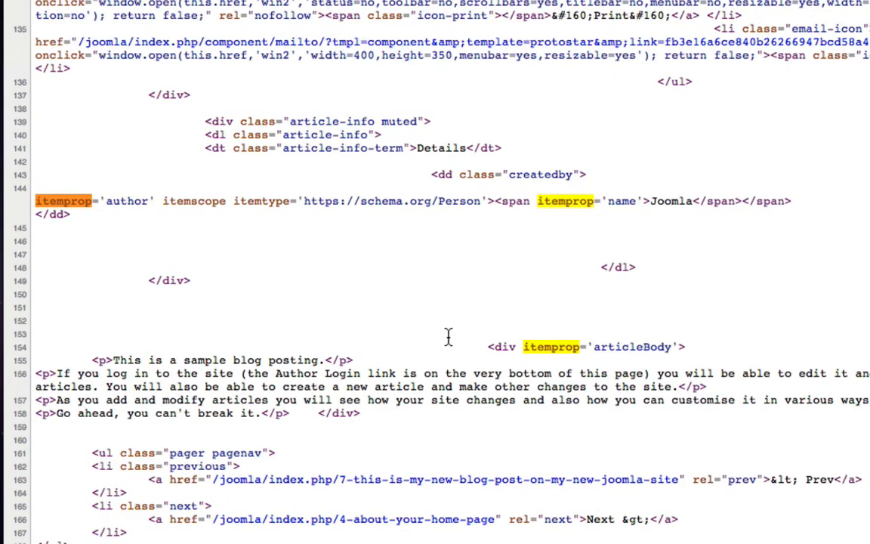
pyautogui.moveTo(476, 215)
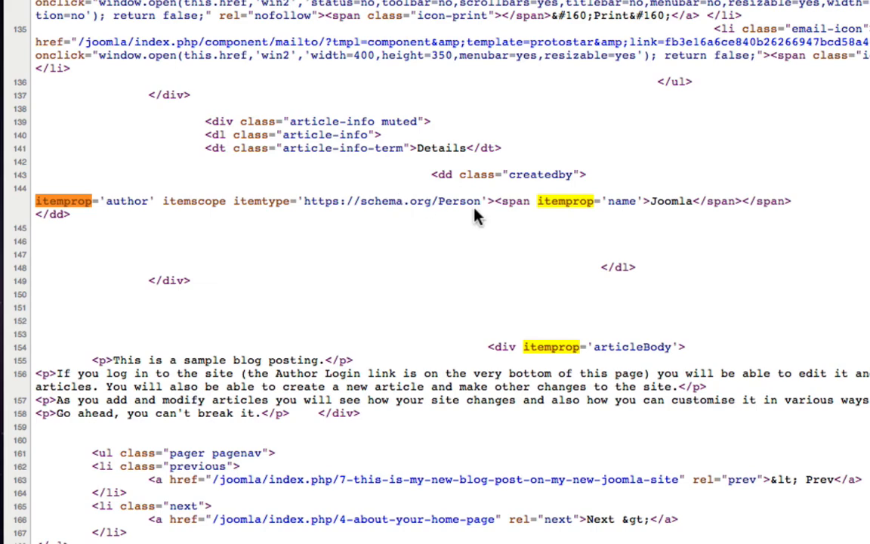
pyautogui.moveTo(593, 210)
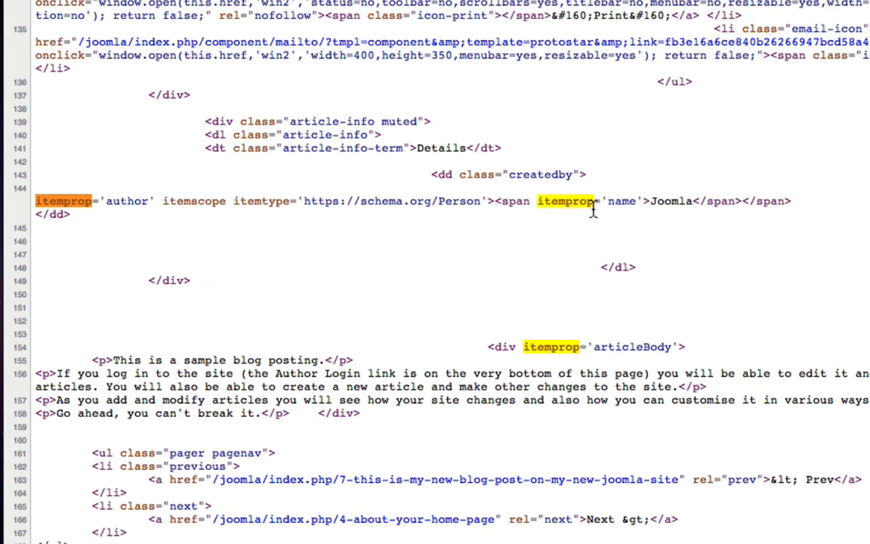
pyautogui.scroll(3)
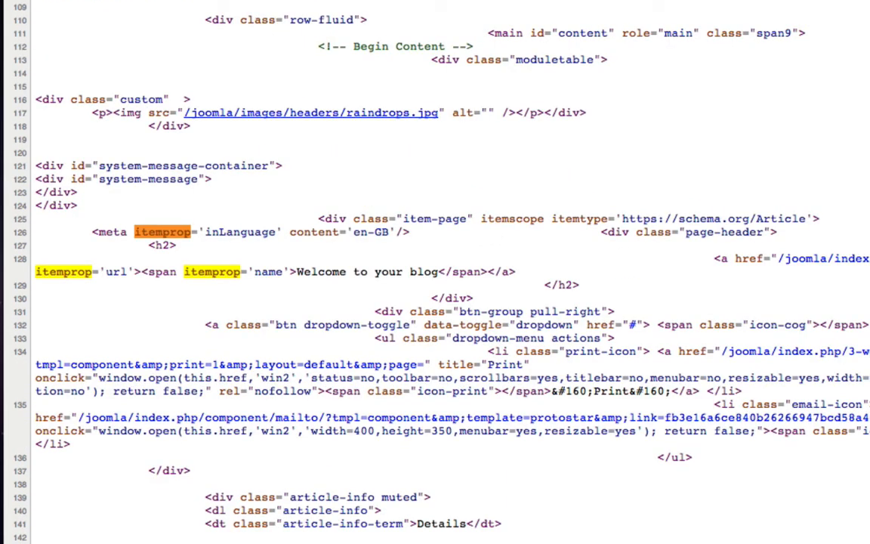
pyautogui.moveTo(591, 212)
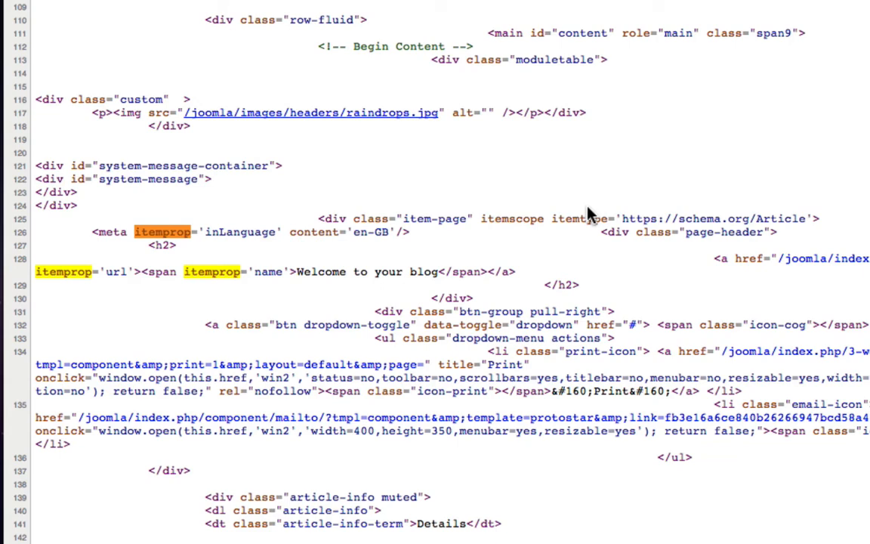
pyautogui.click(790, 31)
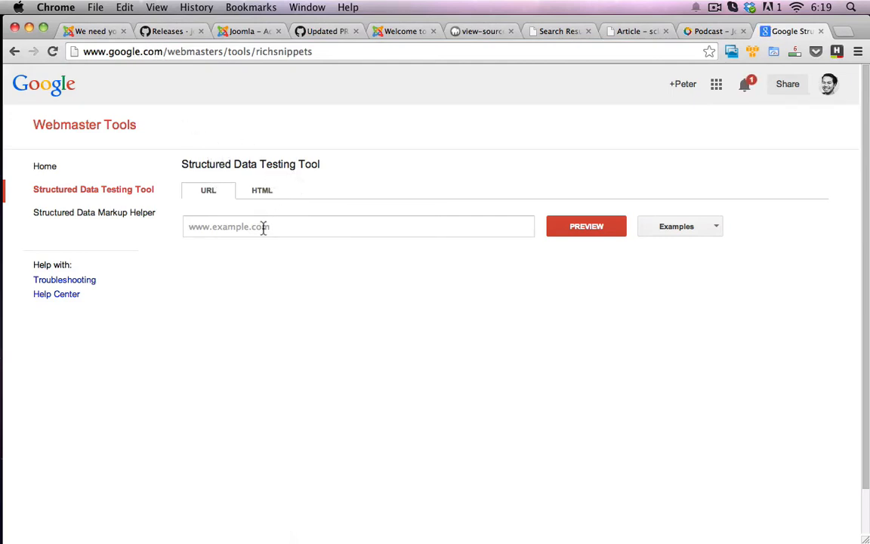
# Paste the article page's view-source HTML into the tool's HTML input and preview it.
pyautogui.click(359, 225)
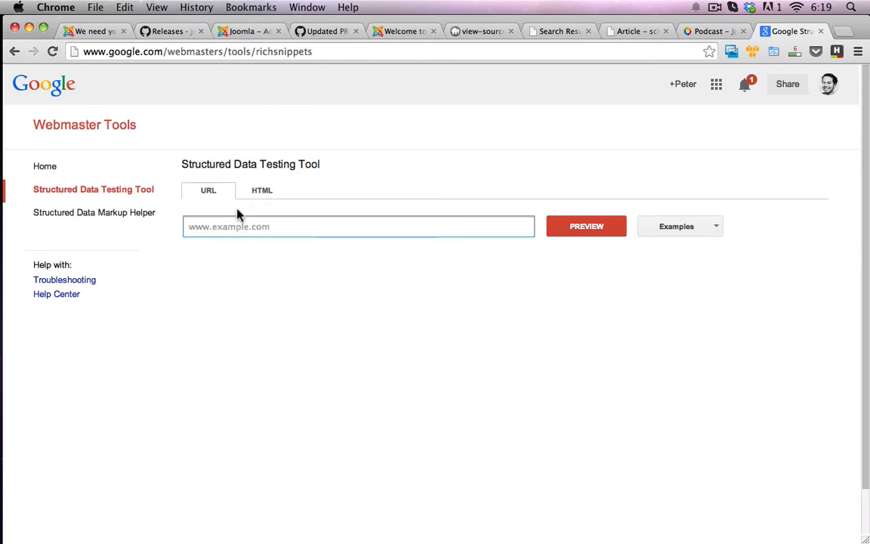
pyautogui.click(262, 190)
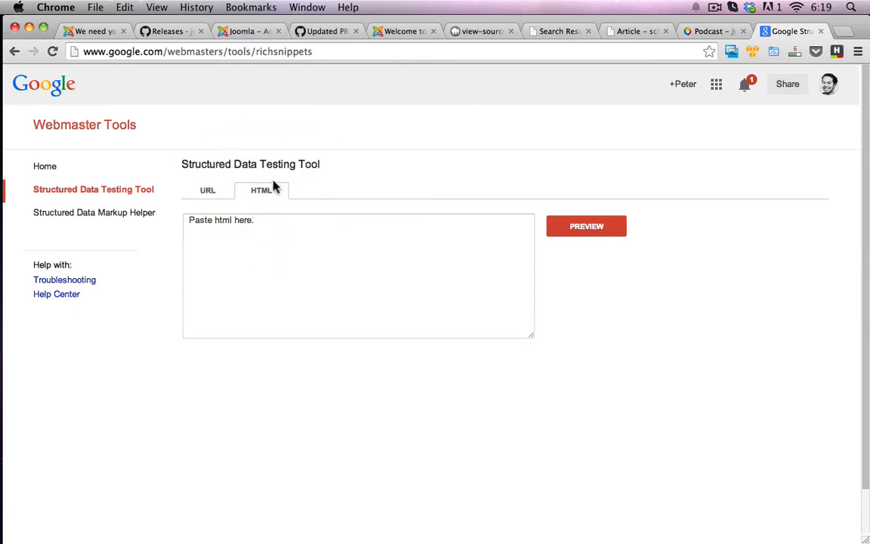
pyautogui.click(480, 31)
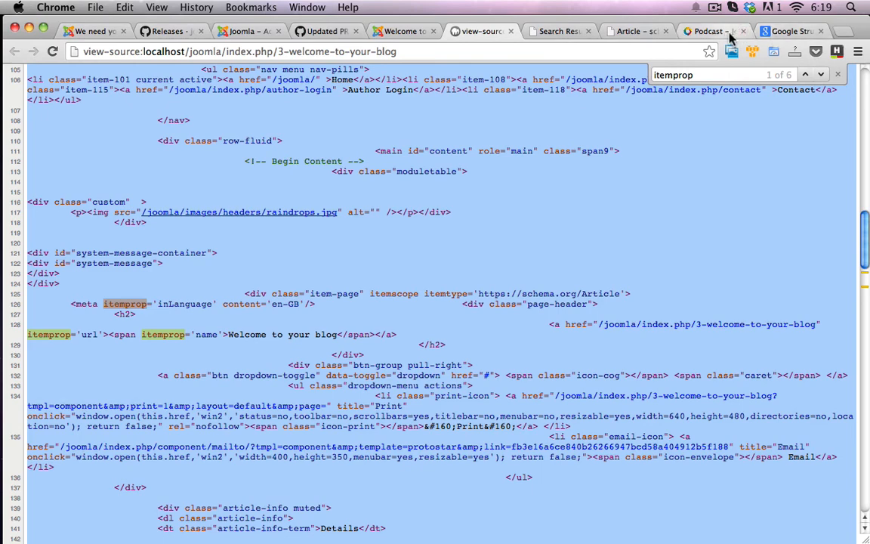
pyautogui.click(790, 31)
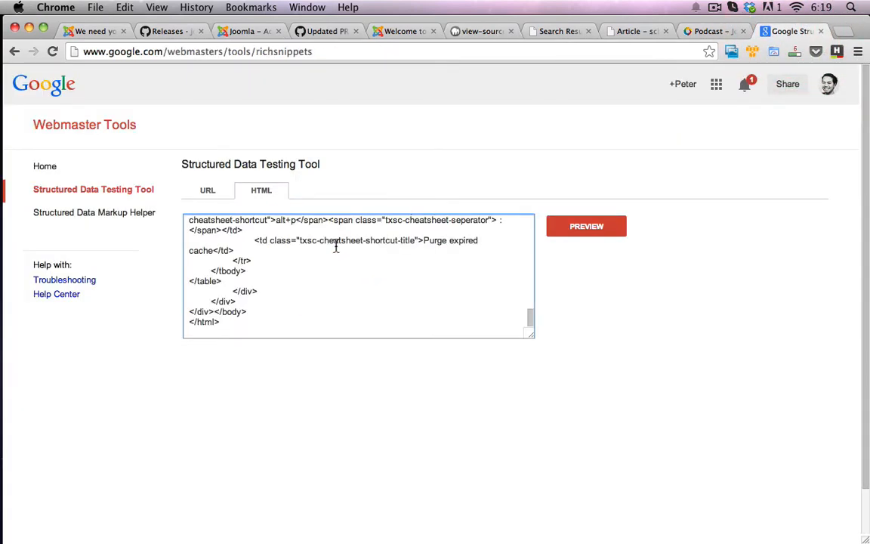
pyautogui.click(587, 226)
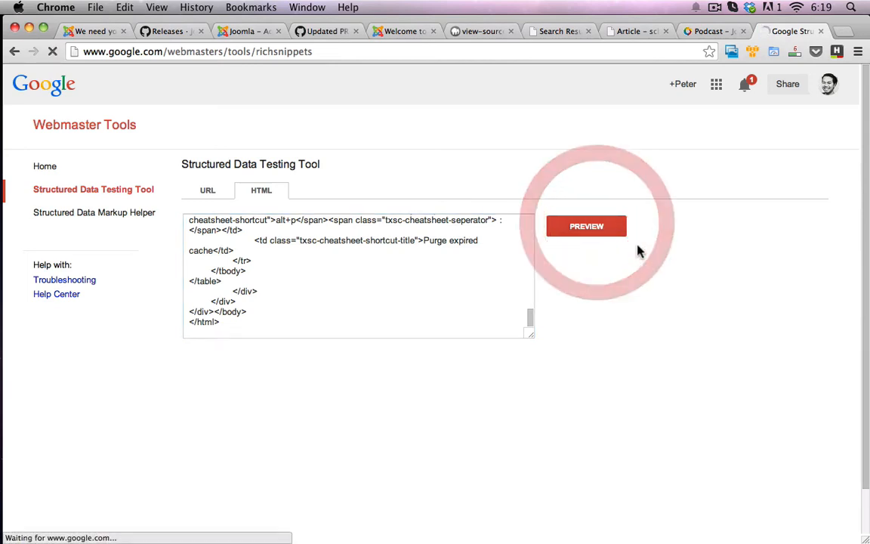
pyautogui.click(587, 226)
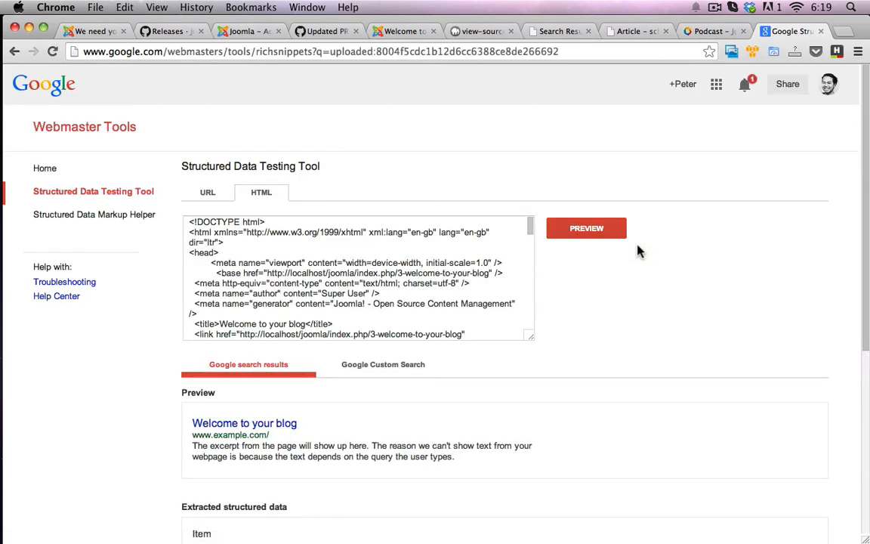
# Review the extracted Article item and its Person author named 'Joomla' in the results.
pyautogui.scroll(-3)
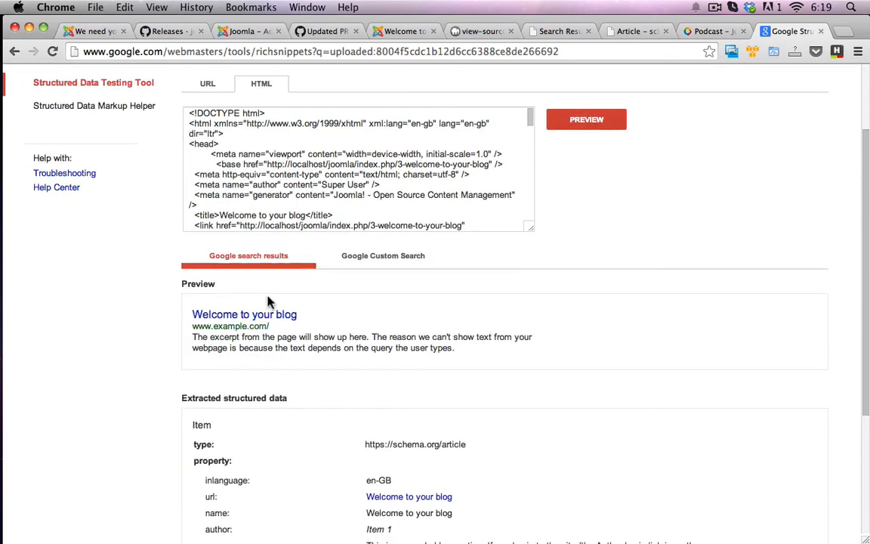
pyautogui.scroll(-3)
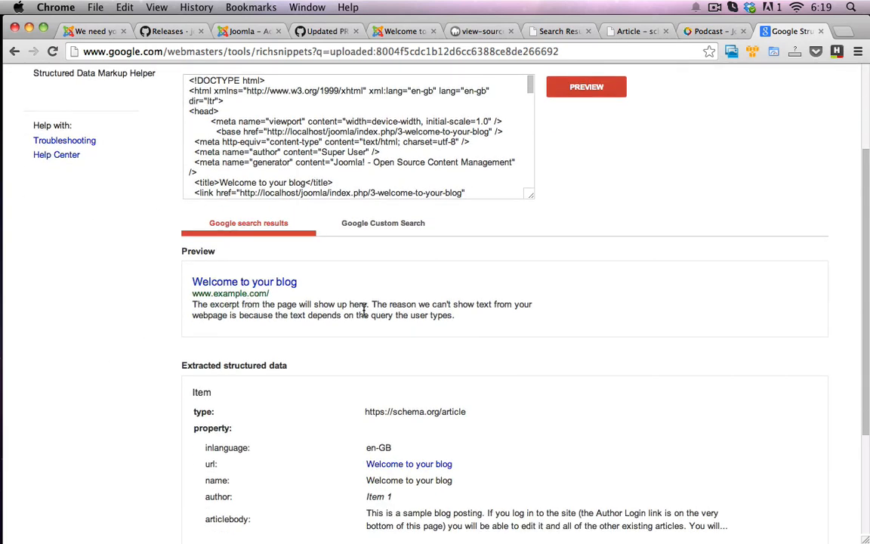
pyautogui.scroll(3)
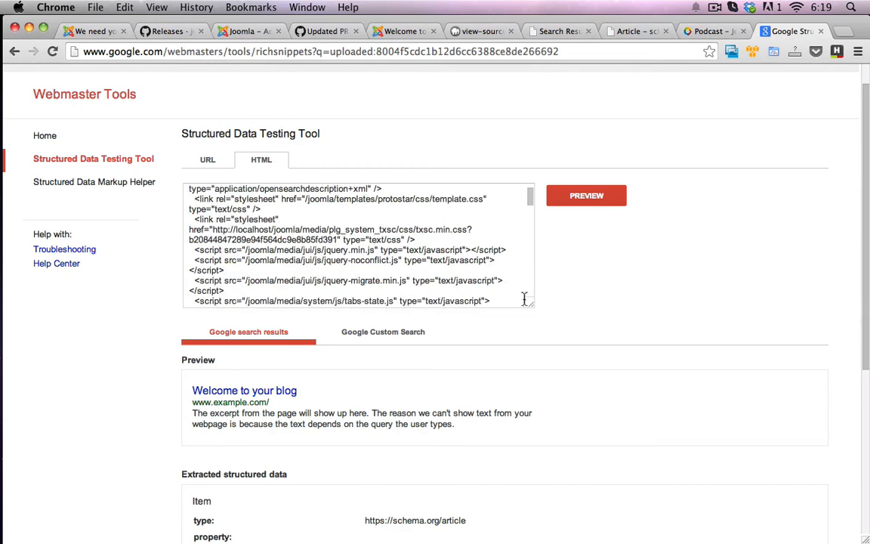
pyautogui.scroll(-3)
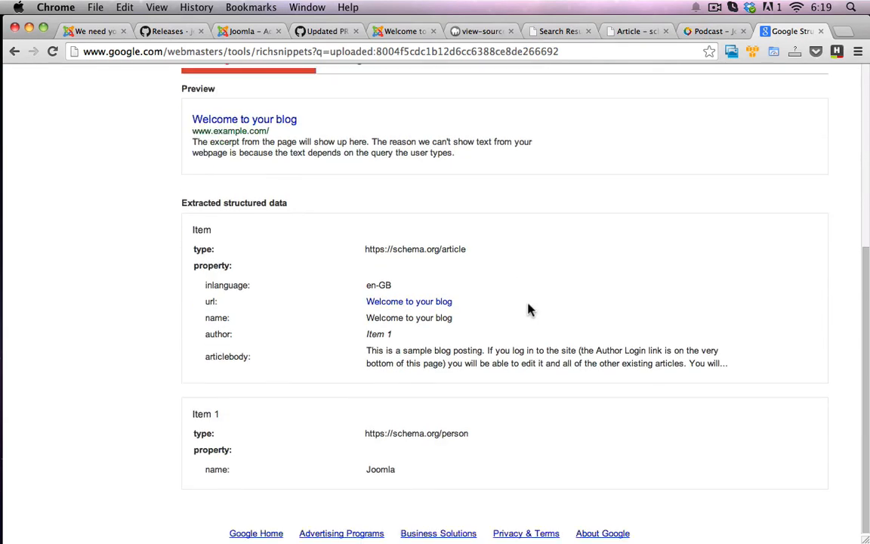
pyautogui.moveTo(257, 220)
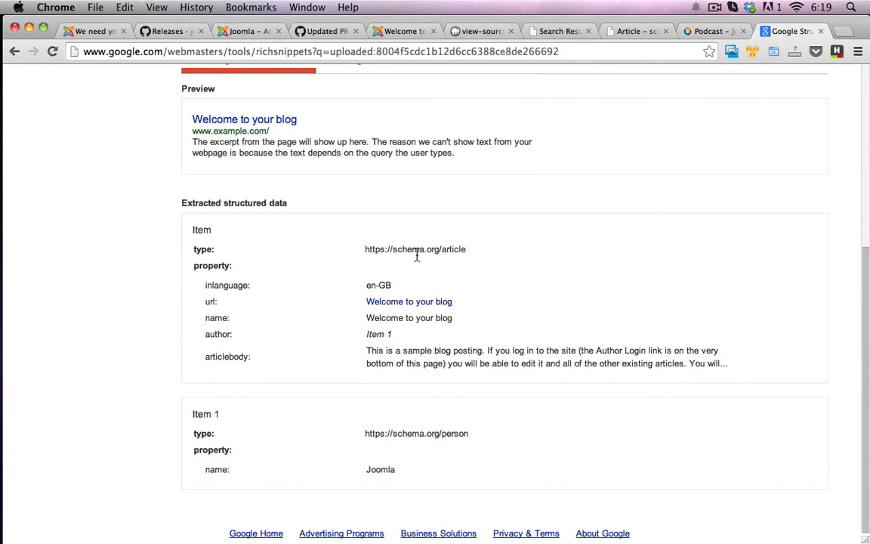
pyautogui.moveTo(344, 304)
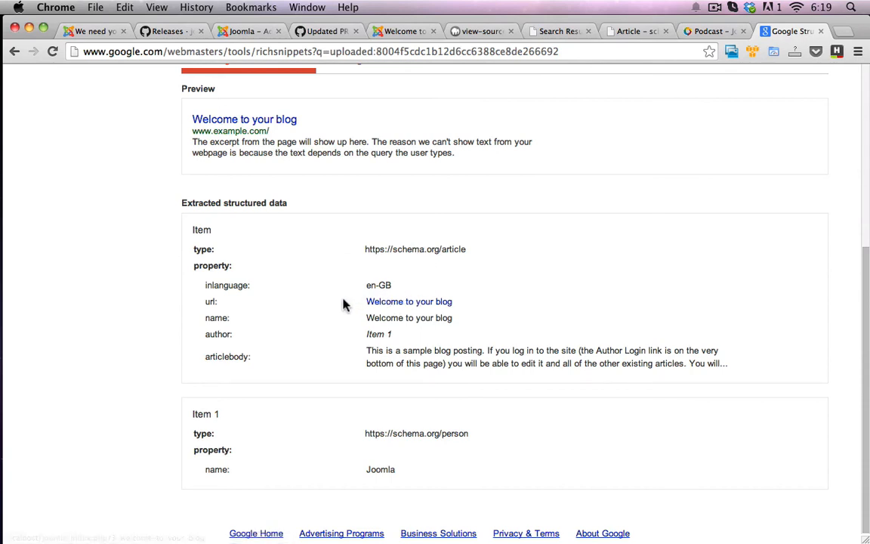
pyautogui.moveTo(215, 325)
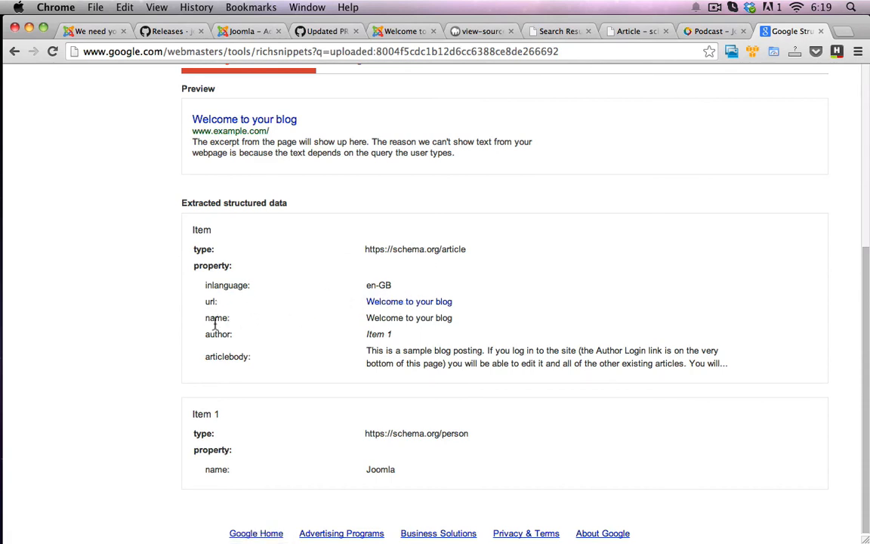
pyautogui.moveTo(231, 363)
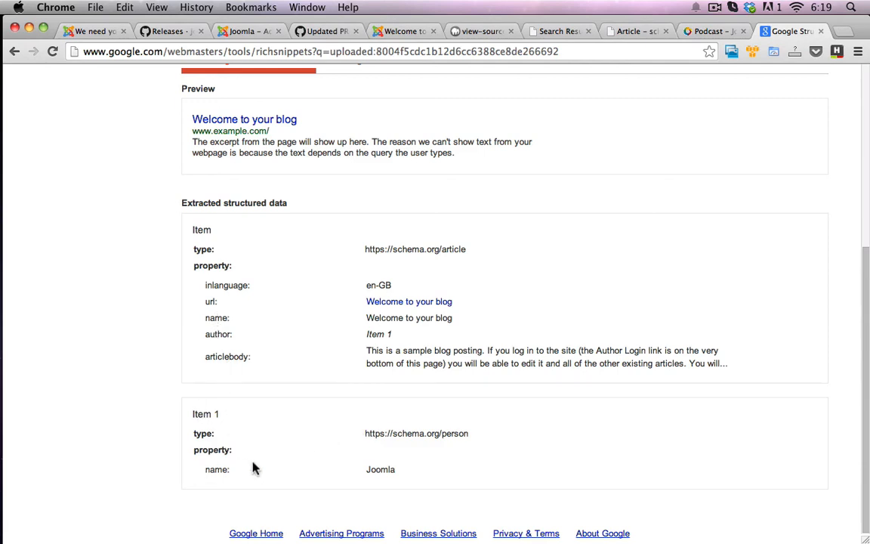
pyautogui.moveTo(236, 454)
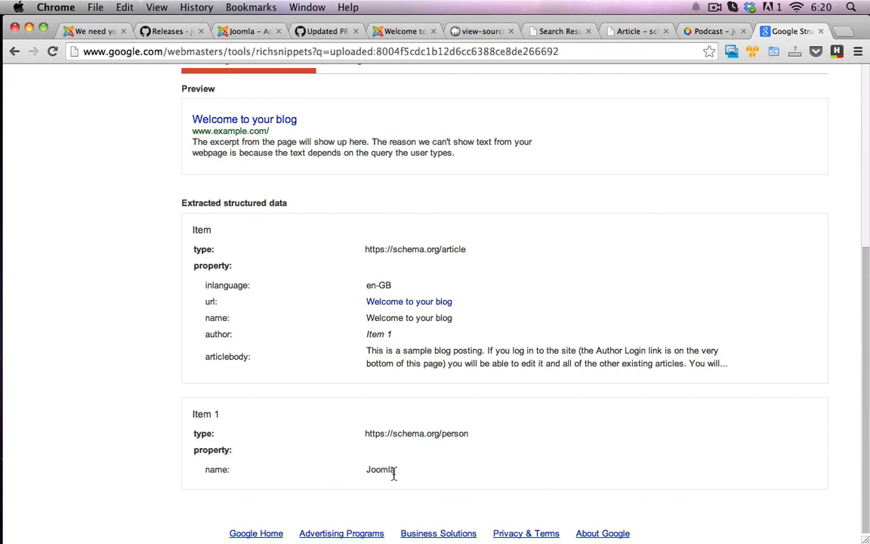
pyautogui.moveTo(411, 427)
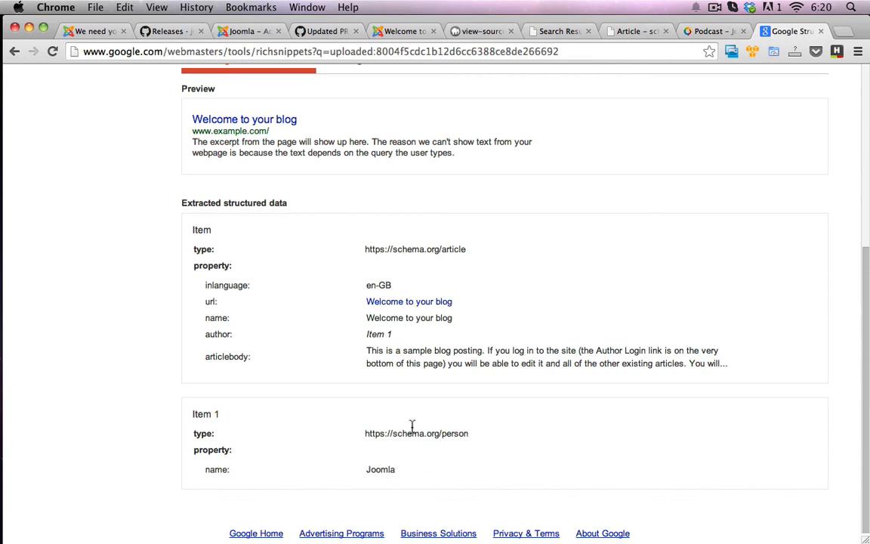
pyautogui.moveTo(434, 28)
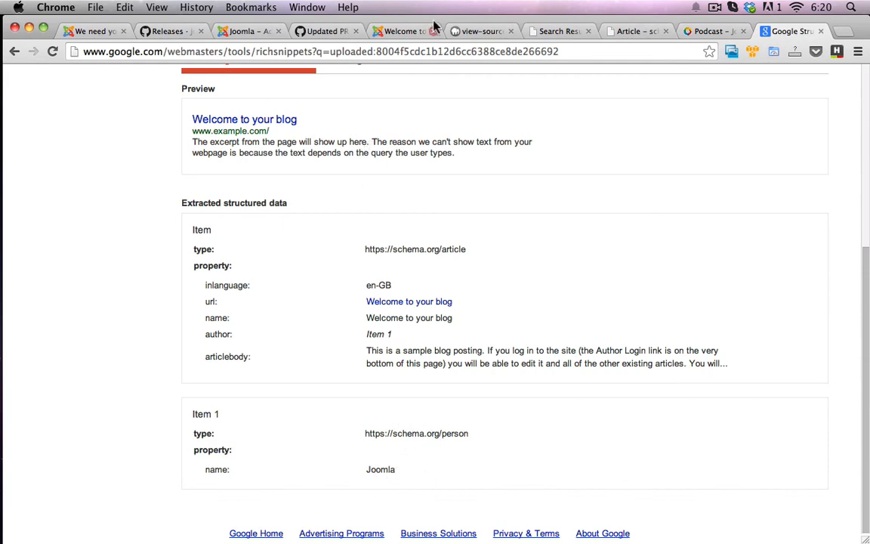
pyautogui.moveTo(425, 324)
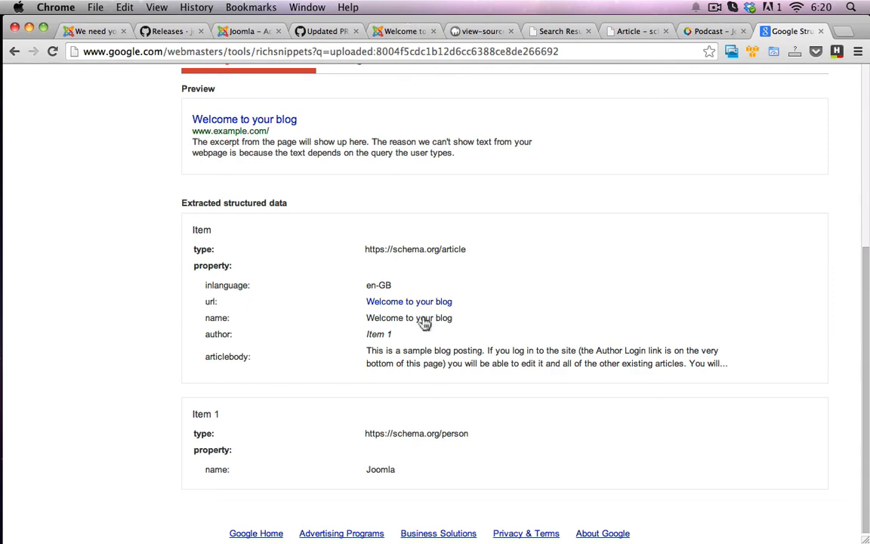
pyautogui.scroll(3)
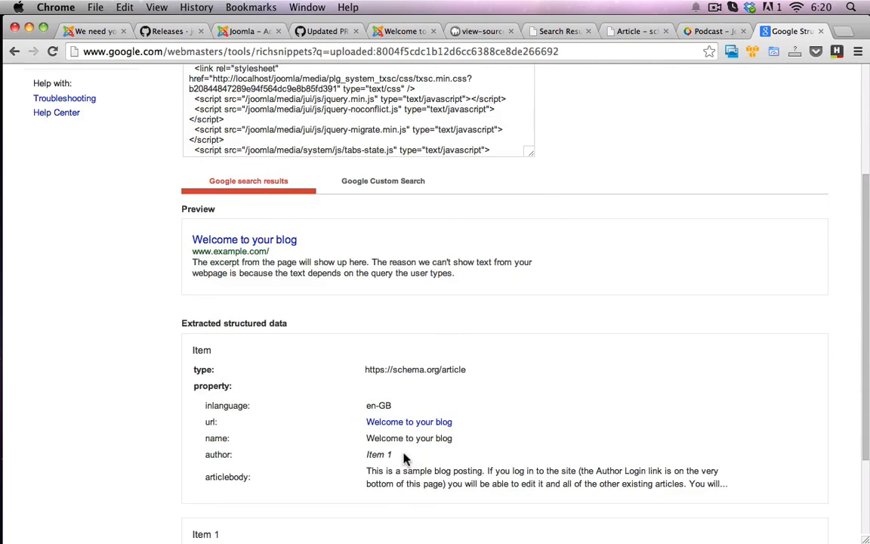
pyautogui.scroll(3)
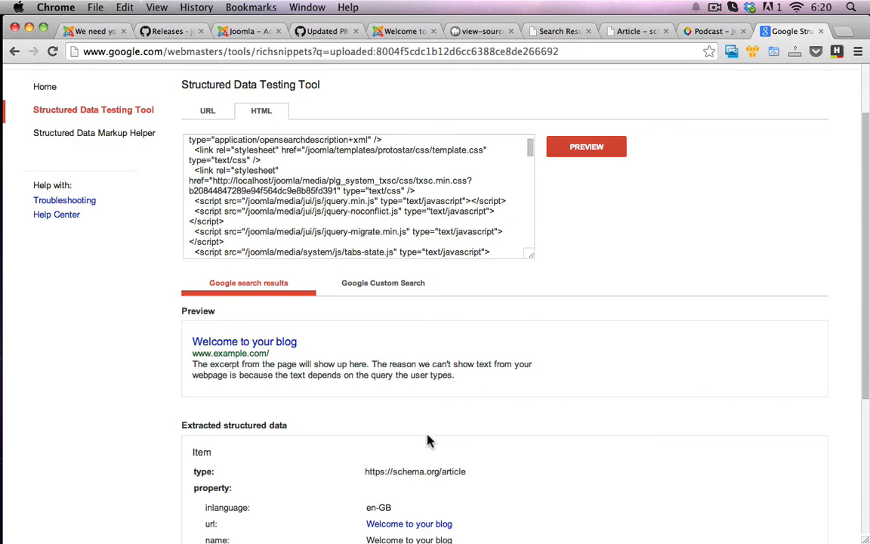
pyautogui.scroll(-3)
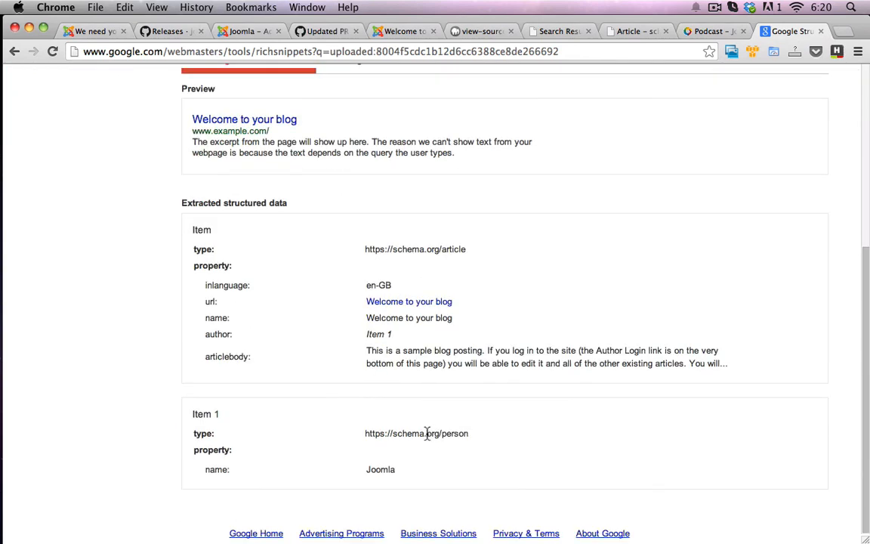
pyautogui.scroll(3)
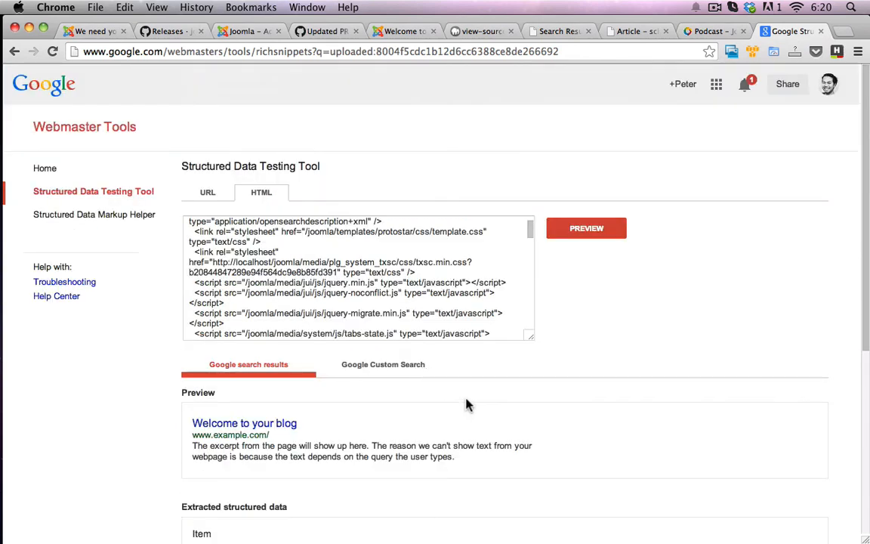
pyautogui.scroll(-3)
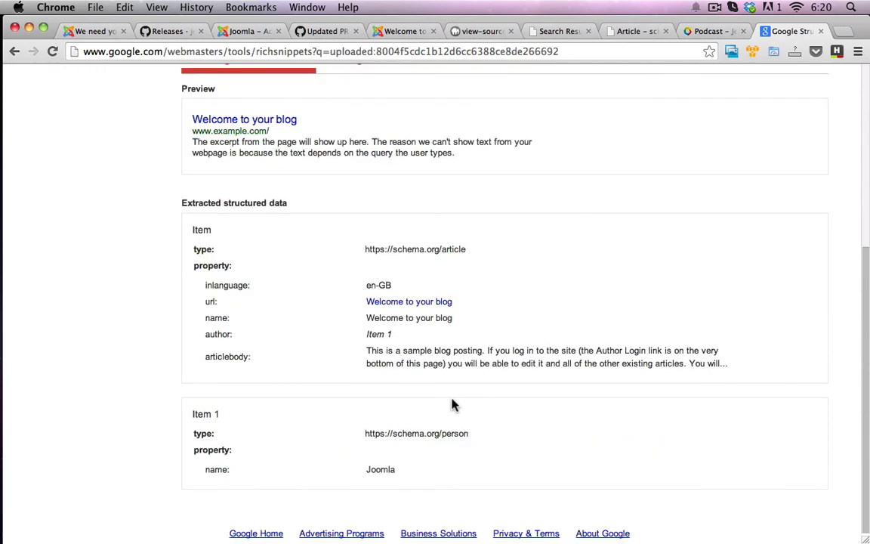
pyautogui.moveTo(442, 395)
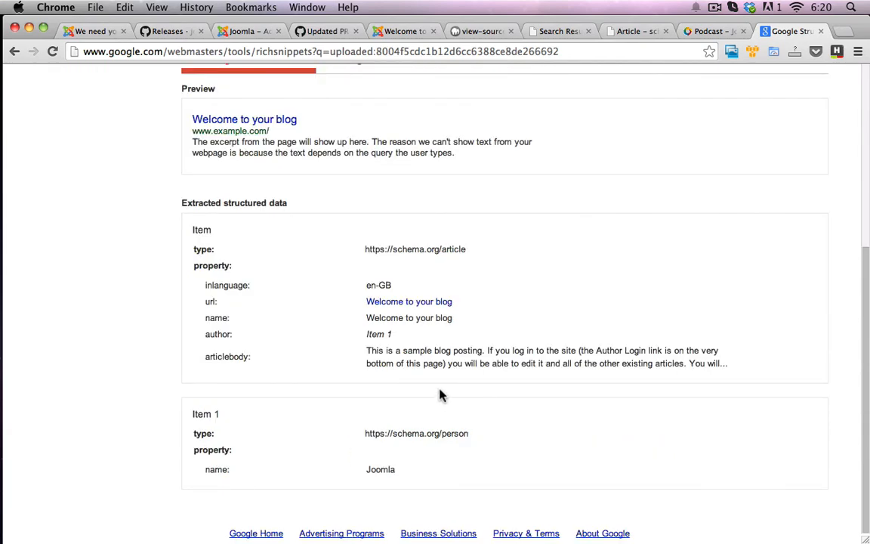
pyautogui.scroll(3)
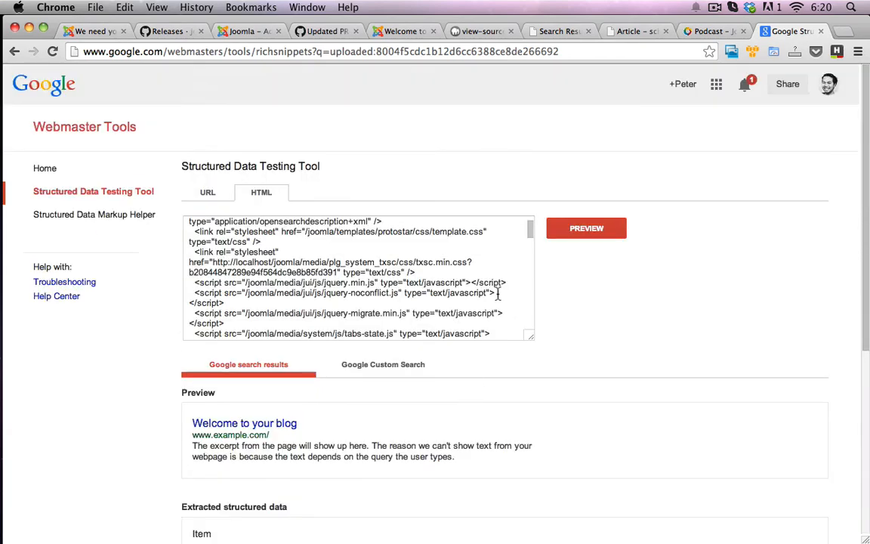
pyautogui.moveTo(442, 90)
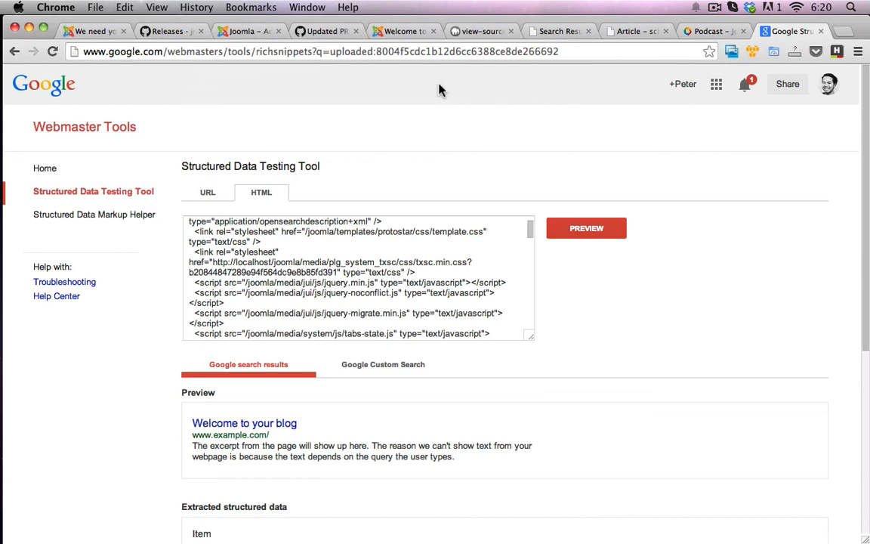
pyautogui.moveTo(215, 51)
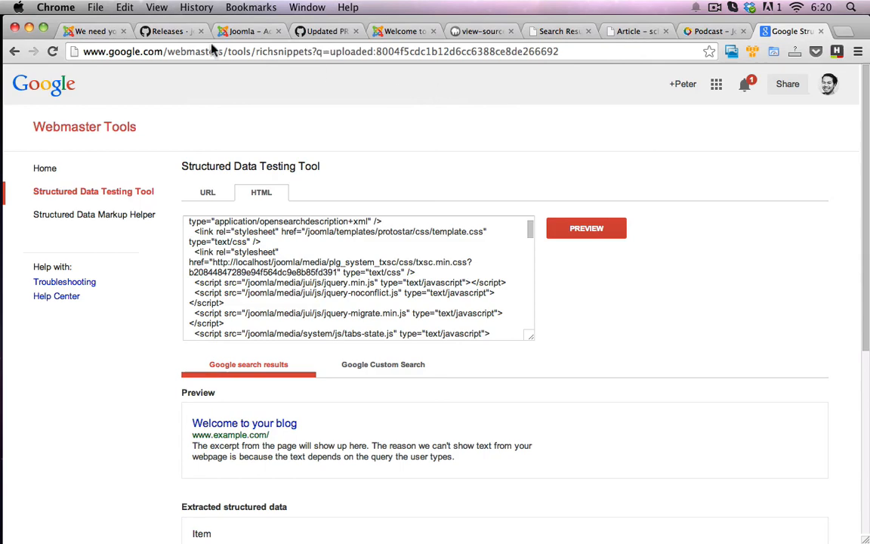
pyautogui.click(90, 31)
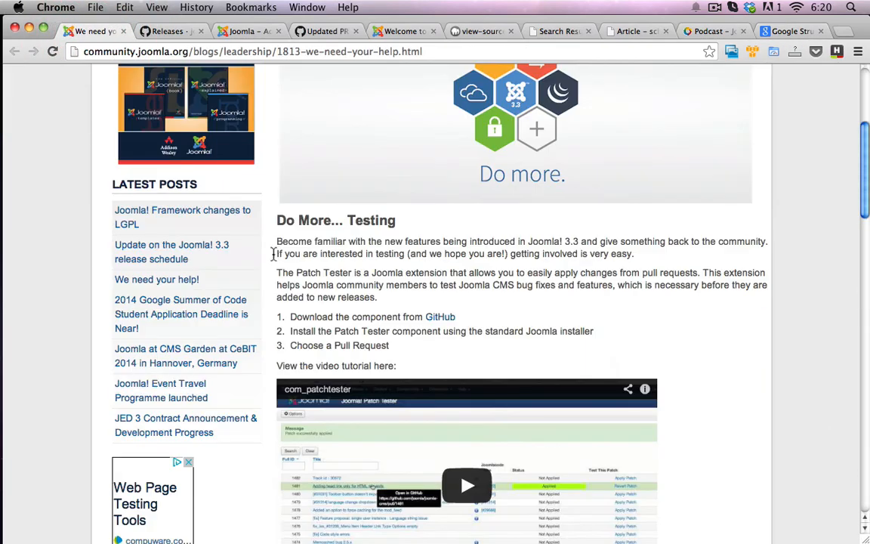
# Scroll the 'We need your help' post to its testing steps and 'Ready for more?' section.
pyautogui.scroll(-3)
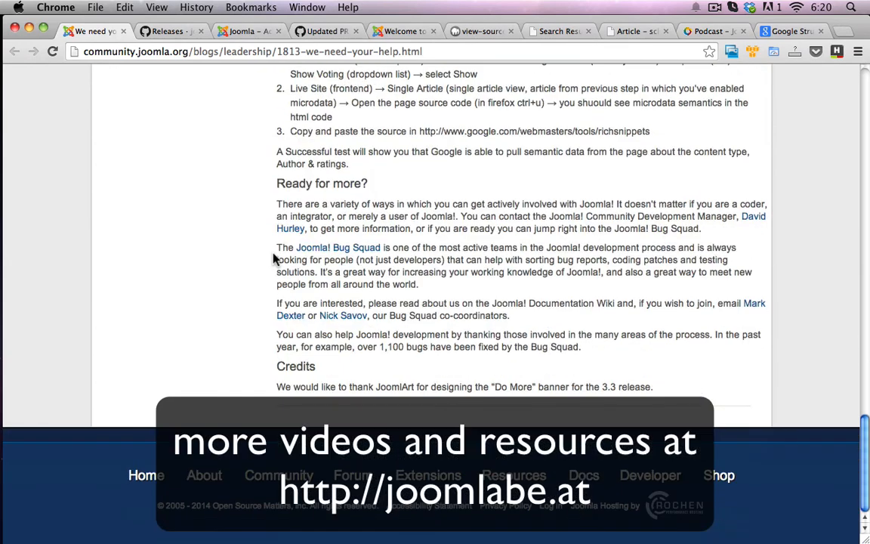
pyautogui.moveTo(452, 275)
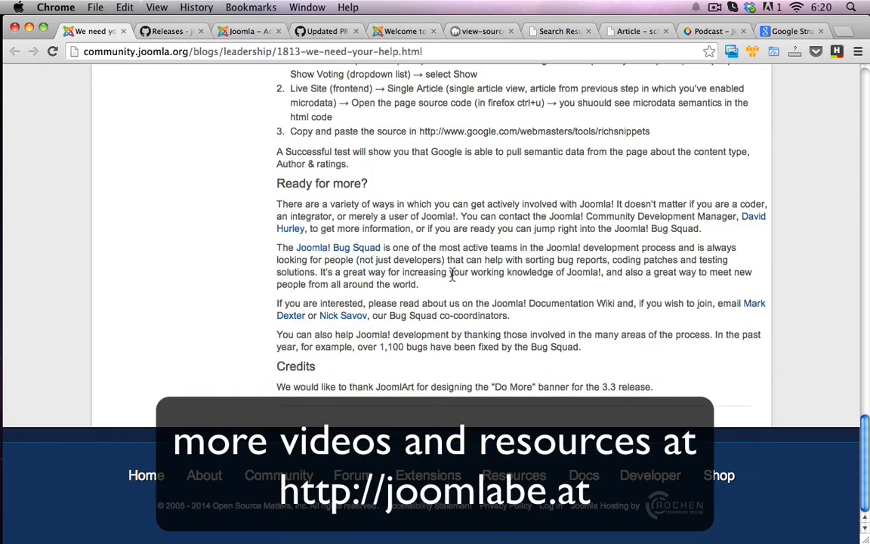
pyautogui.moveTo(485, 302)
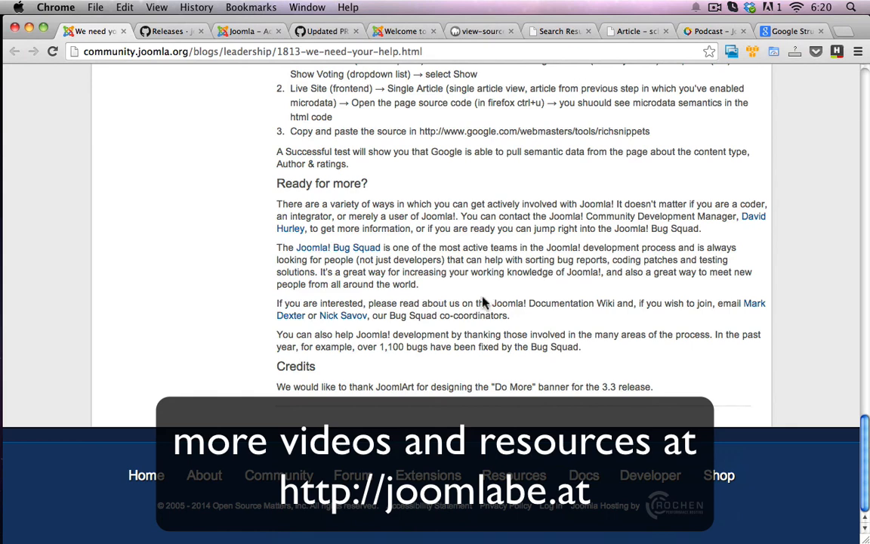